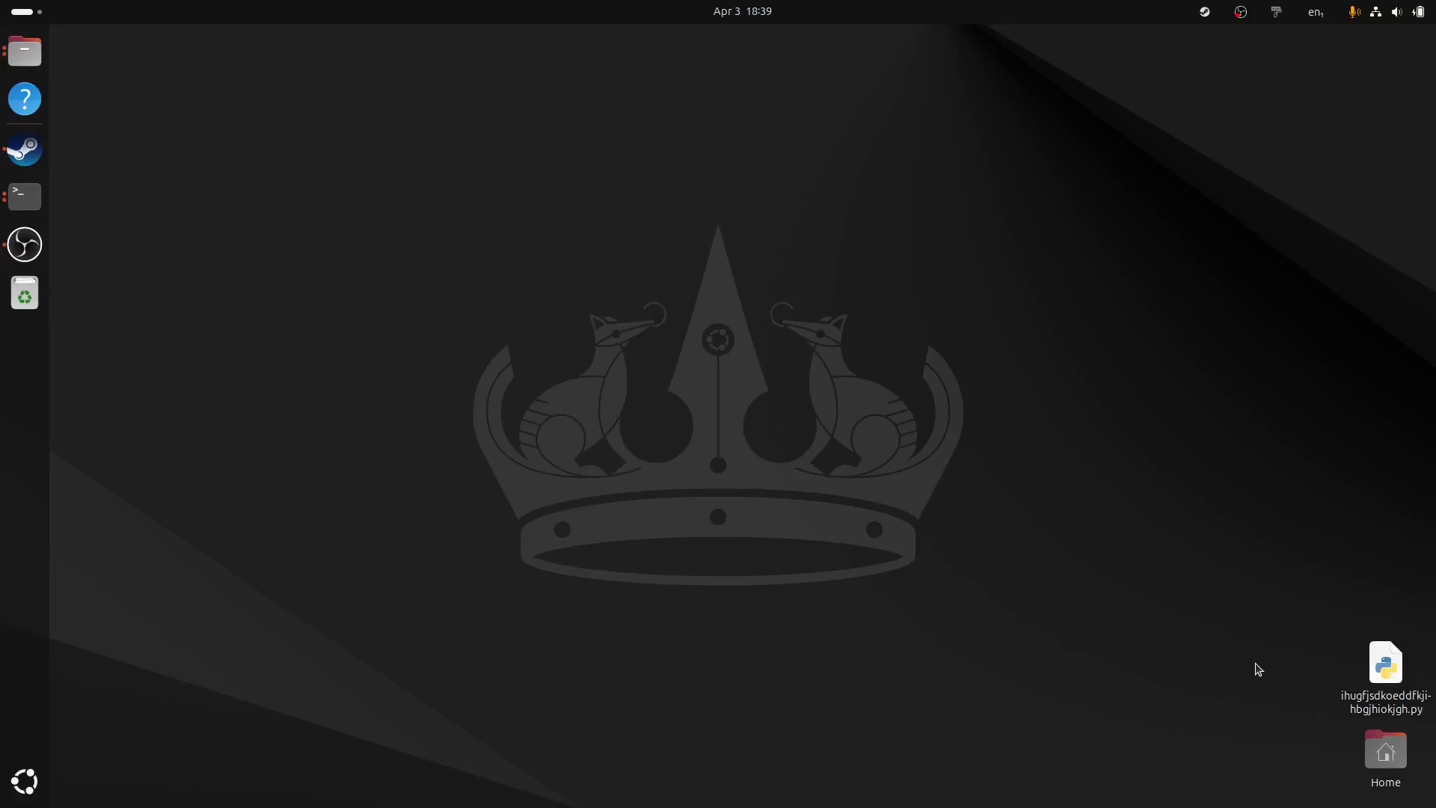
mouse_move(1252, 584)
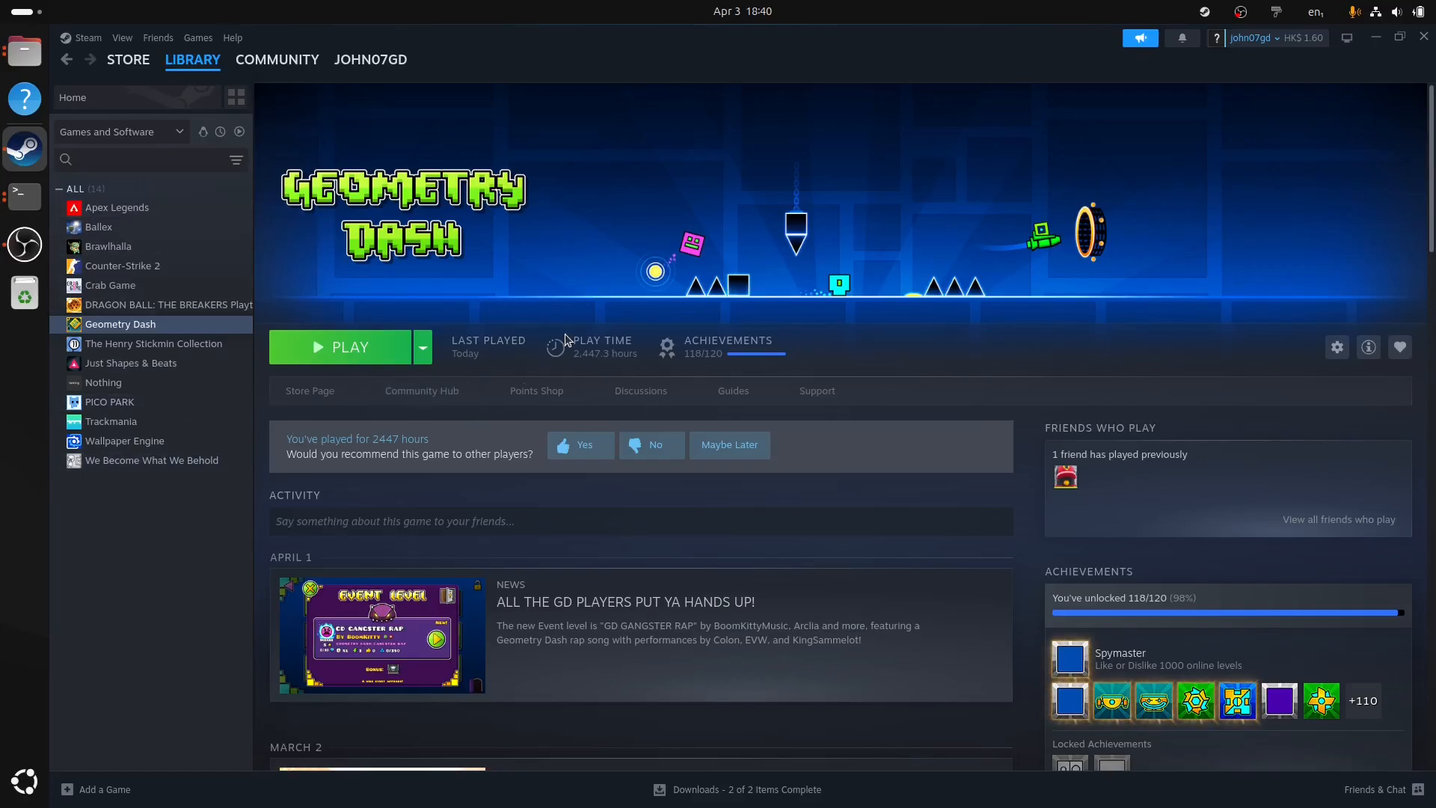
mouse_move(616, 89)
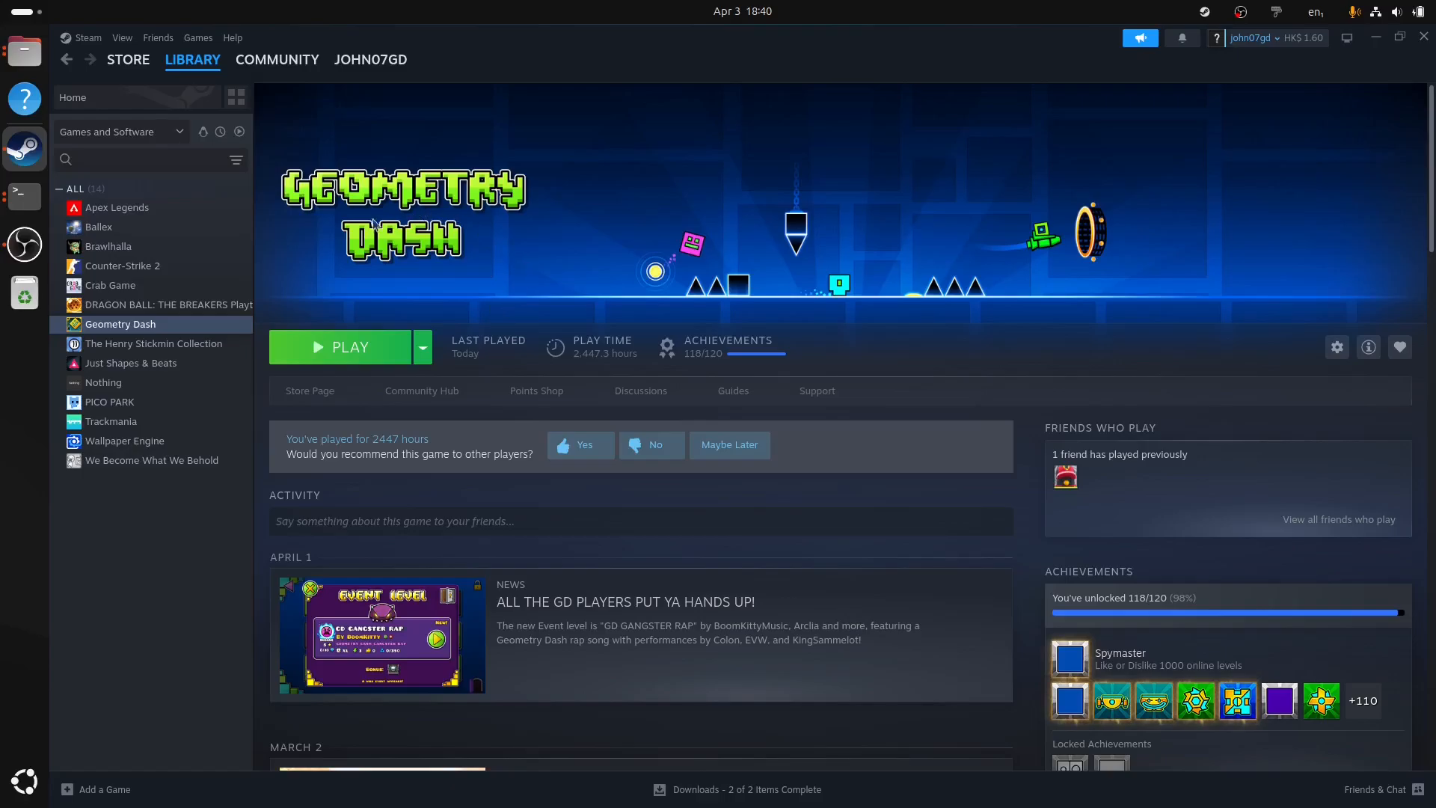
- Enable Steam Play for other titles with Proton 9.0-4, restart later, and close Settings
click(88, 37)
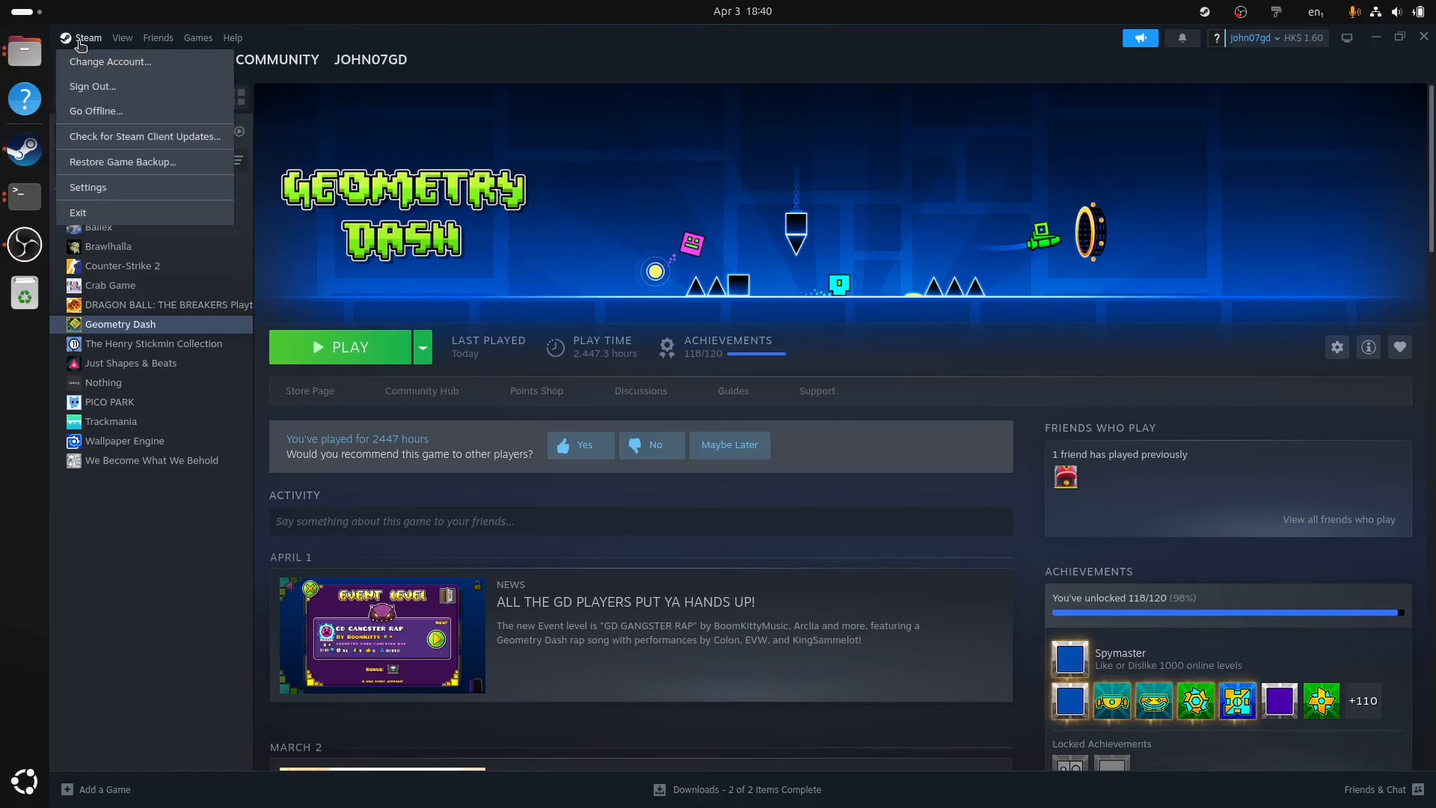
click(88, 187)
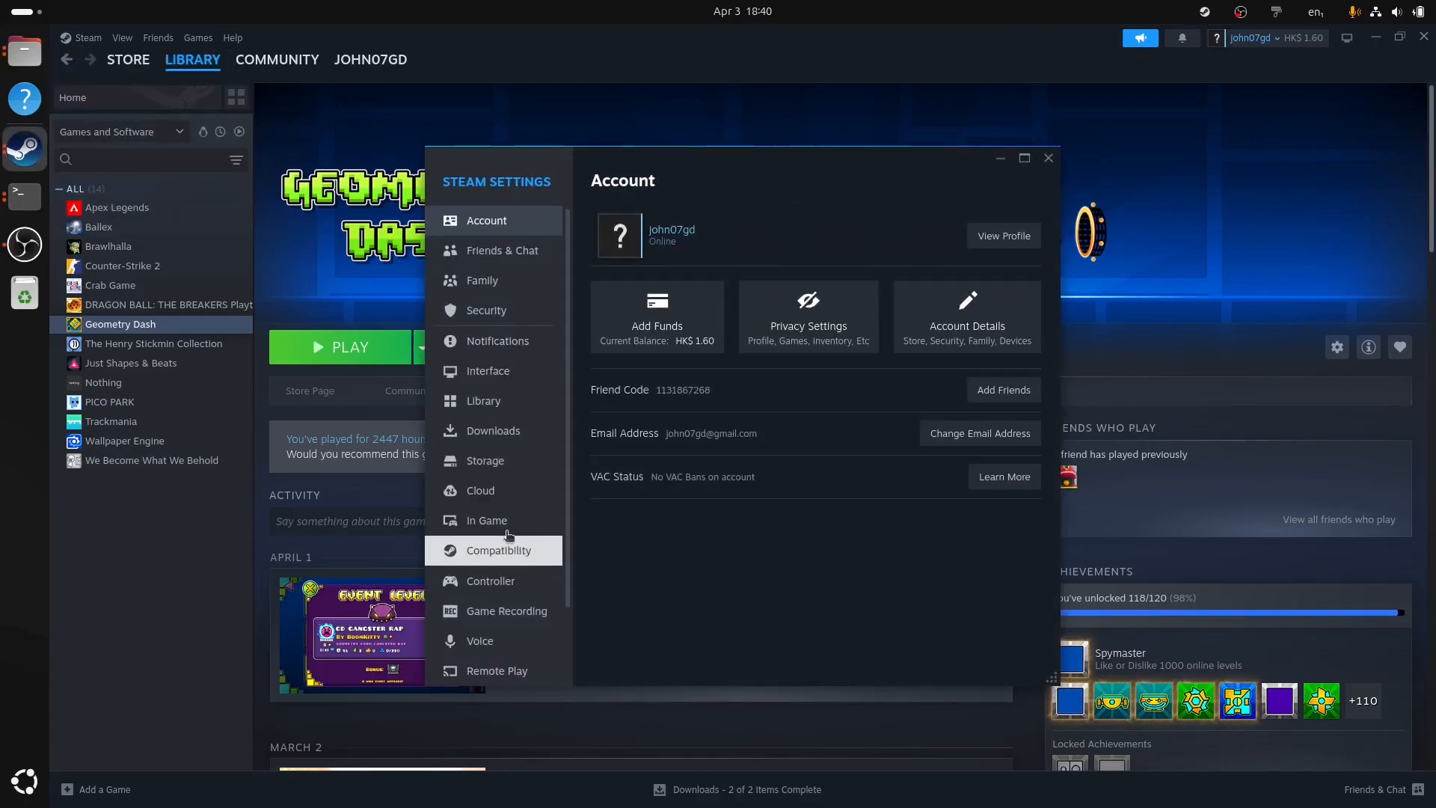
click(499, 549)
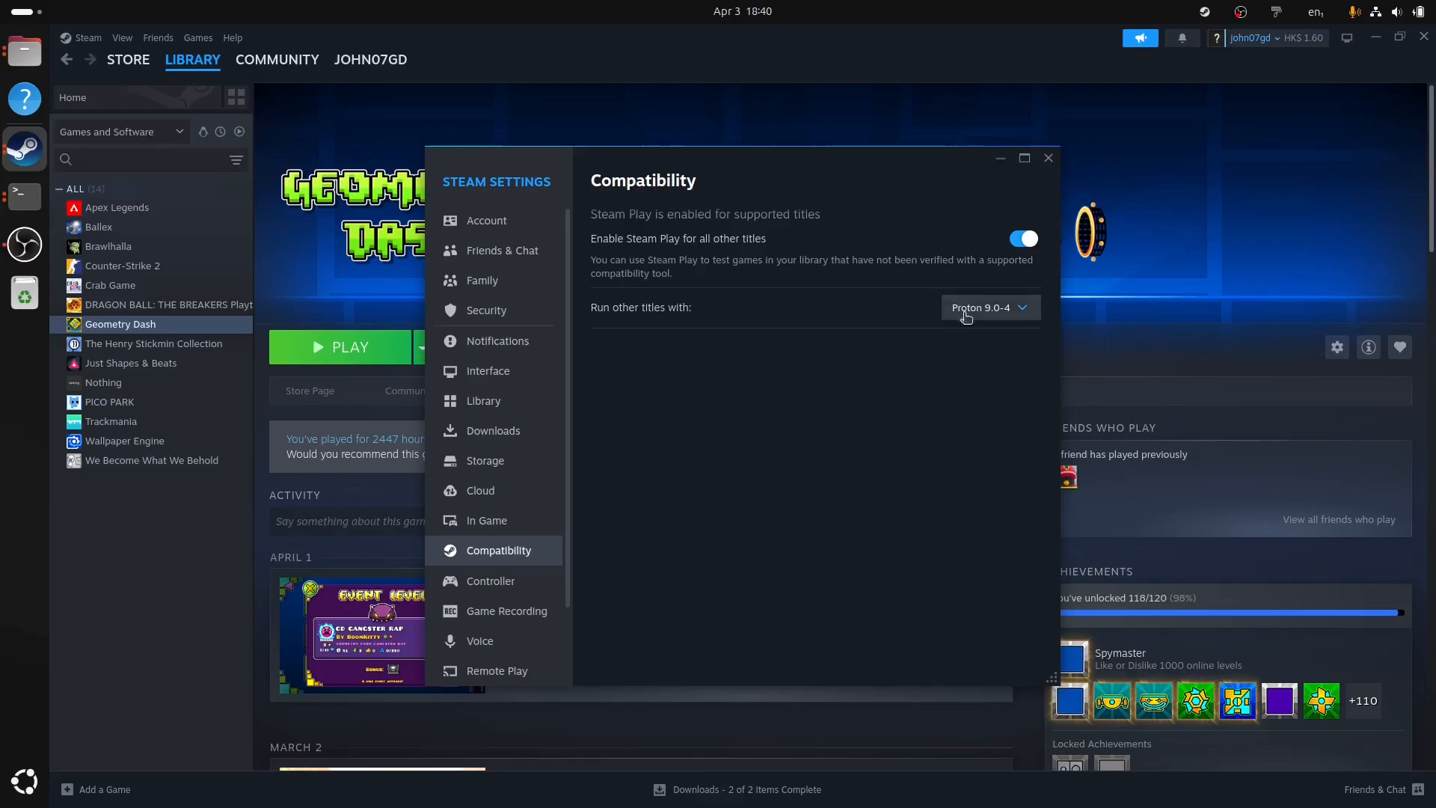
mouse_move(833, 462)
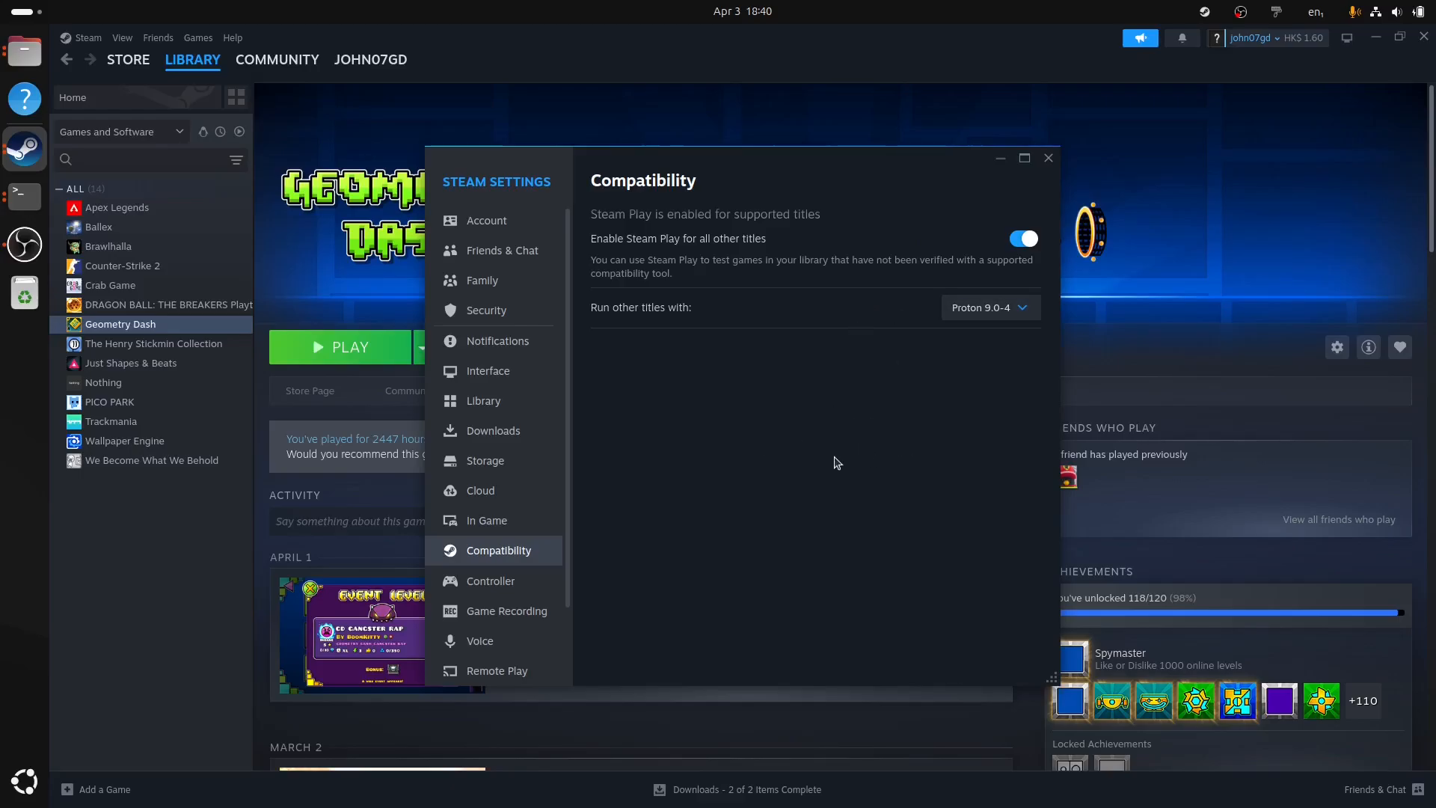
click(989, 306)
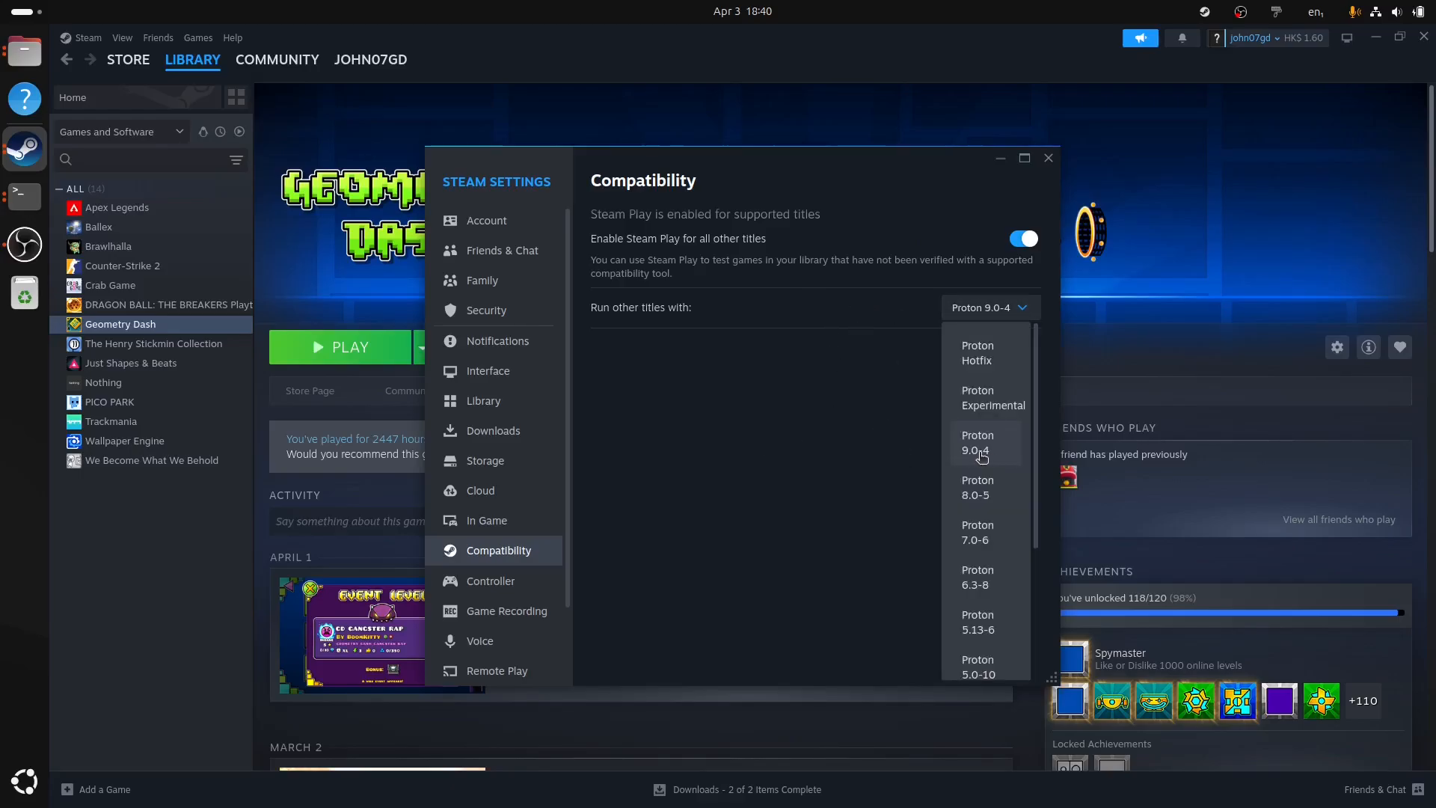
click(977, 444)
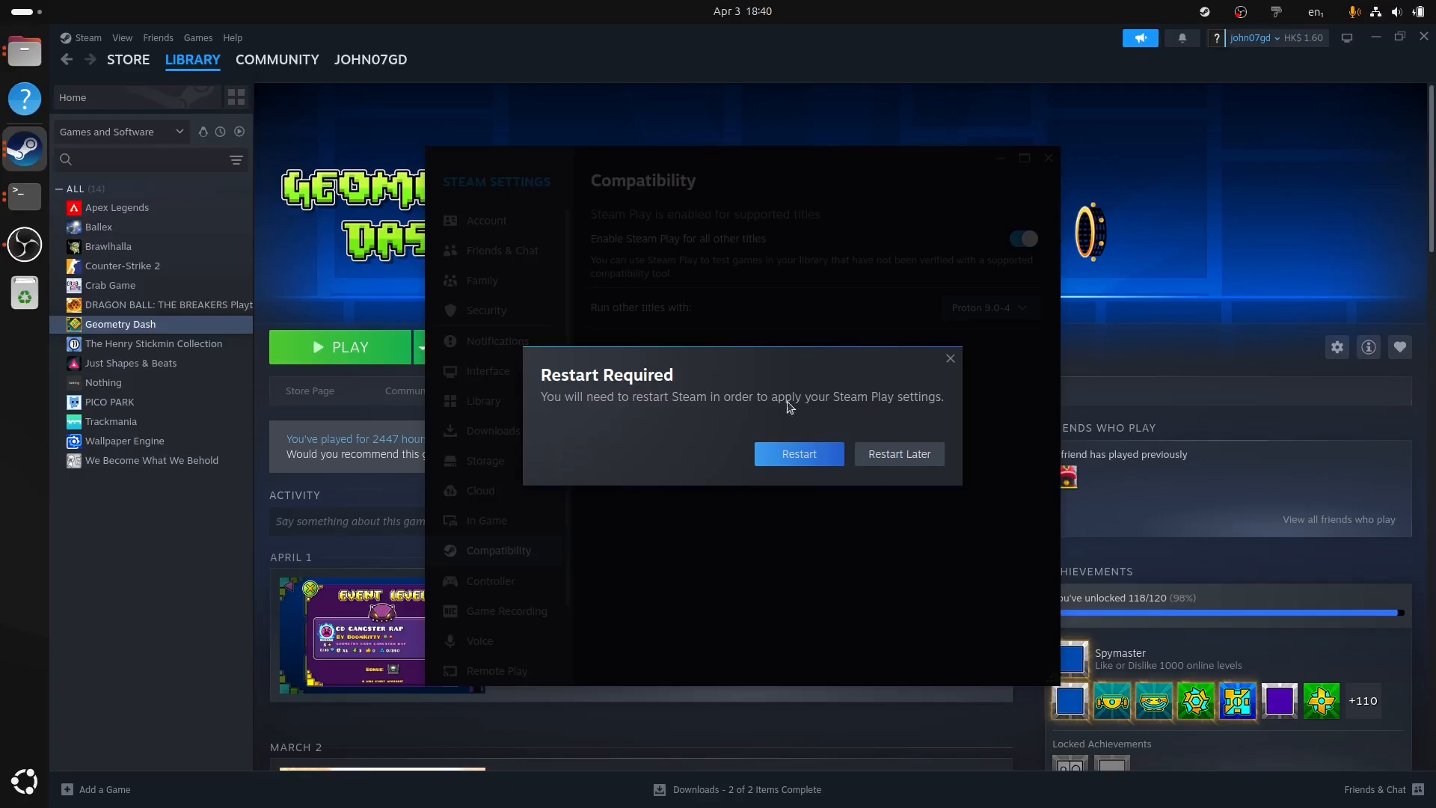
mouse_move(828, 436)
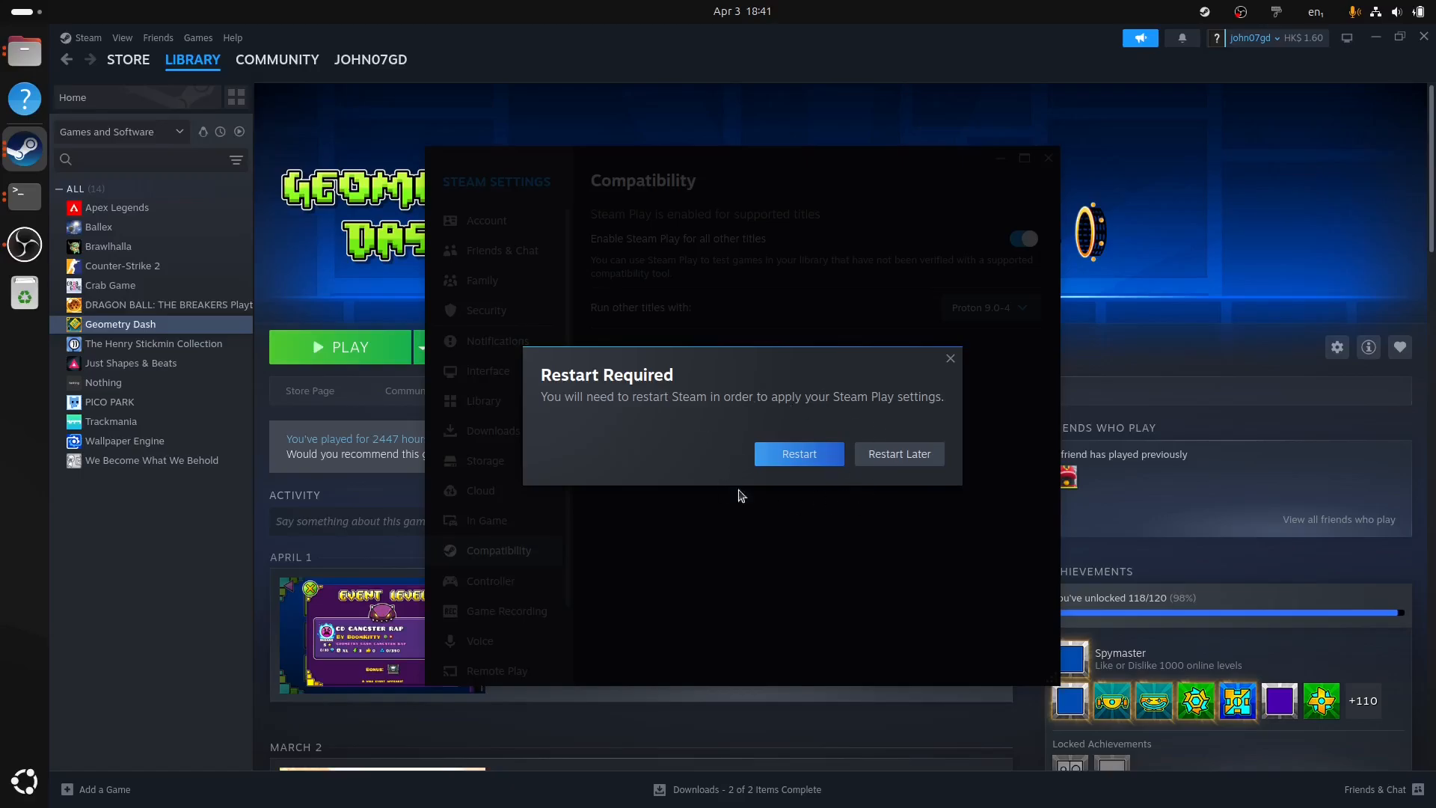
mouse_move(954, 484)
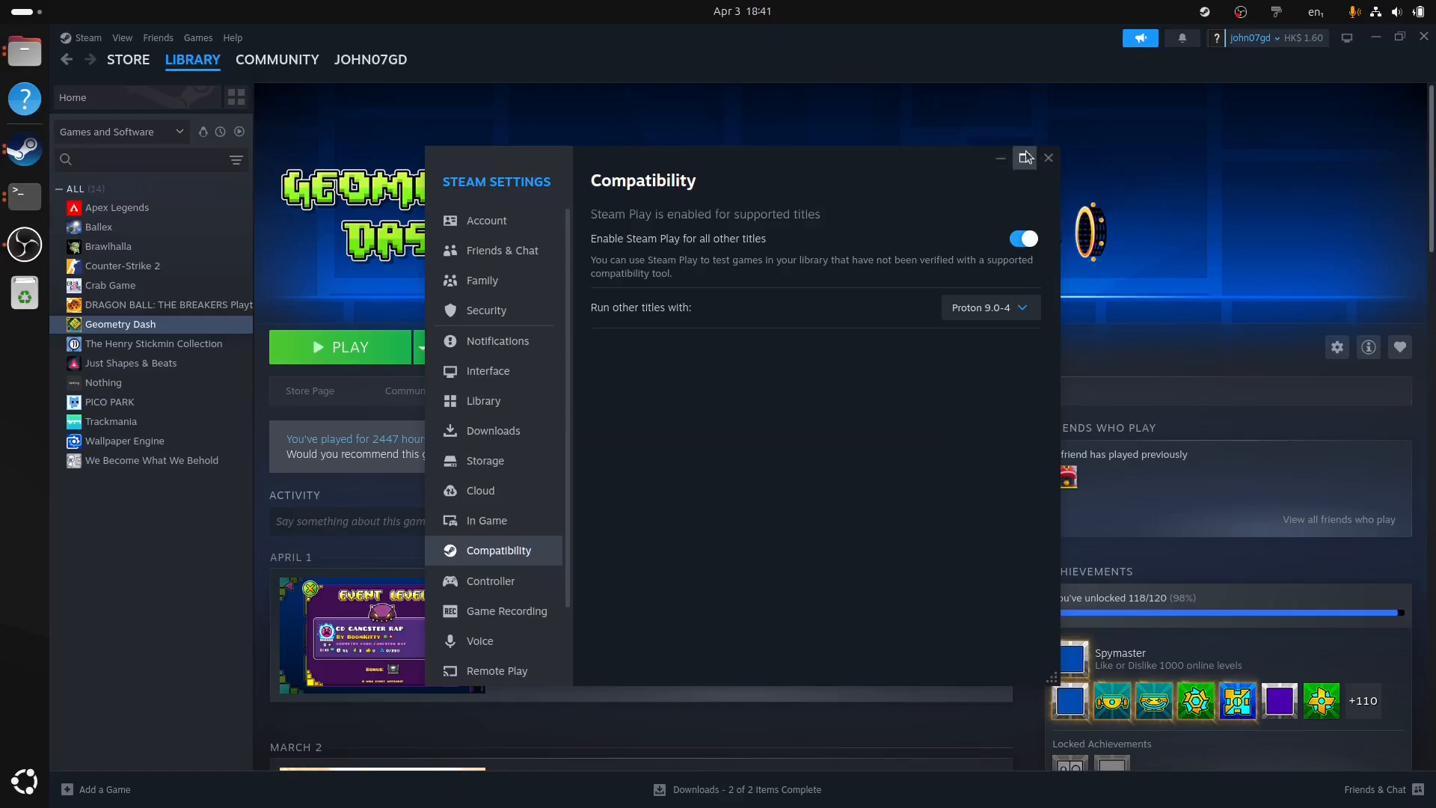
click(1049, 158)
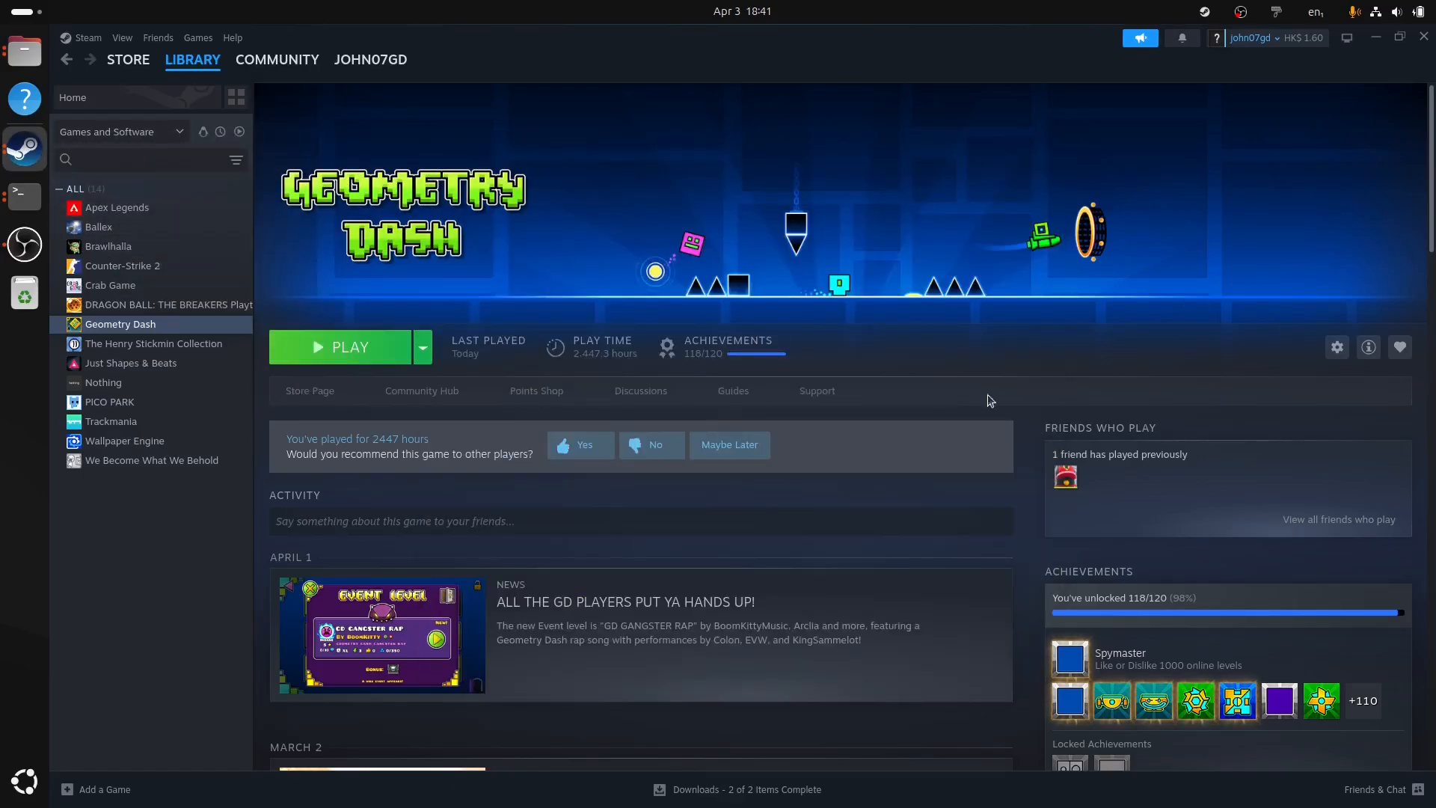
- Open a terminal and install Wine, including wine32, with sudo apt install wine
click(23, 196)
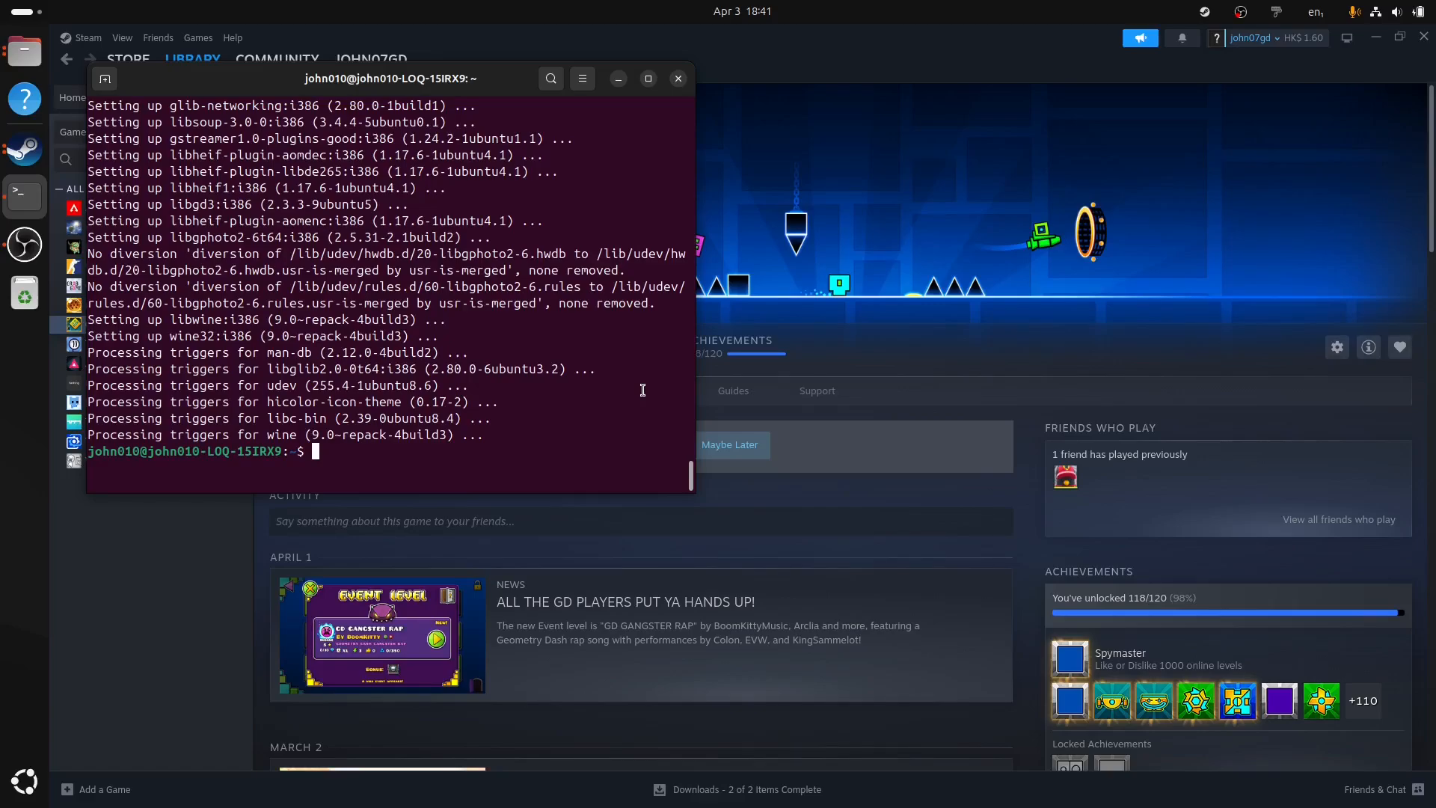
mouse_move(570, 318)
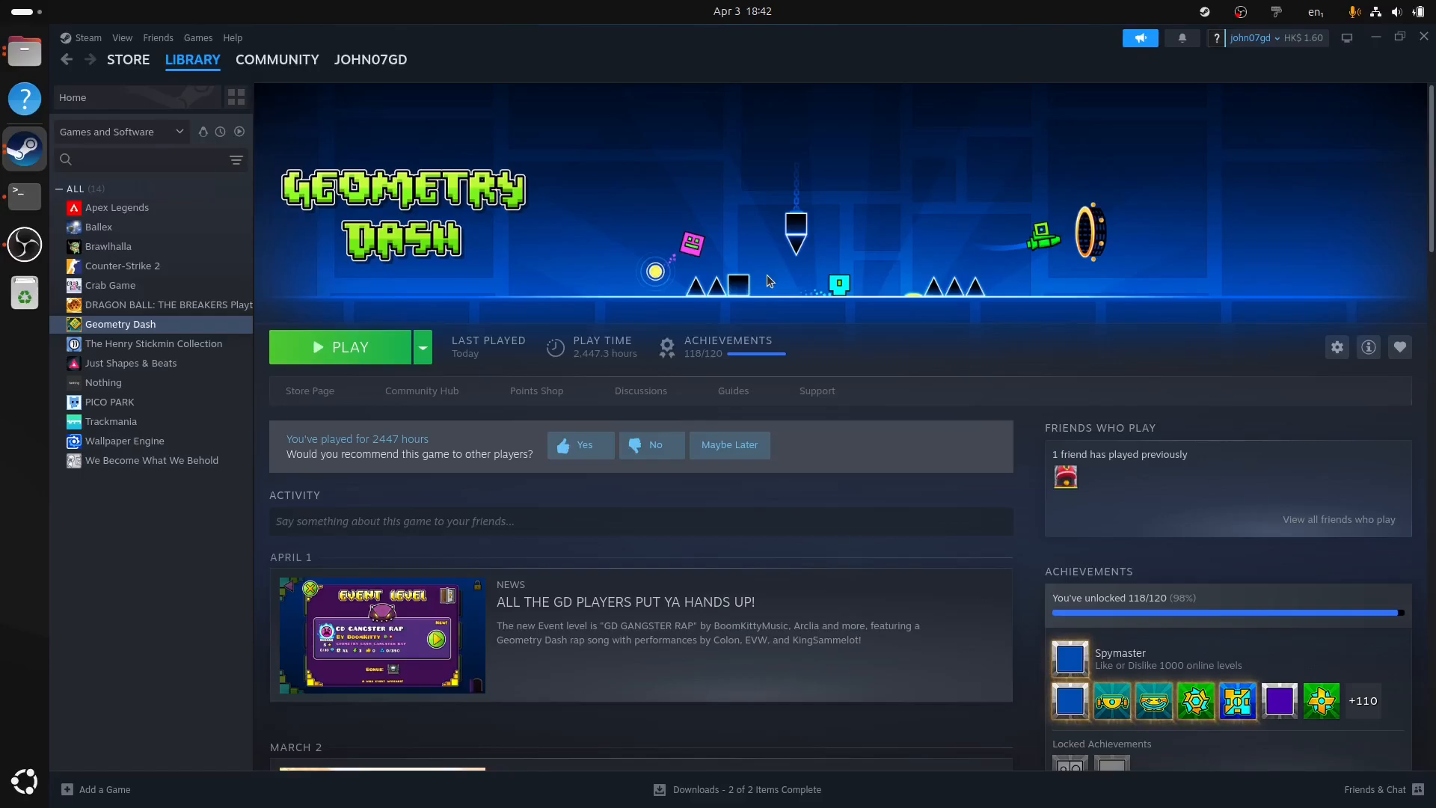
mouse_move(17, 200)
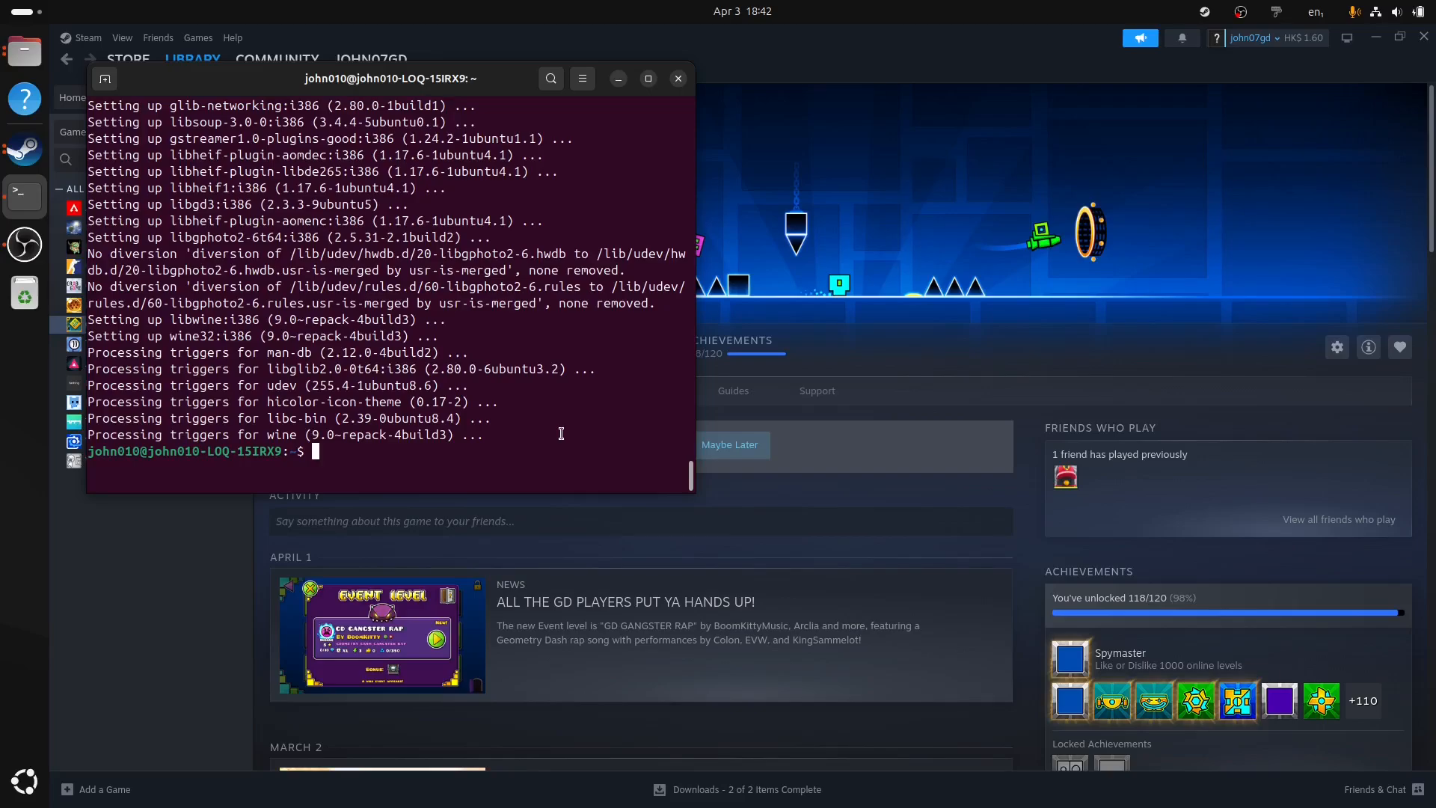
text(sudo)
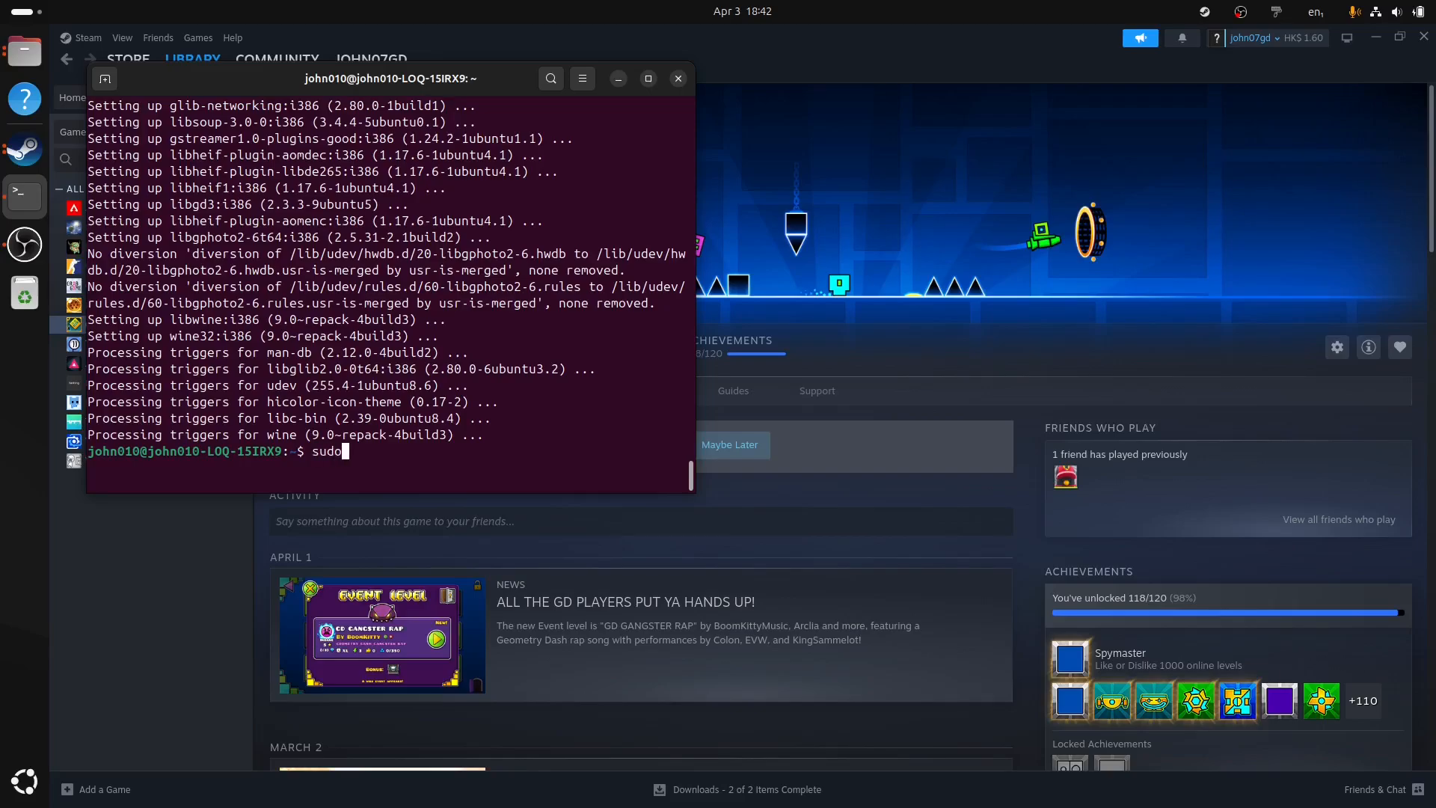
text(apt install win)
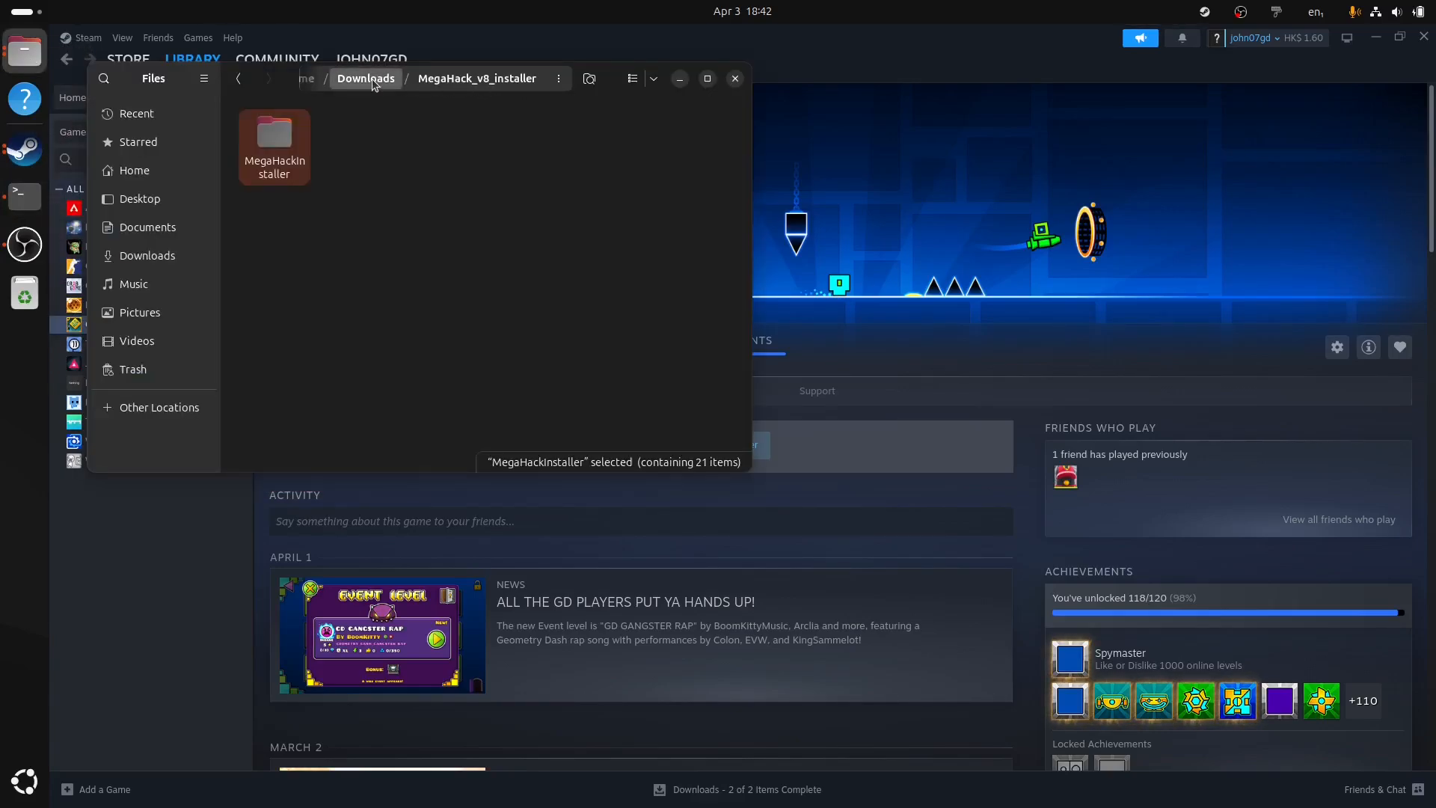
- Open the MegaHackInstaller folder and run winecfg
double_click(274, 142)
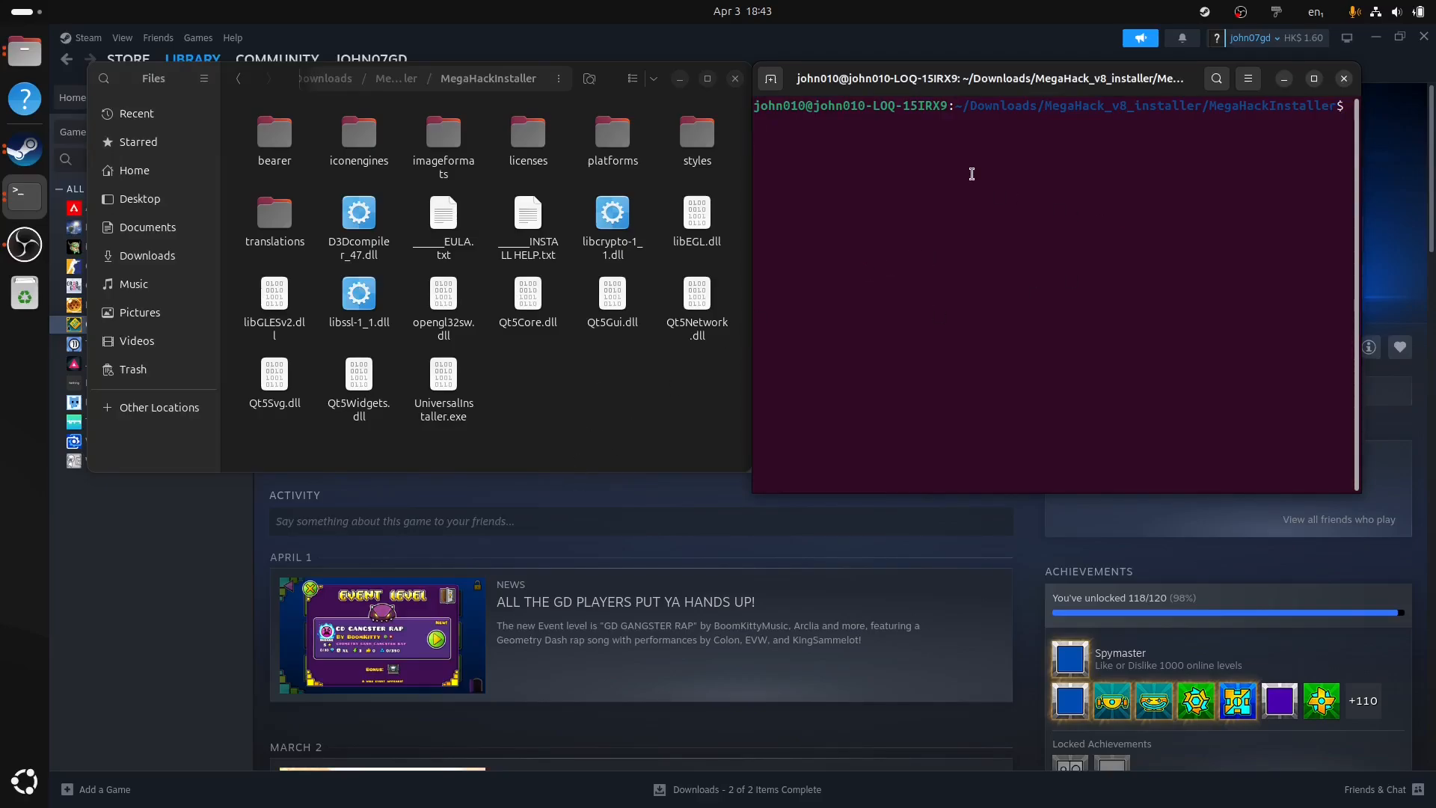
text(winecfg)
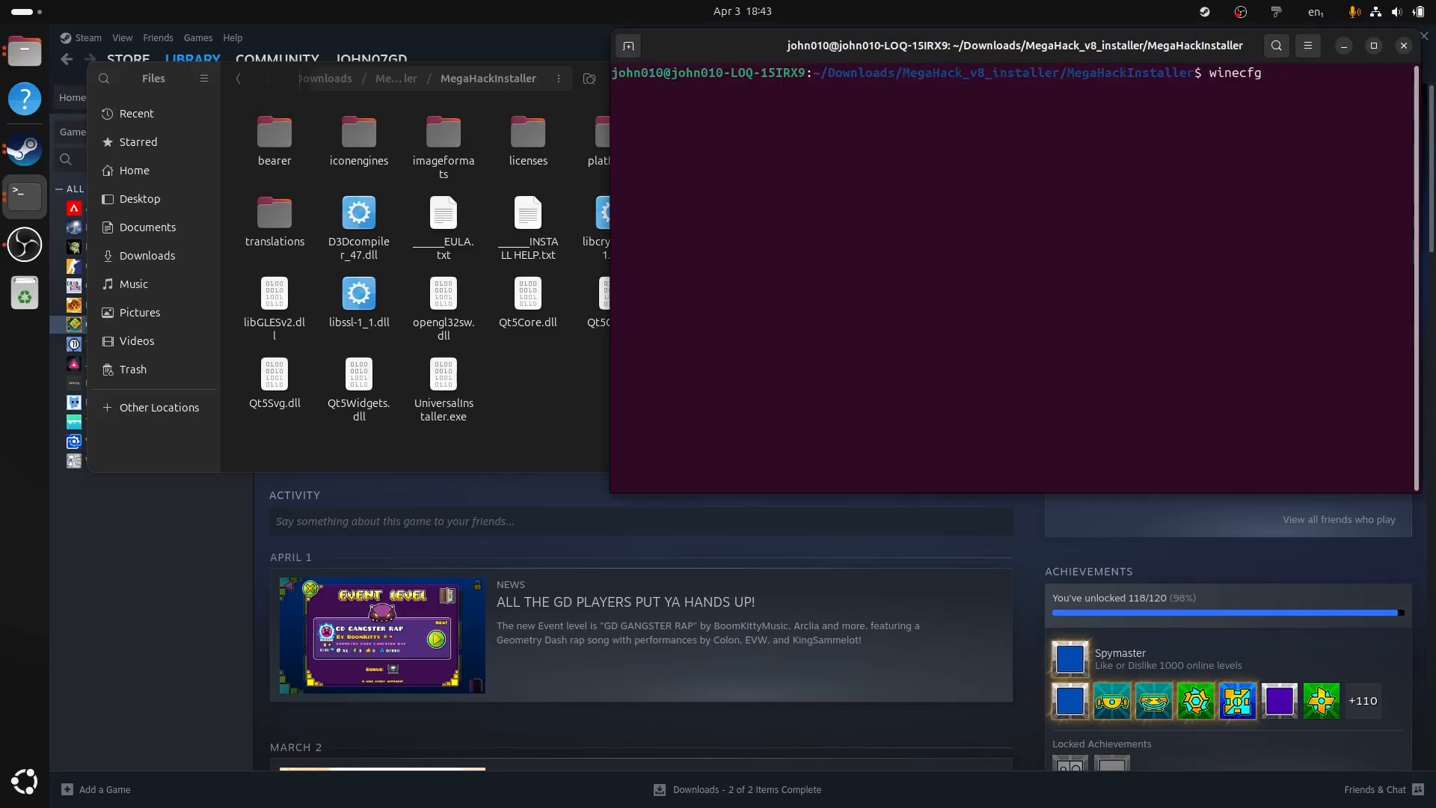
key(Return)
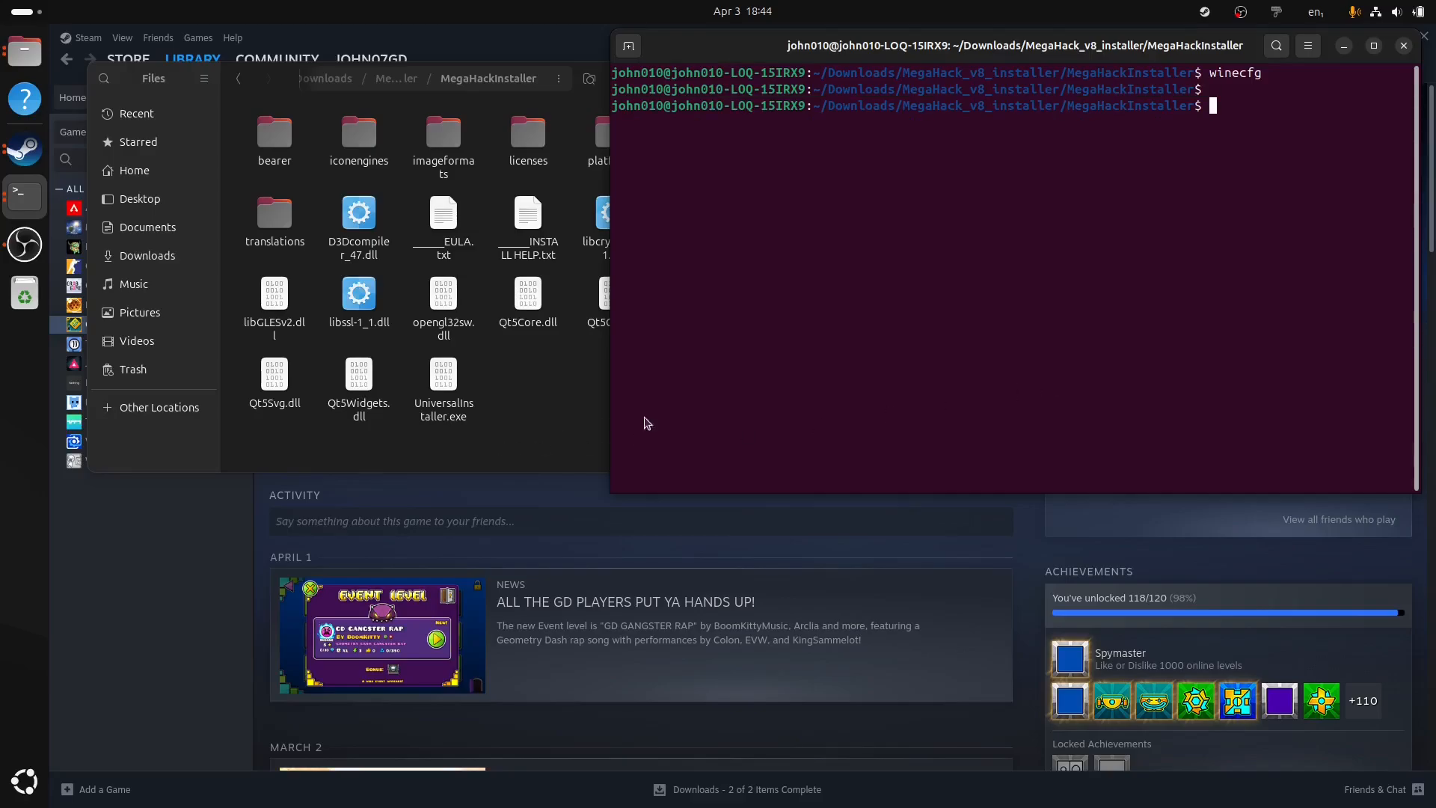
- Open a terminal in the folder, list its files, and start launching the installer with Wine
right_click(442, 375)
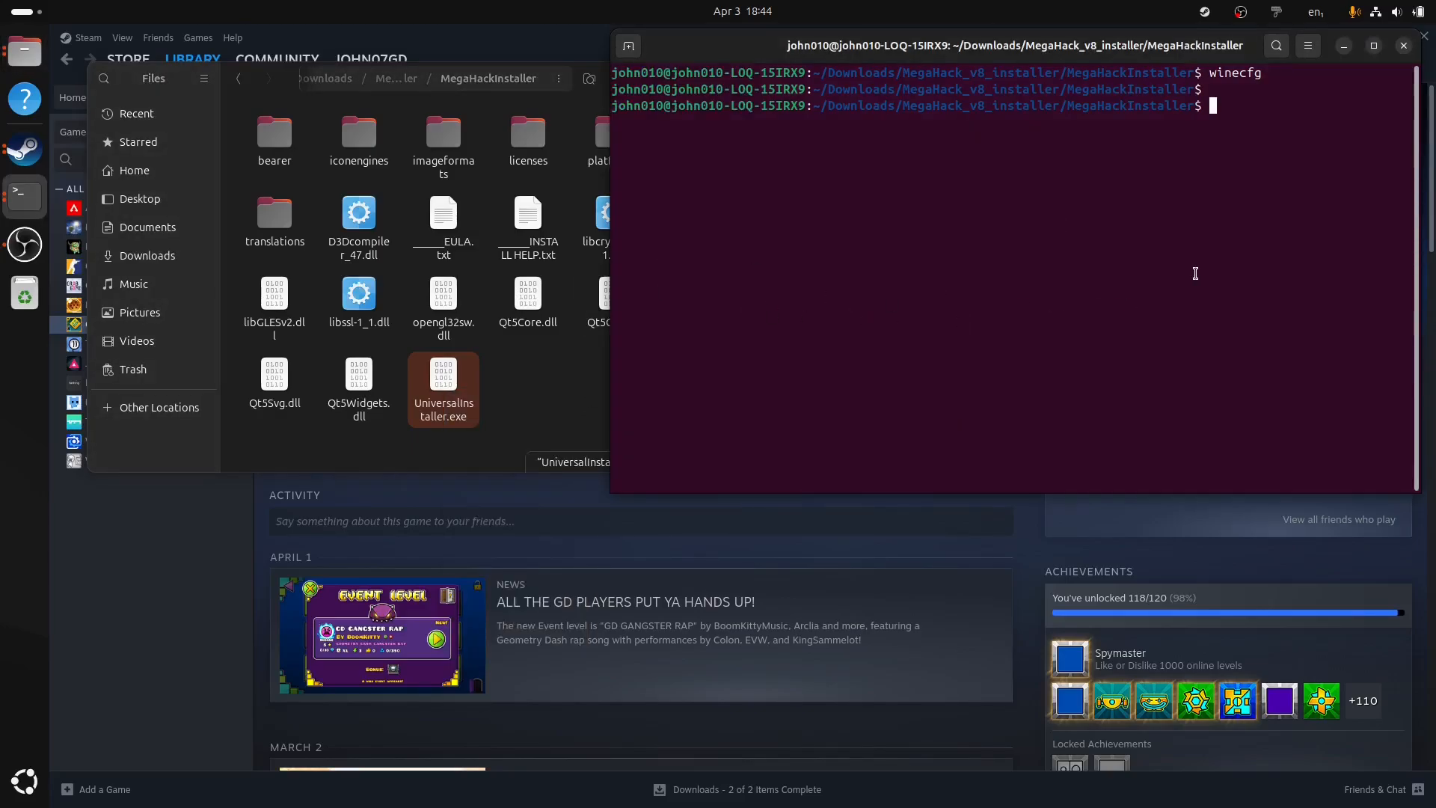
text(ls)
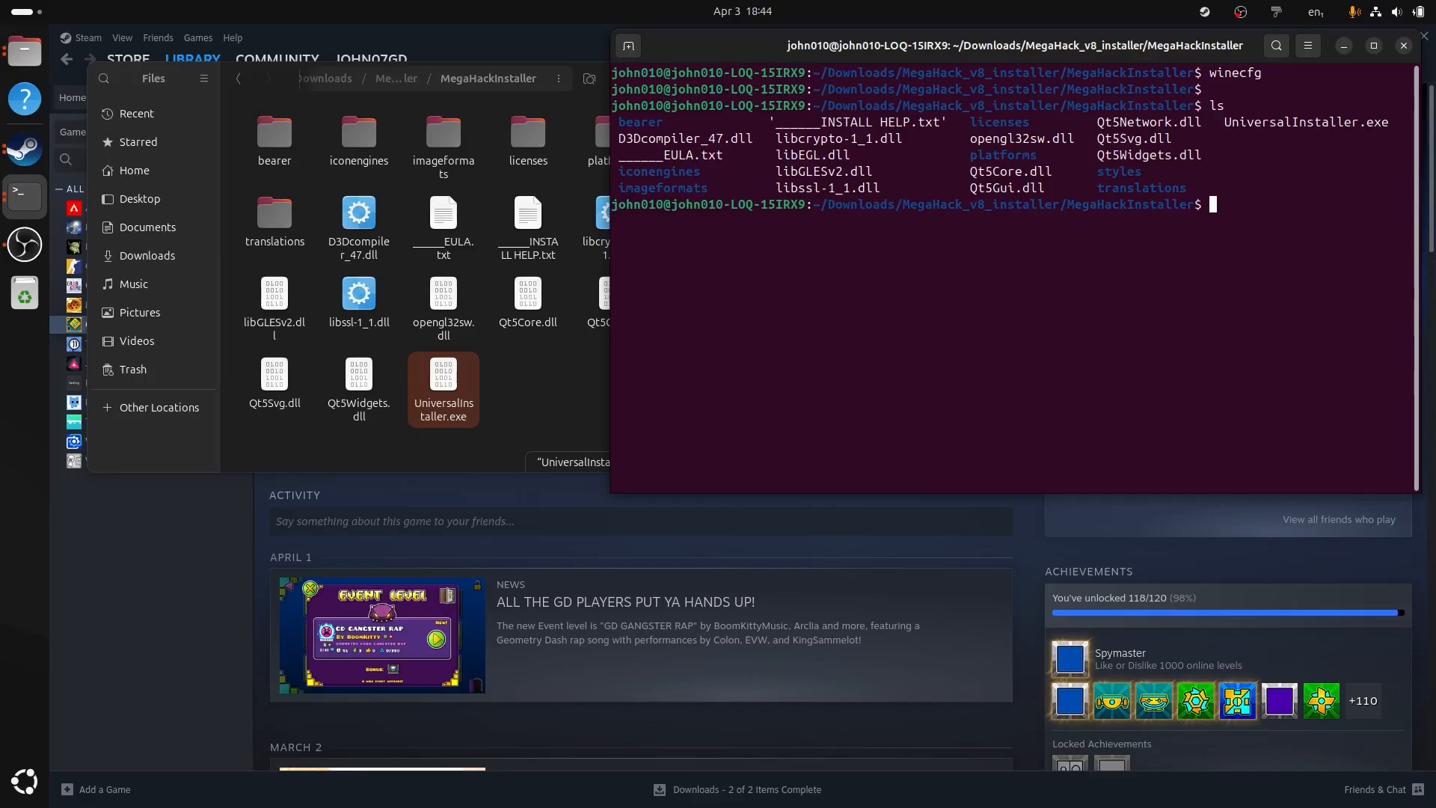
double_click(1304, 122)
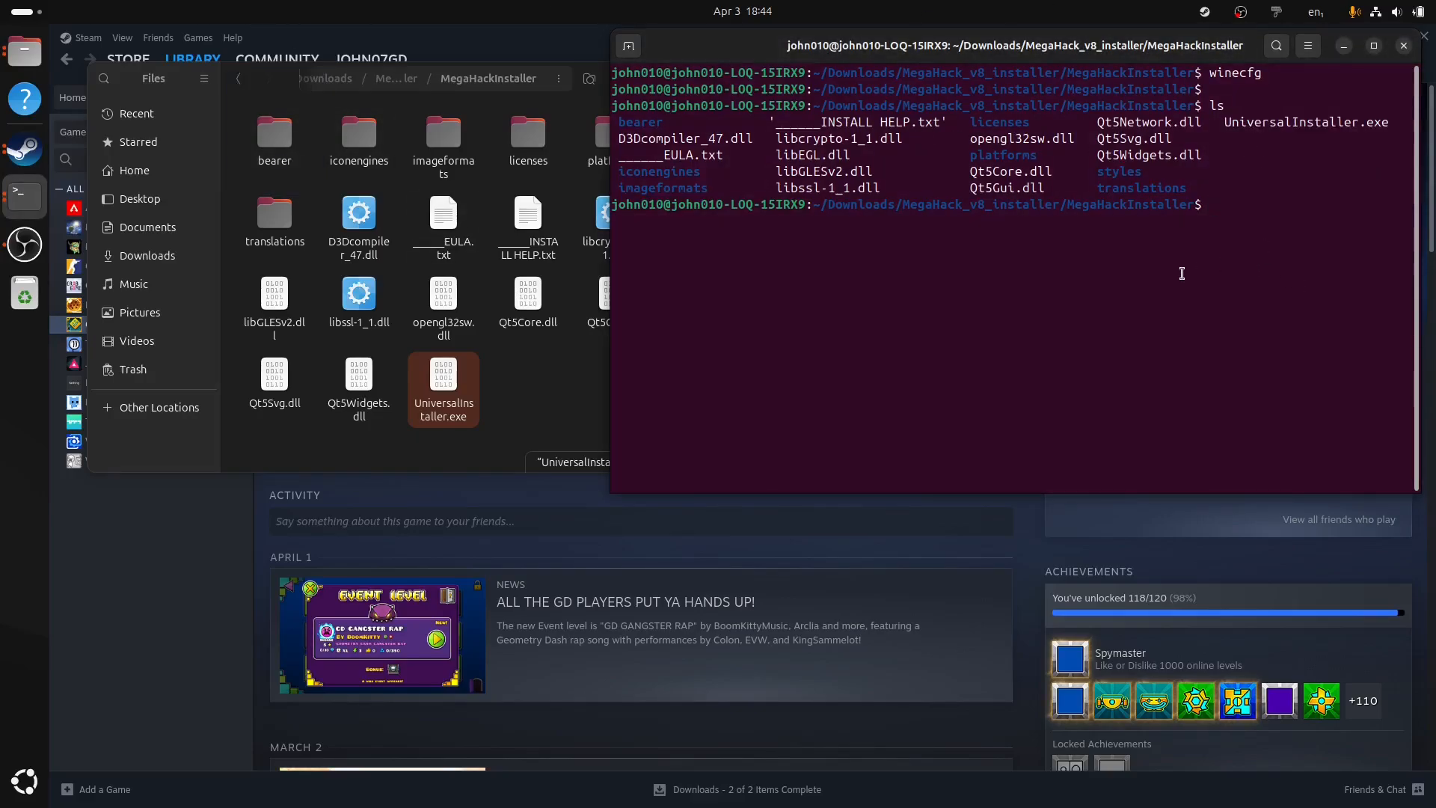
text(wine UniversalInstaller.exe)
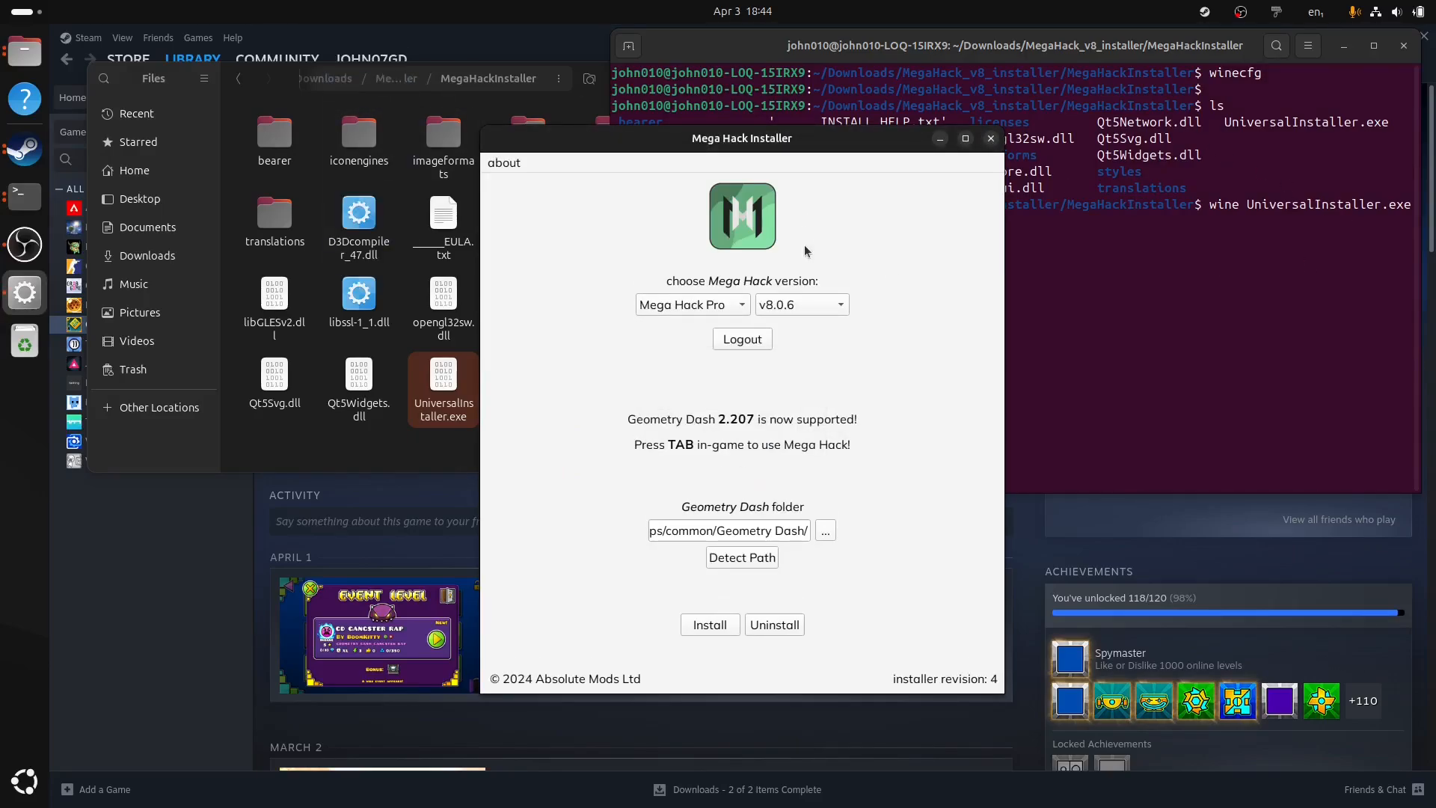
mouse_move(889, 280)
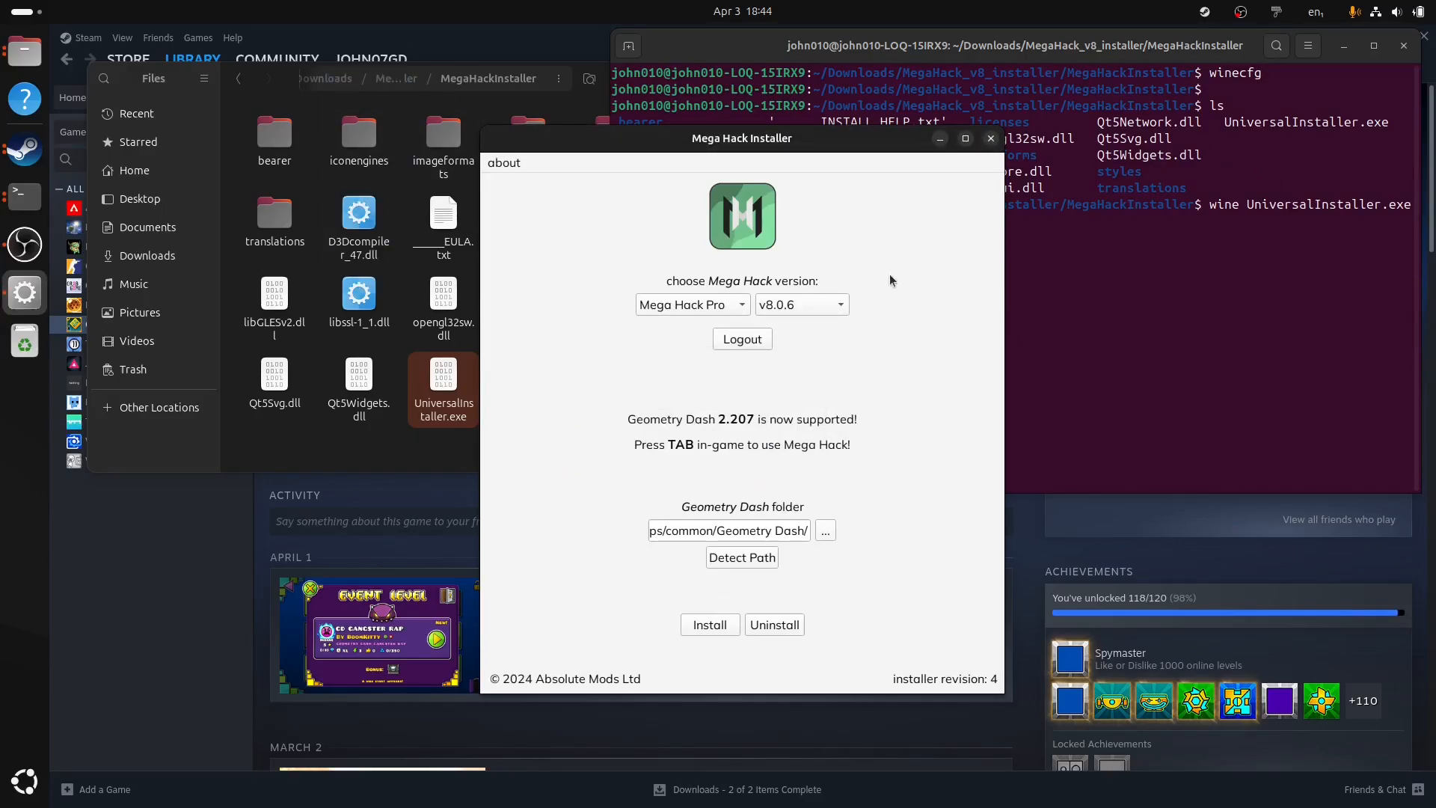
mouse_move(905, 437)
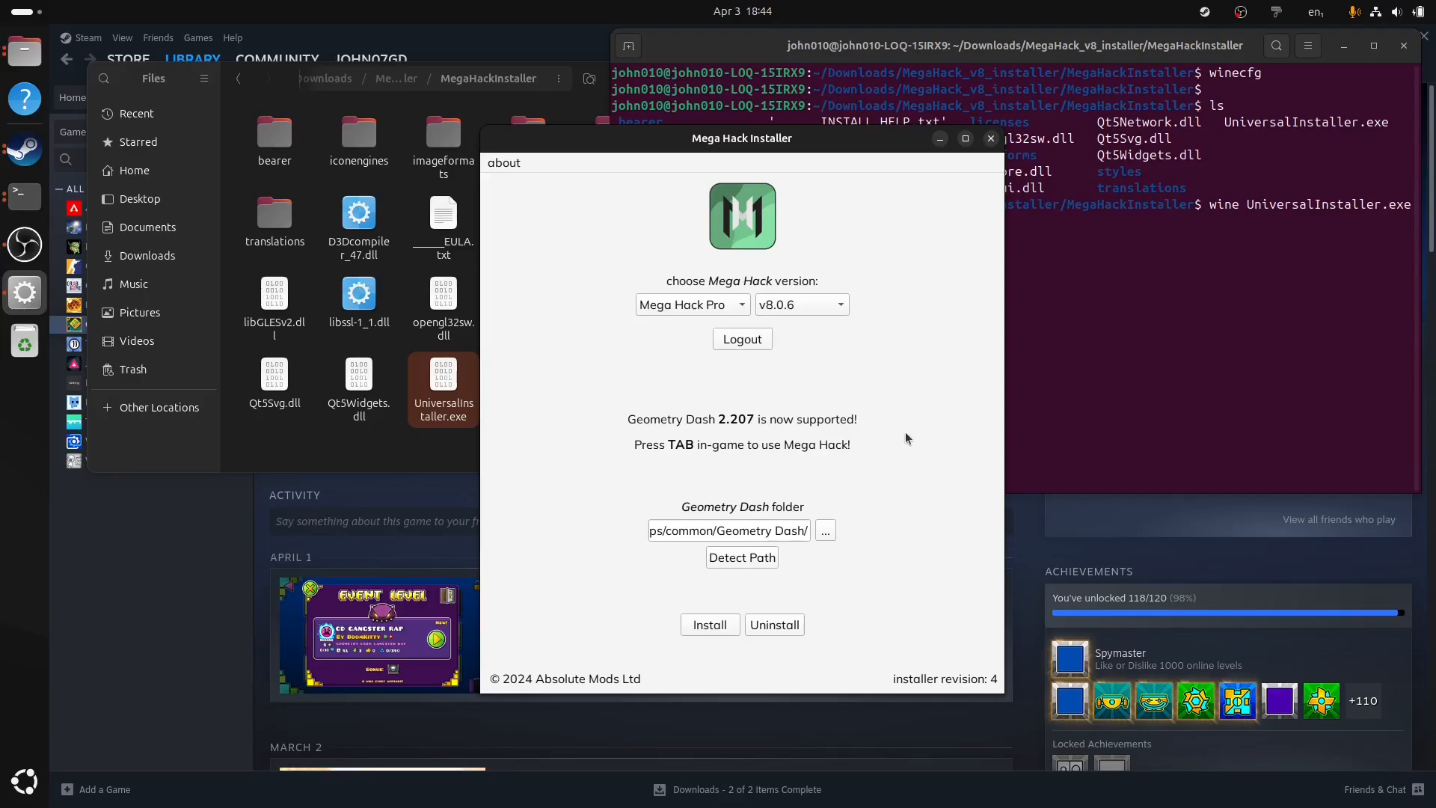
mouse_move(893, 440)
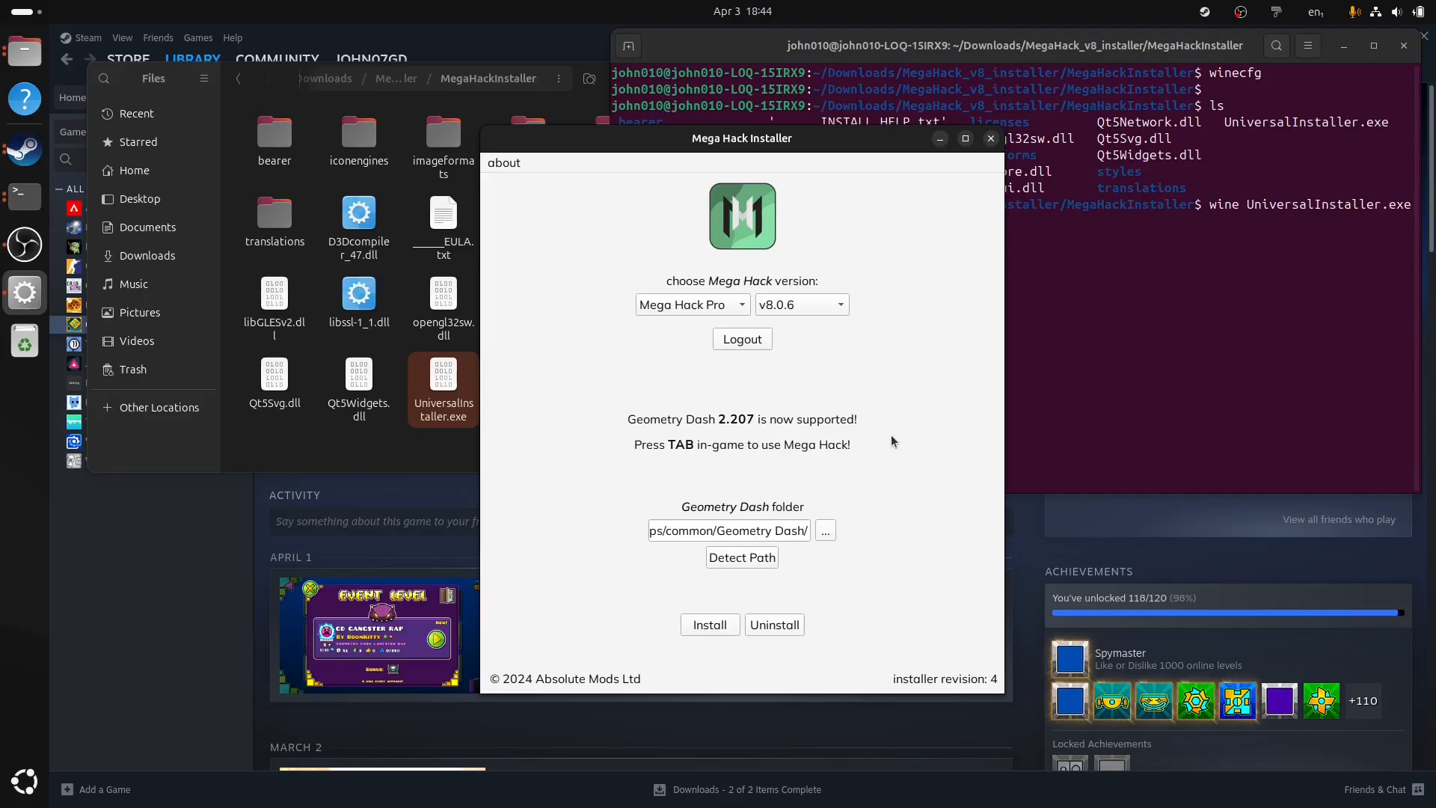
mouse_move(870, 384)
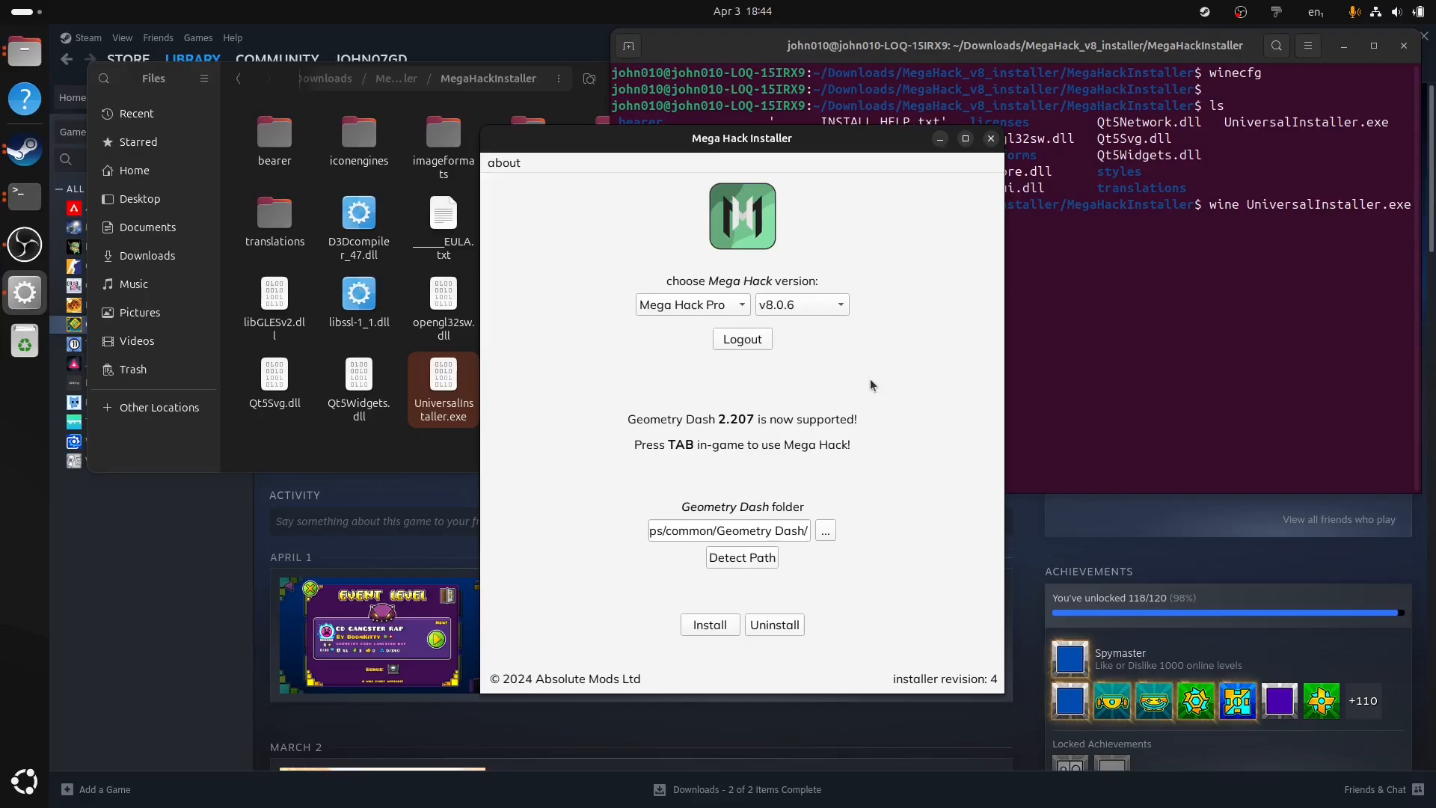
- Select v8.0.6 (Geode) from the Mega Hack Pro version dropdown
click(799, 304)
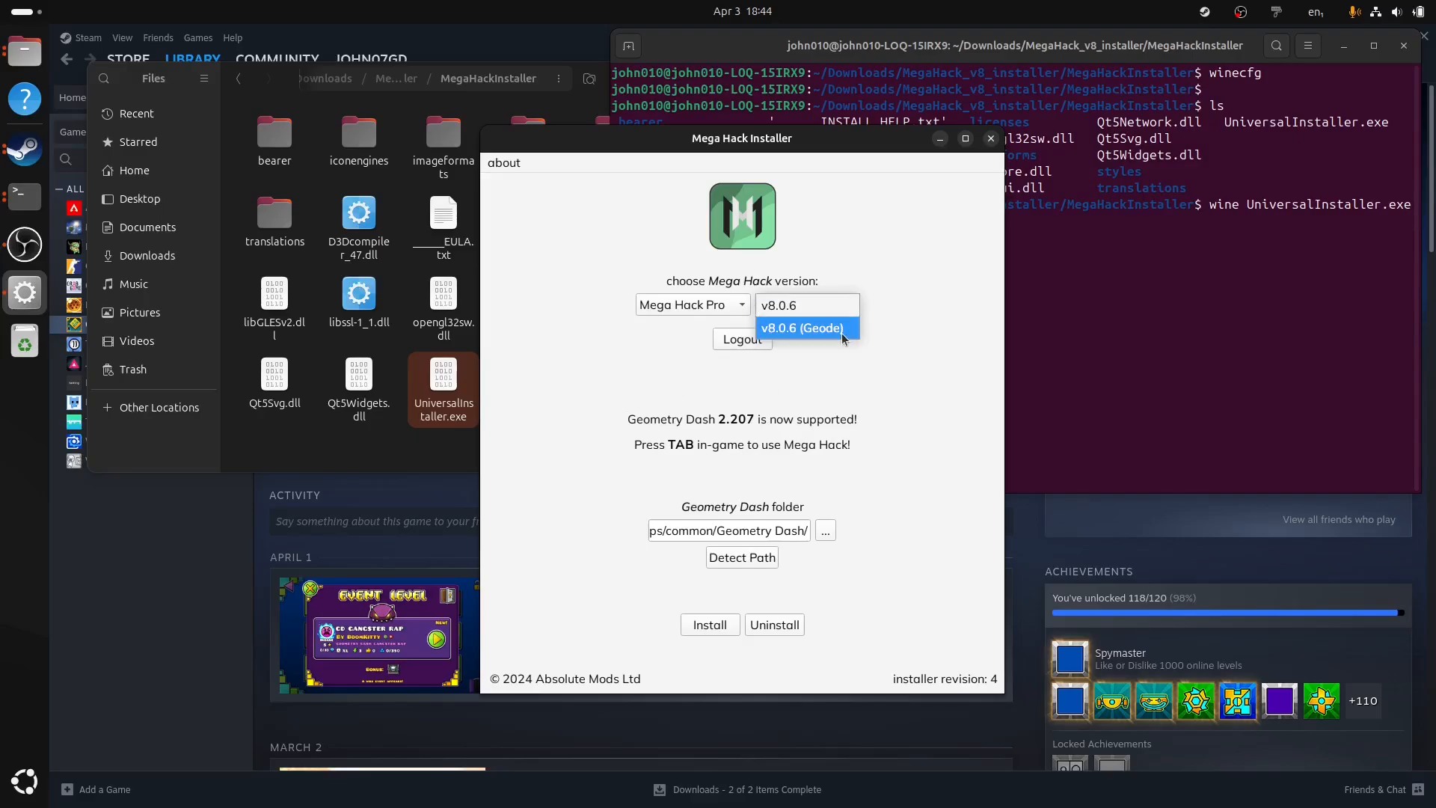
click(800, 327)
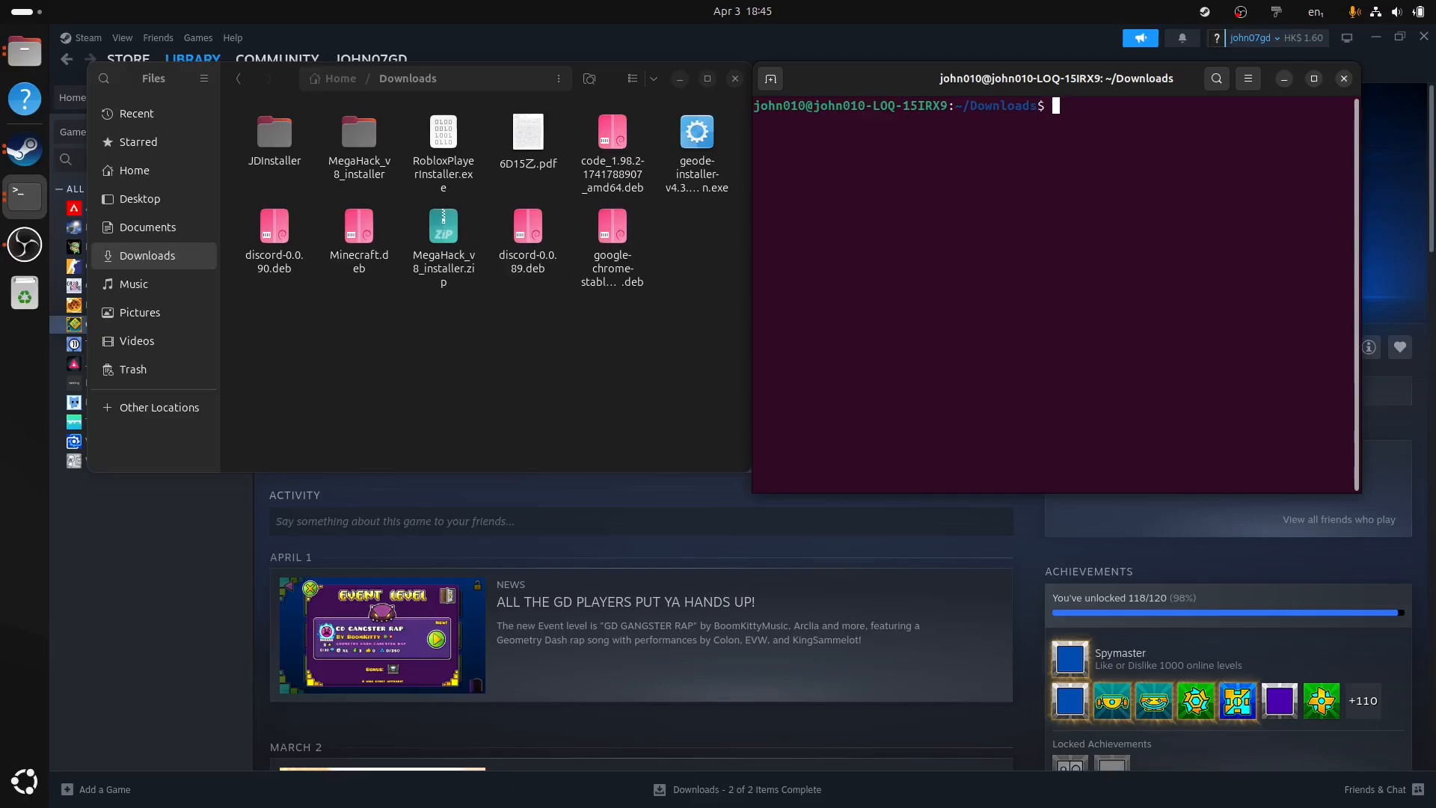
- Run geode-installer-v4.3.1-win.exe with Wine, accepting English, Welcome and default components
text(ls)
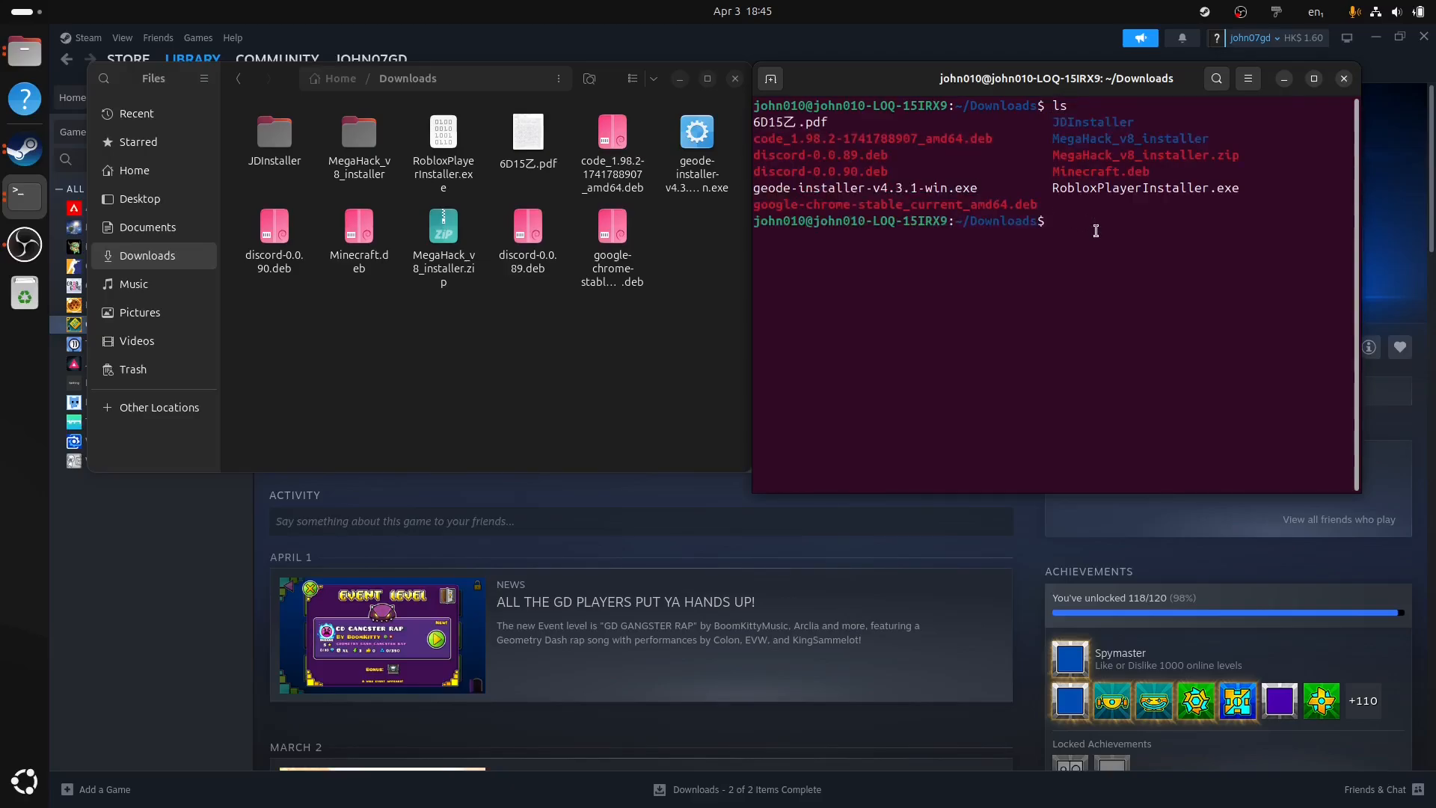
text(wine geode-installer-v4.3.1-win.exe)
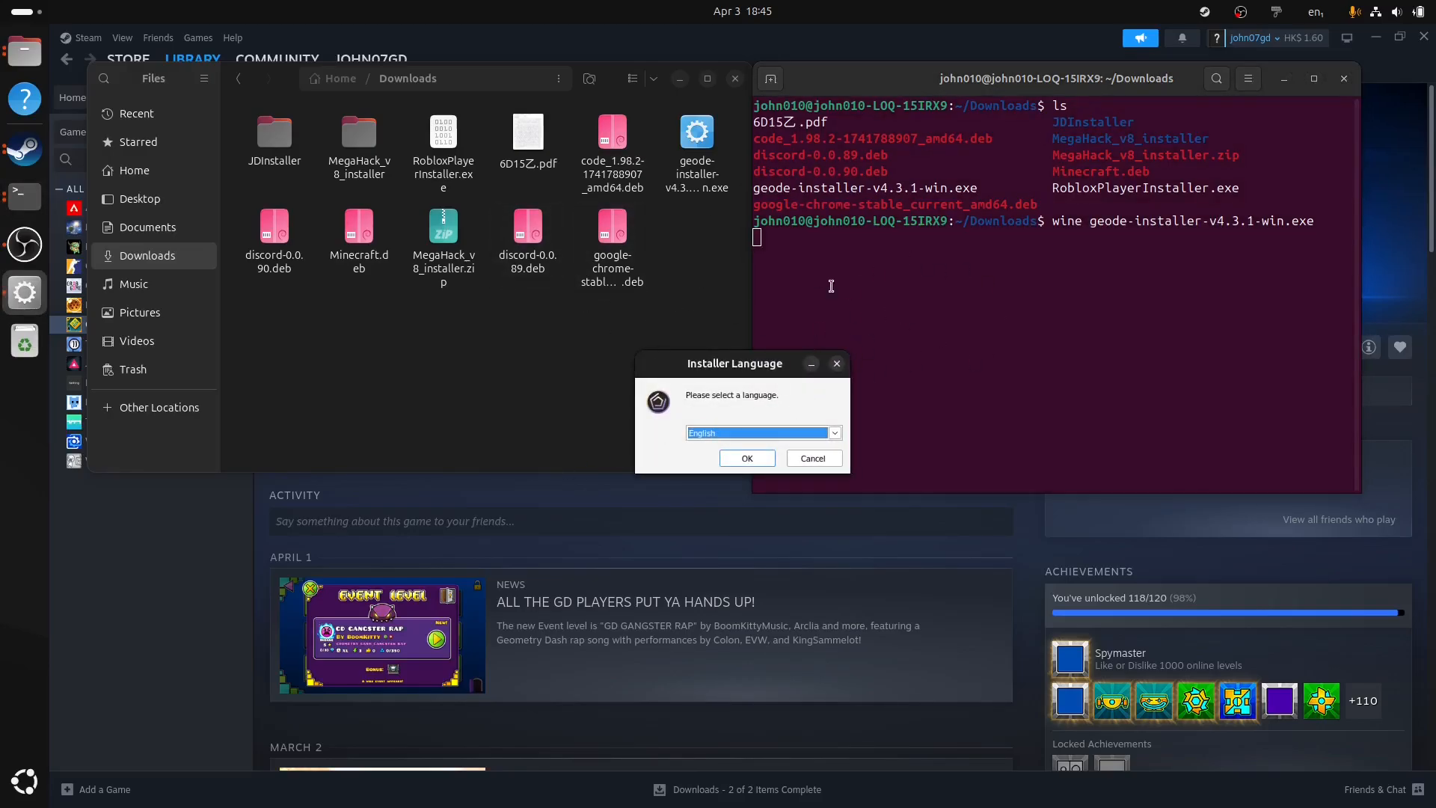
click(745, 457)
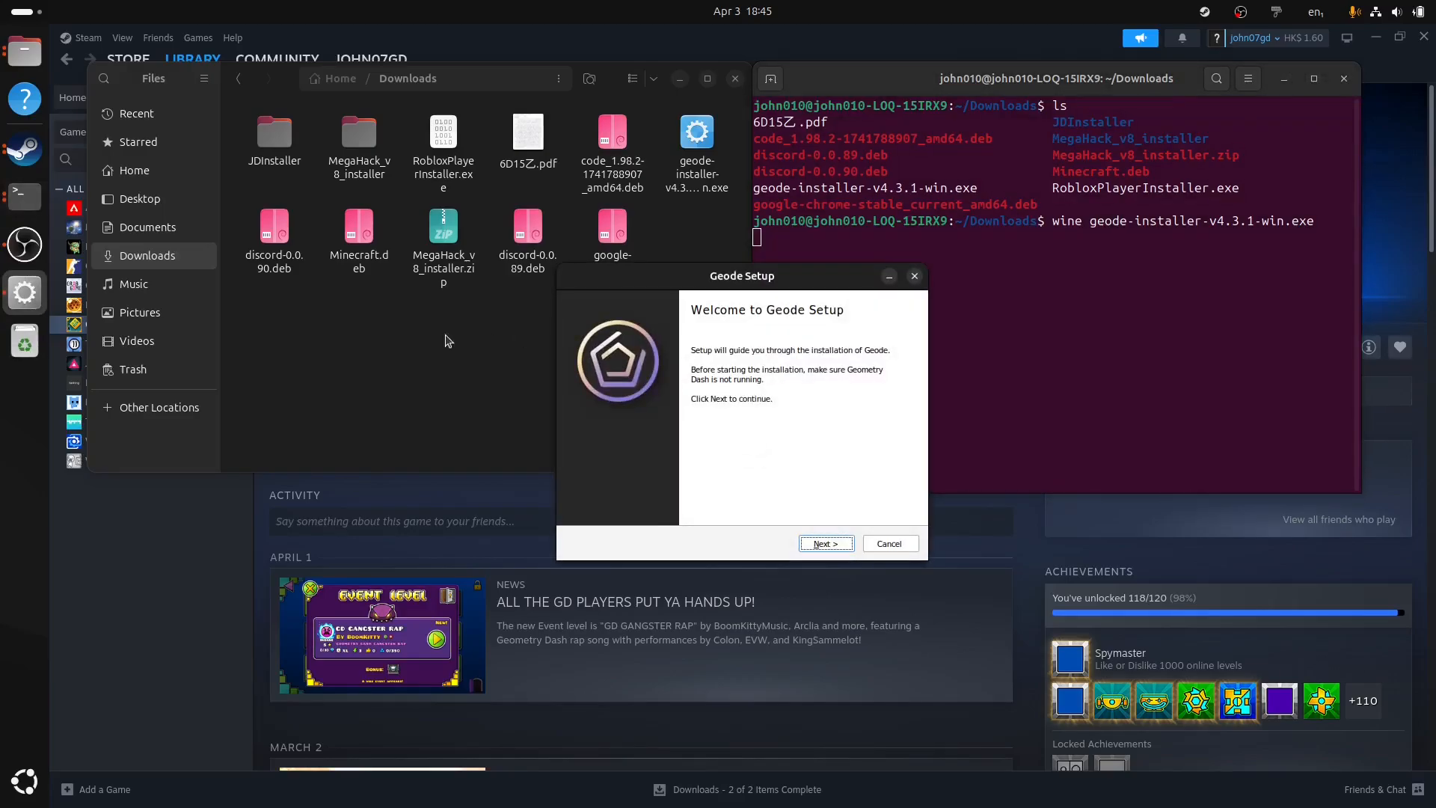
click(823, 543)
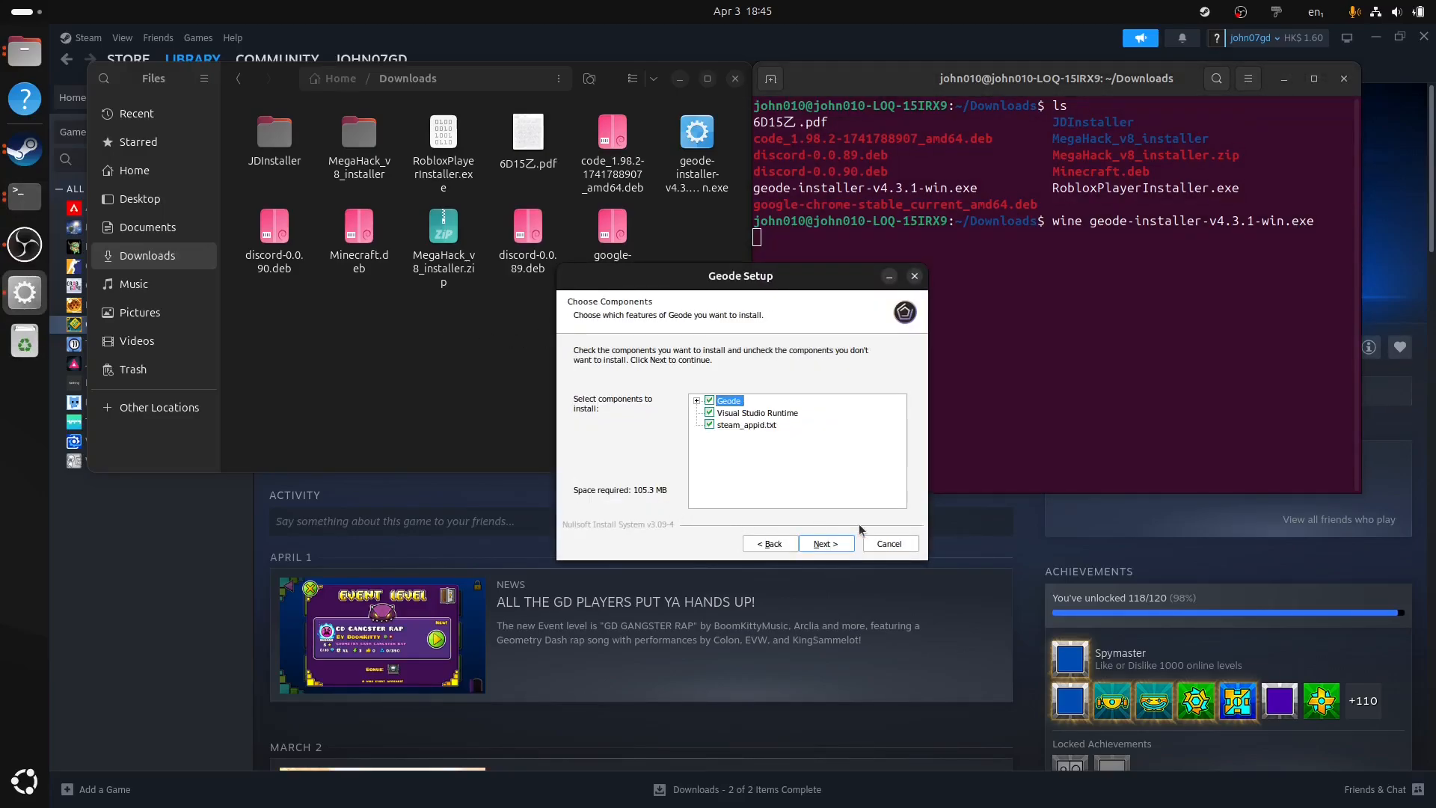
click(824, 543)
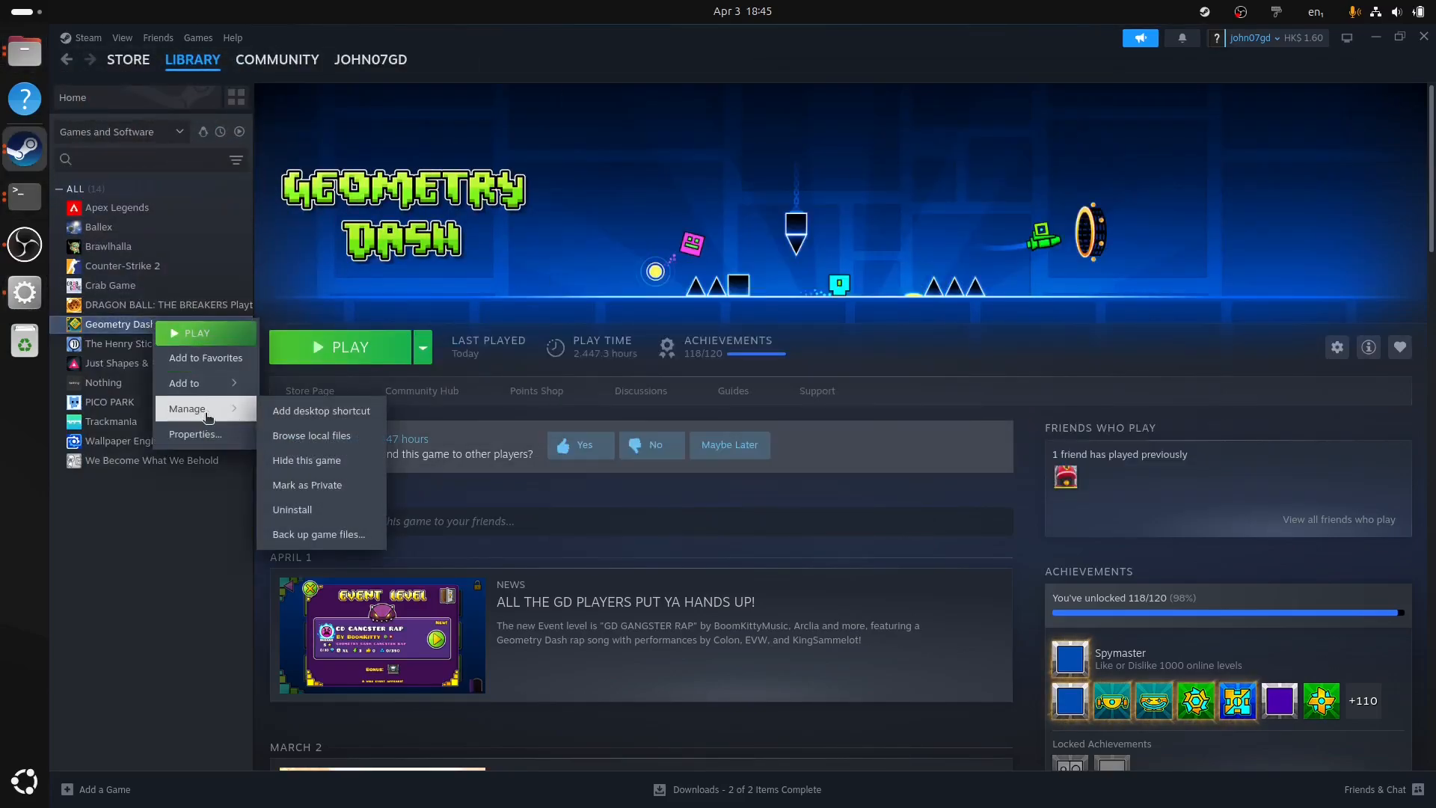
- Browse Geometry Dash's local files through its Manage menu in the Steam library
click(311, 435)
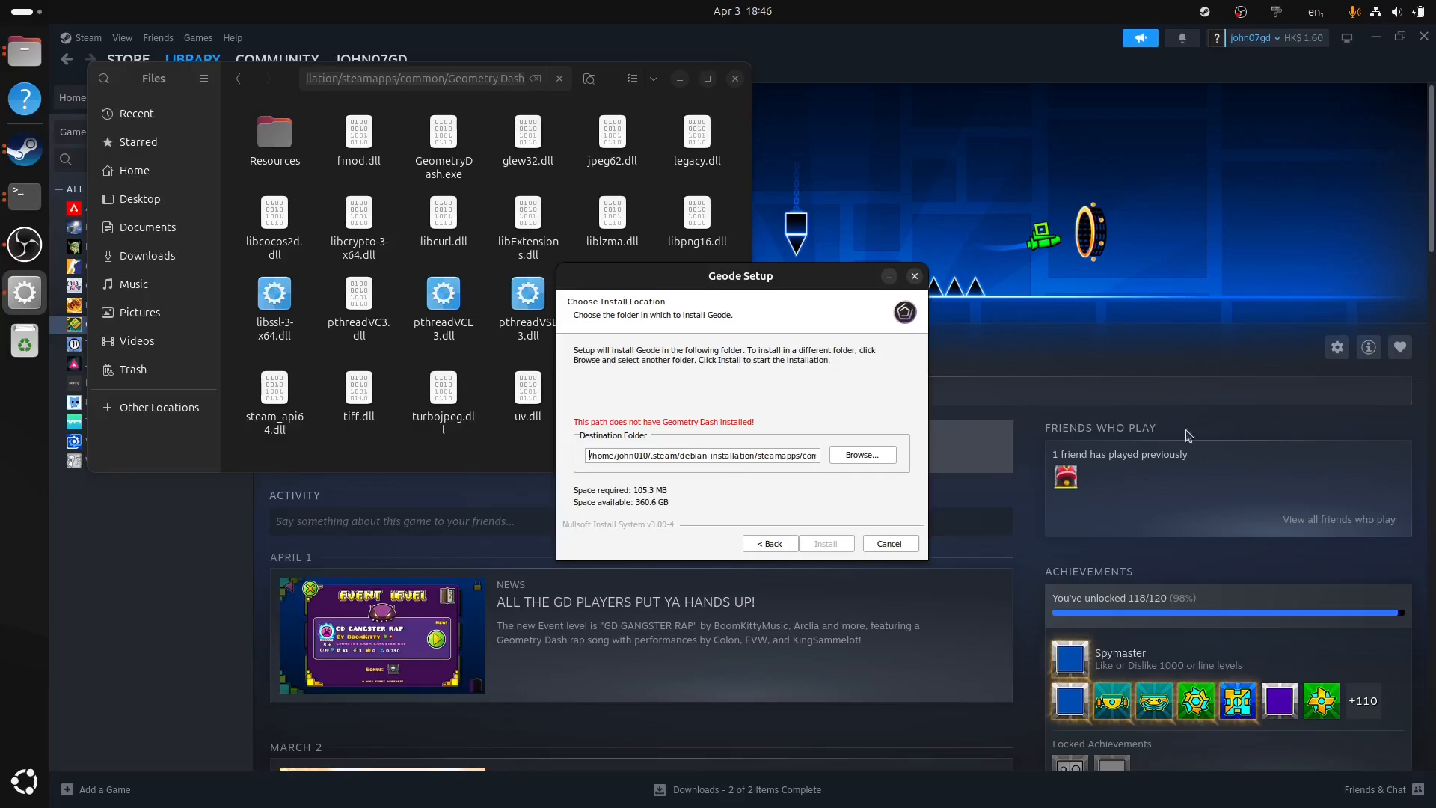
mouse_move(918, 376)
text(Z:)
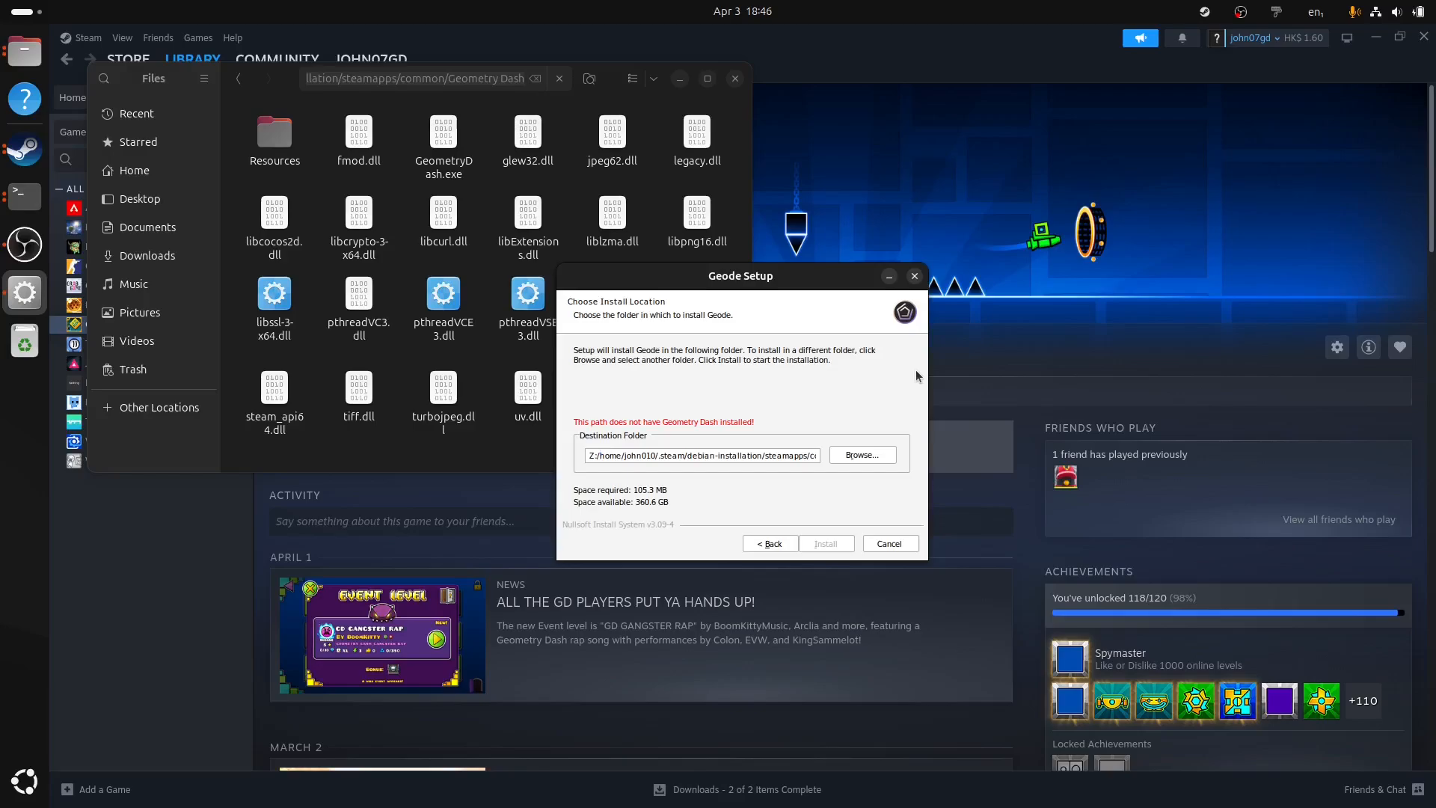
mouse_move(933, 375)
text(ommon/Geometry Dash)
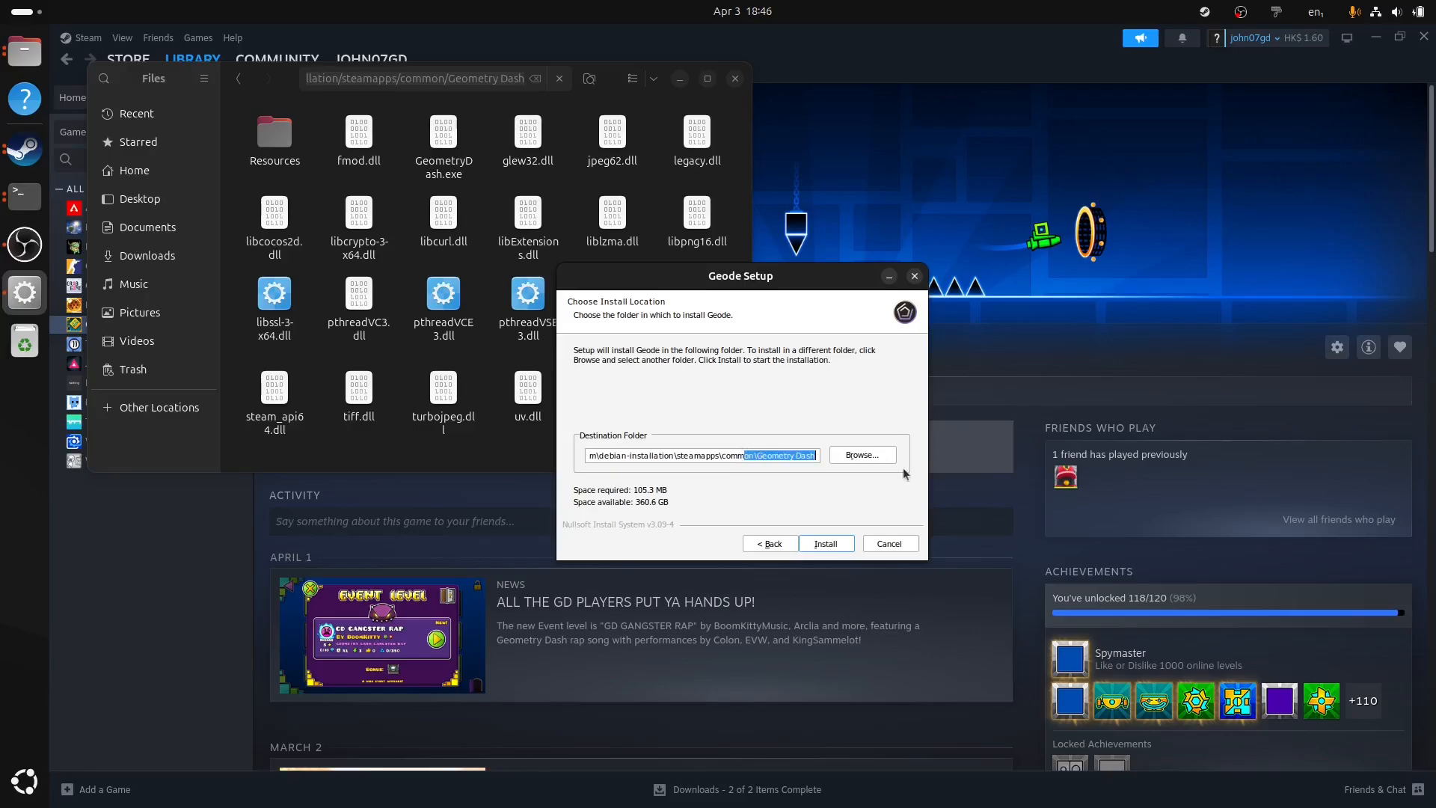
- Set Geode's destination to steamapps/common/Geometry Dash and run the install
click(693, 455)
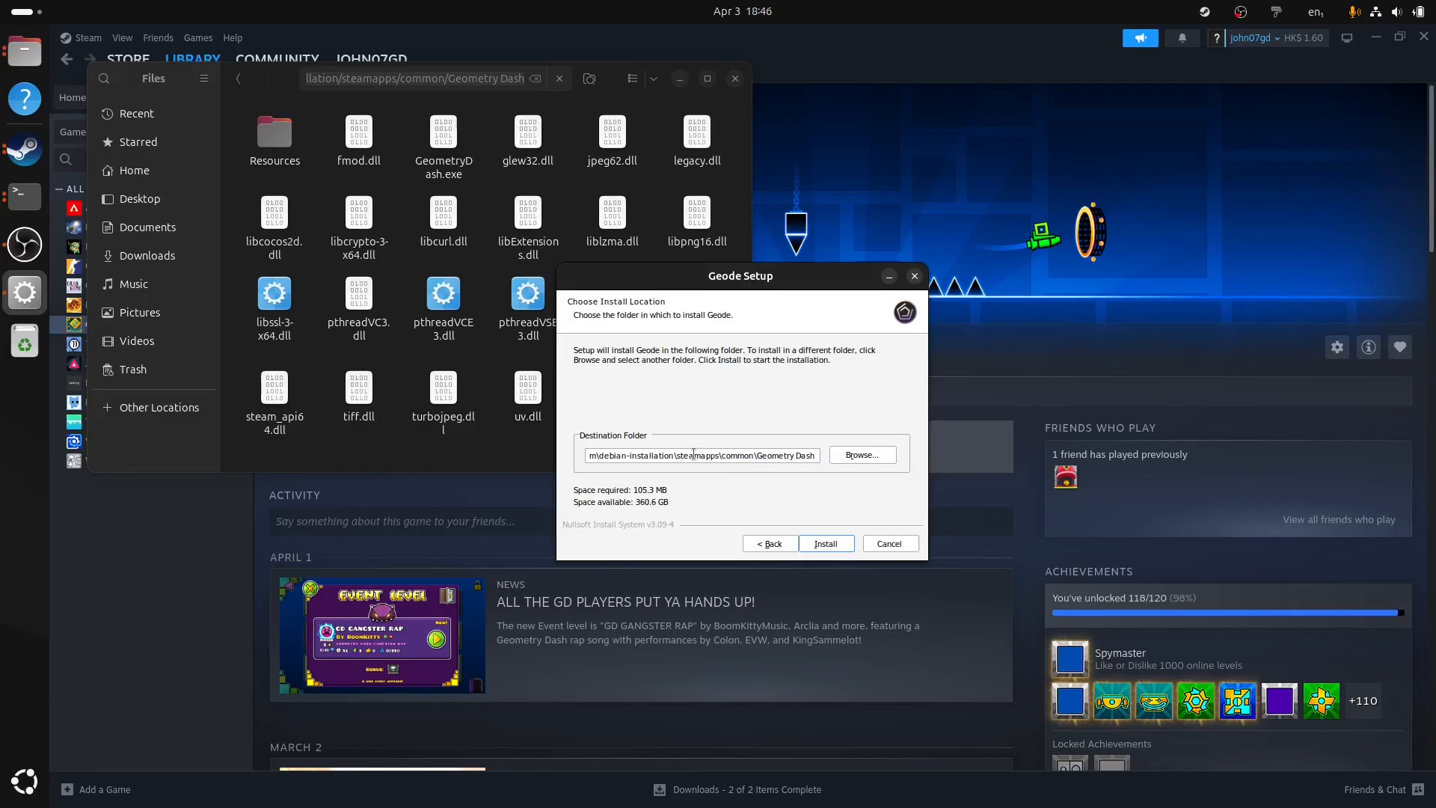
click(824, 543)
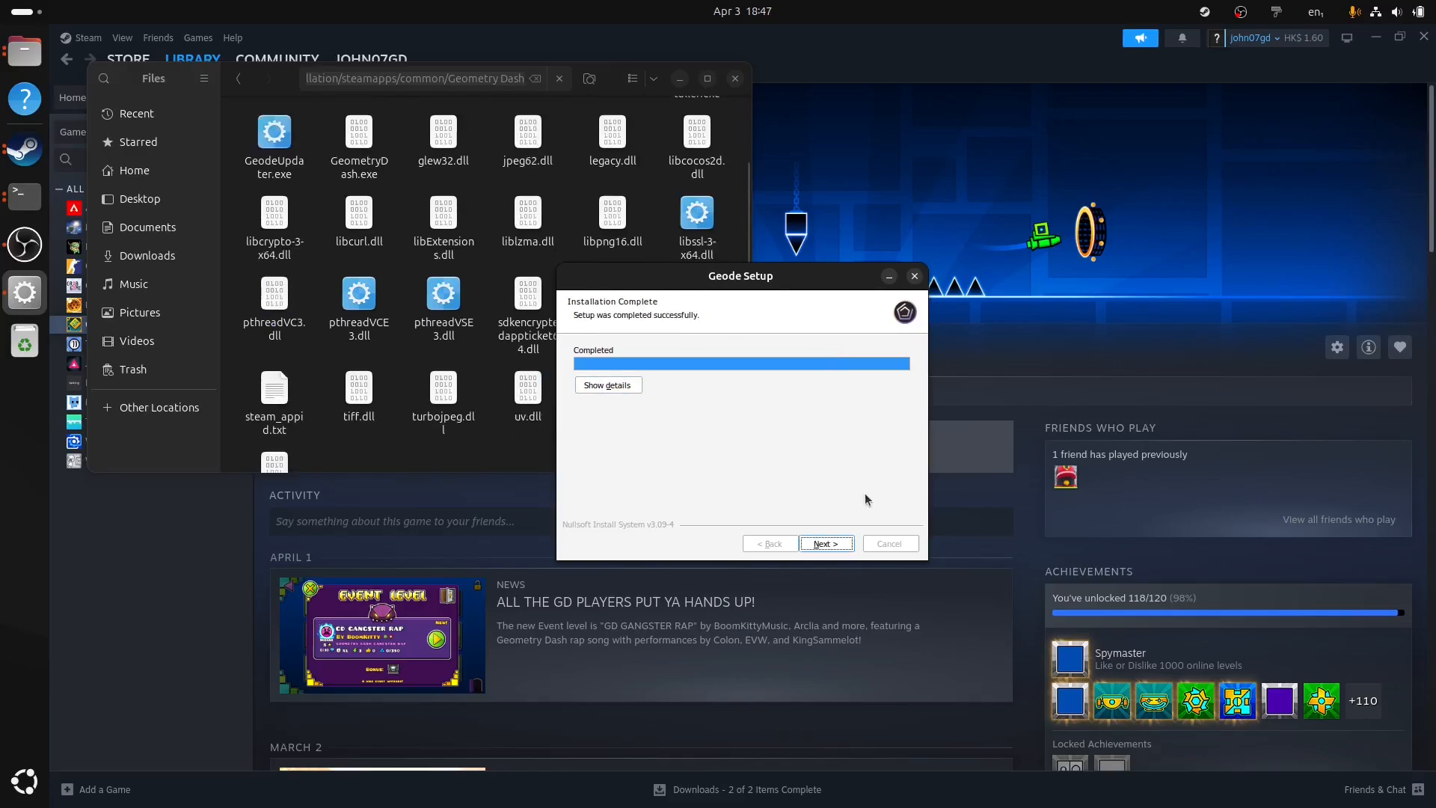
- Finish Geode Setup, then run wine UniversalInstaller.exe from a terminal in MegaHackInstaller
click(824, 543)
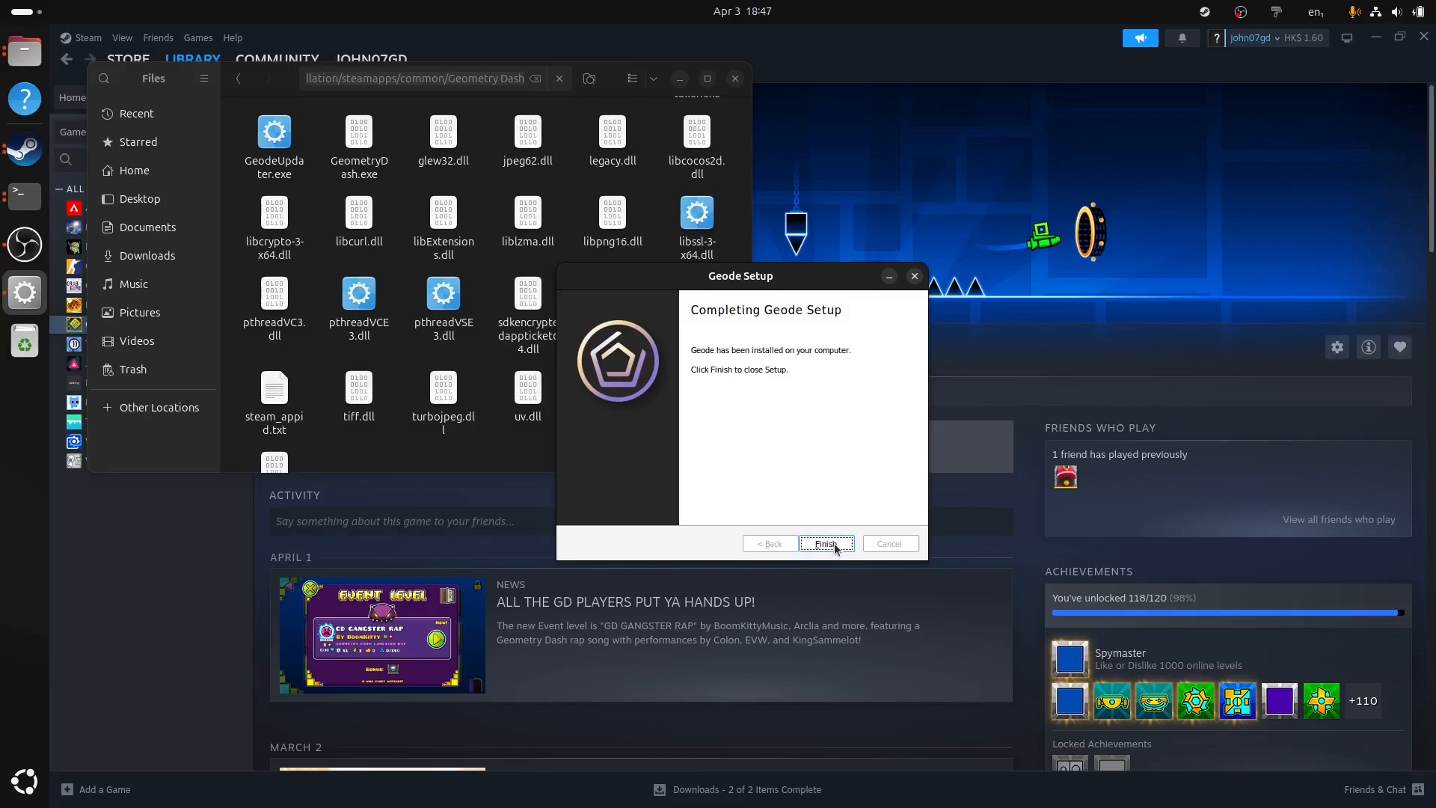
click(824, 543)
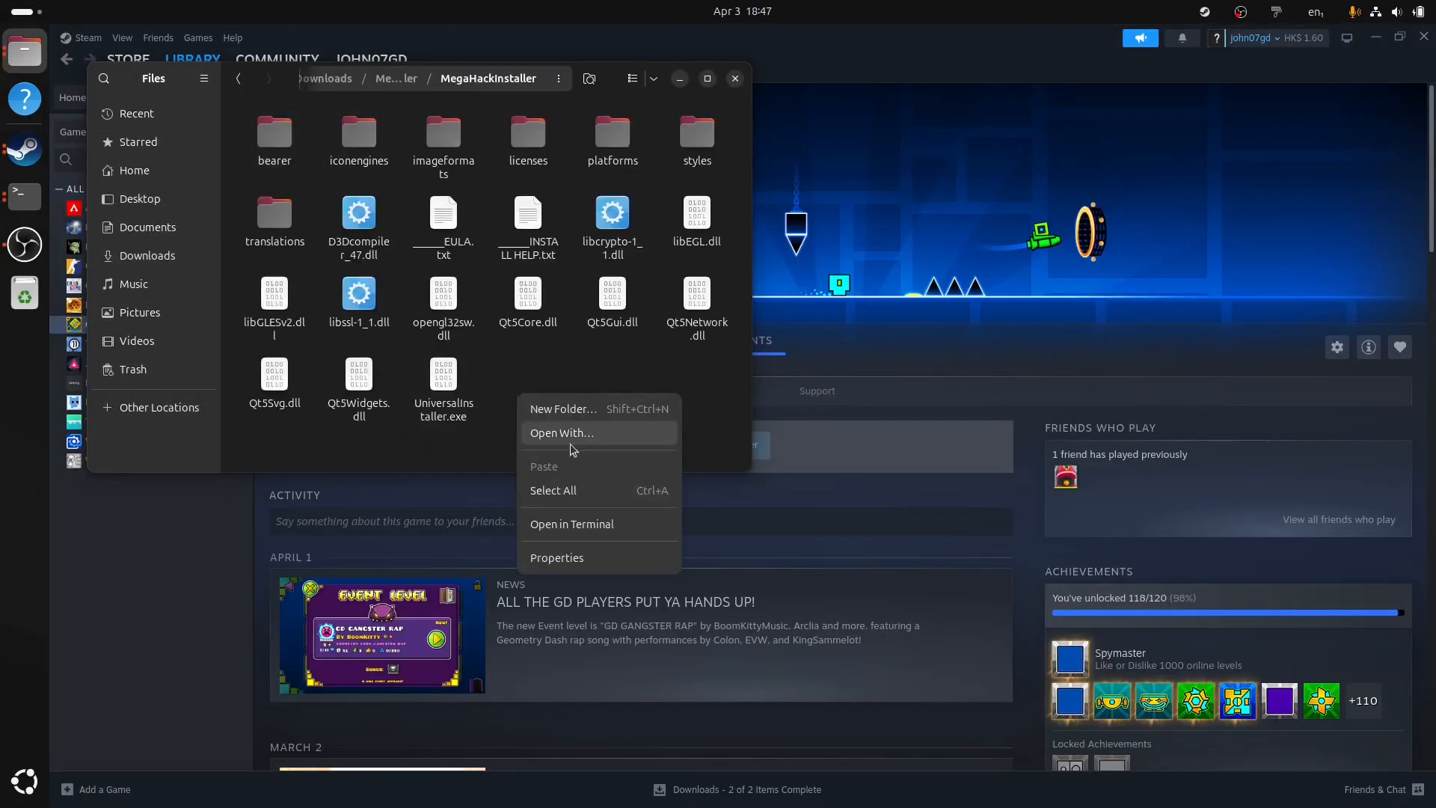
click(571, 524)
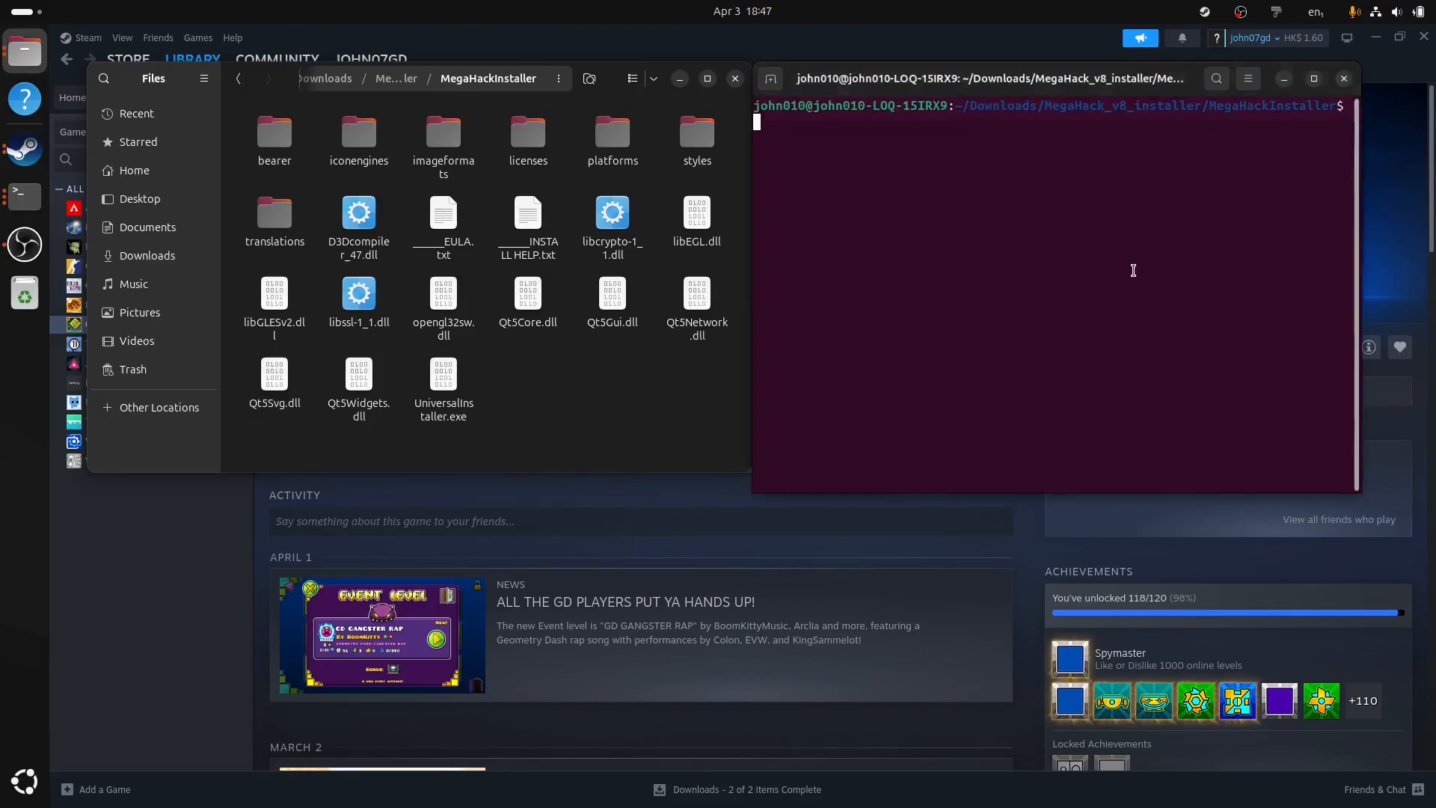
text(ls)
text(wine)
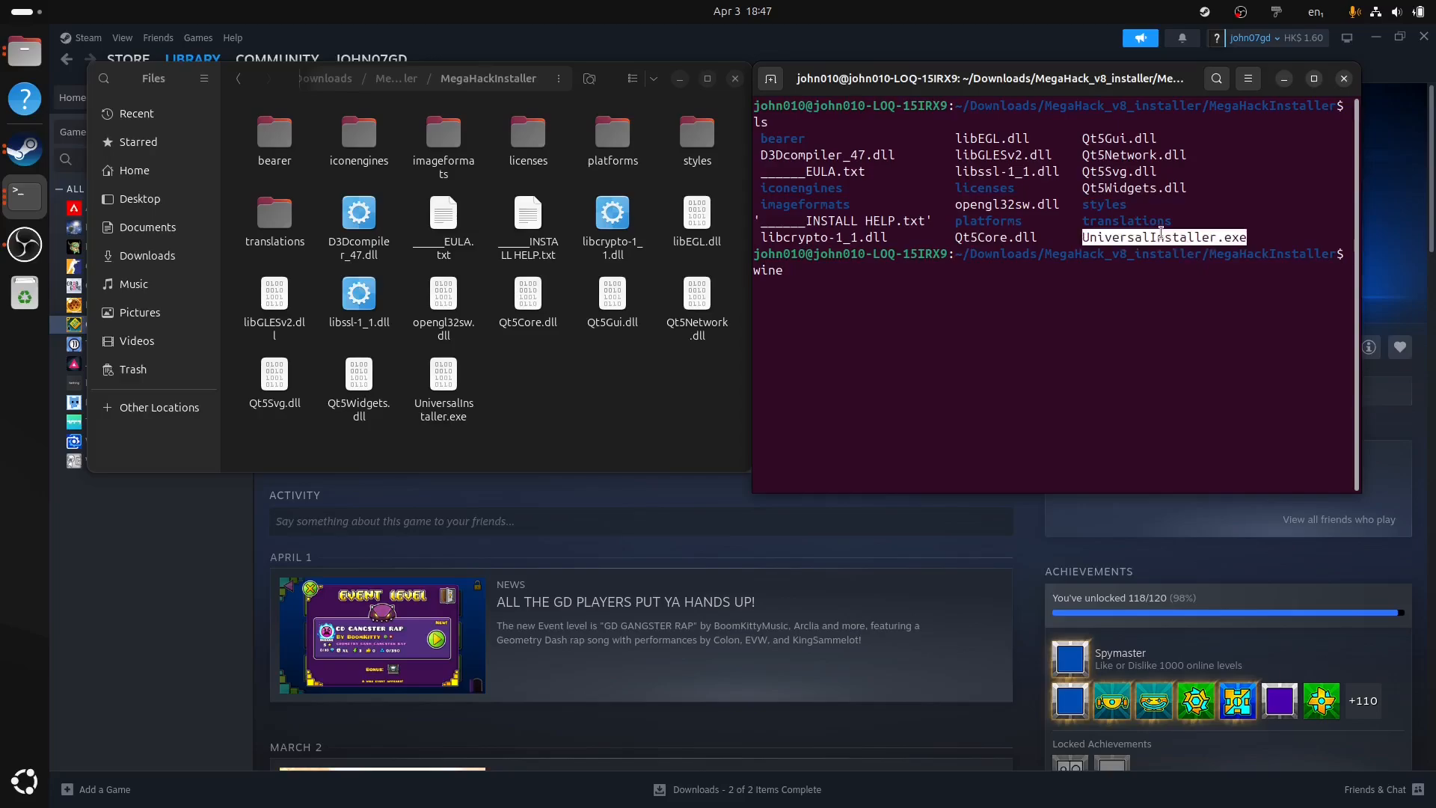
text(UniversalInstaller.exe)
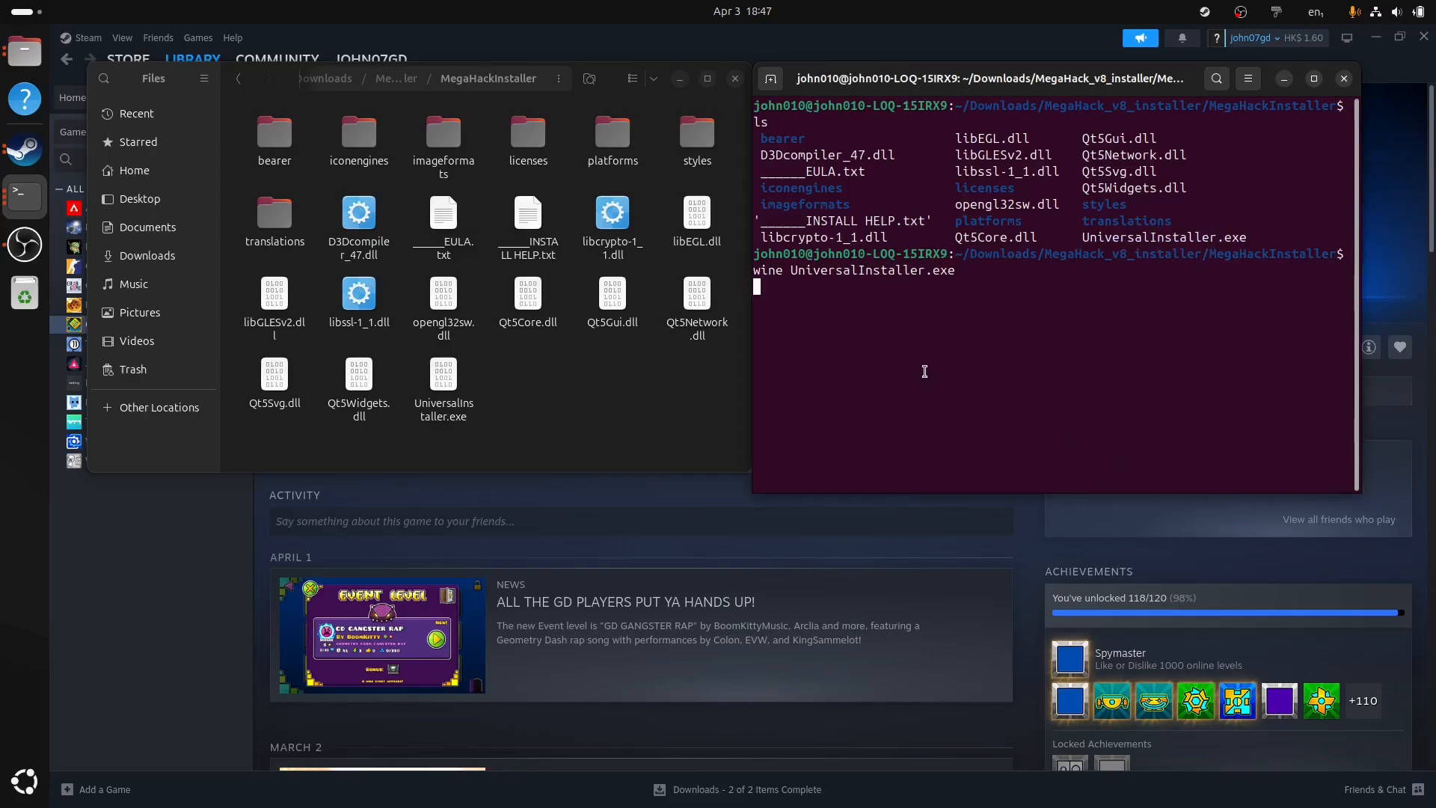
key(Return)
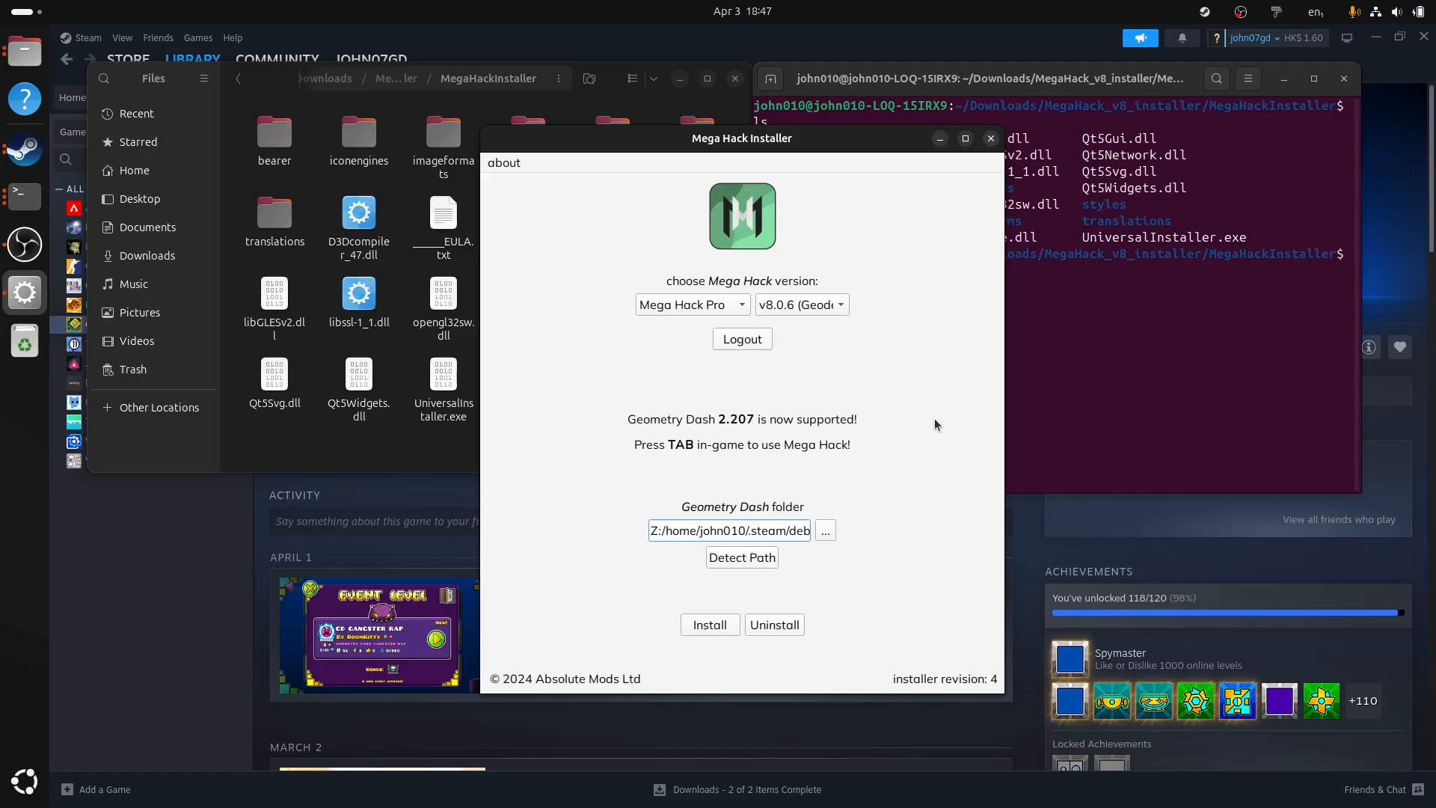
mouse_move(930, 428)
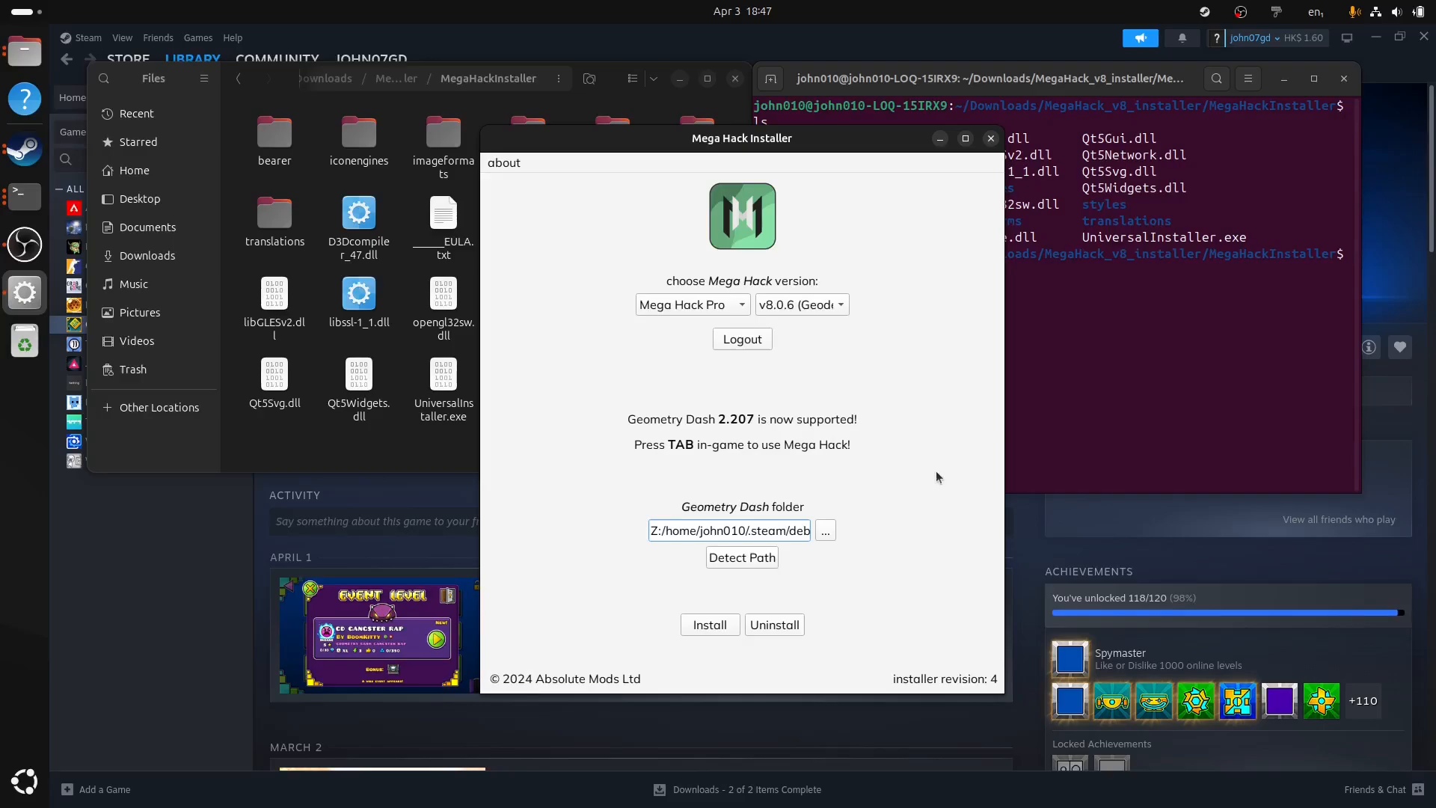
mouse_move(817, 488)
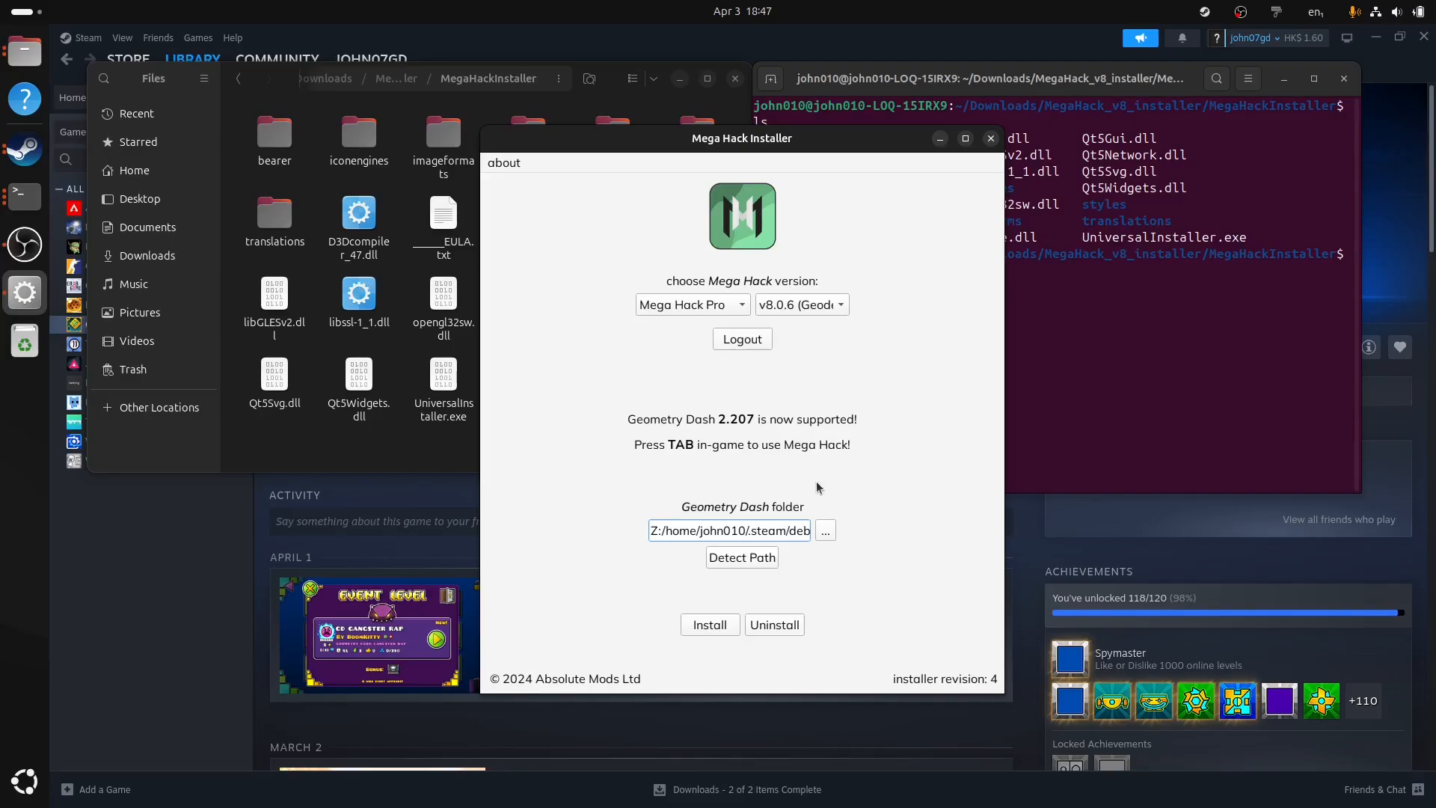
- Pick GeometryDash.exe from ~/.steam/debian-installation/steamapps/common/Geometry Dash as the game location
click(823, 530)
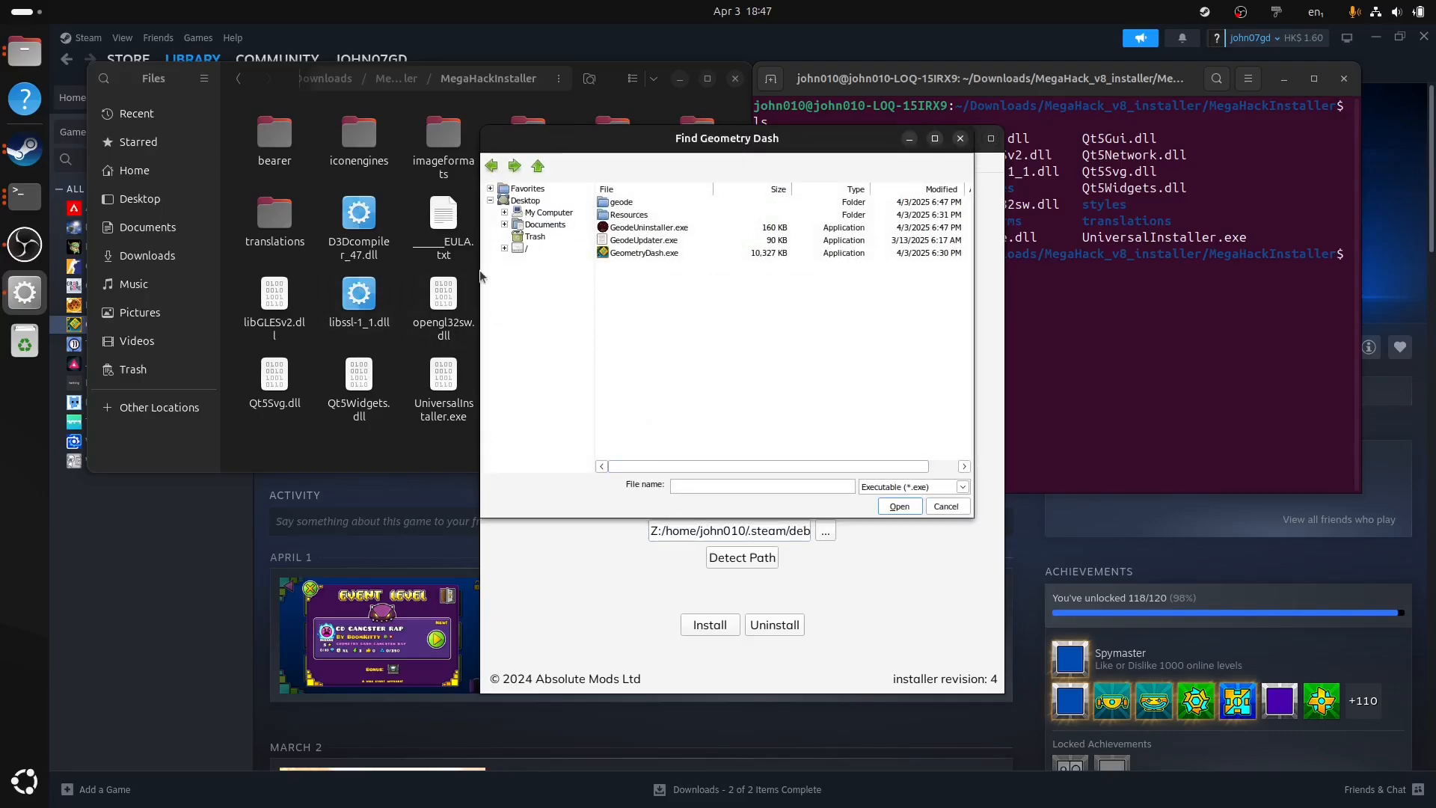
click(525, 249)
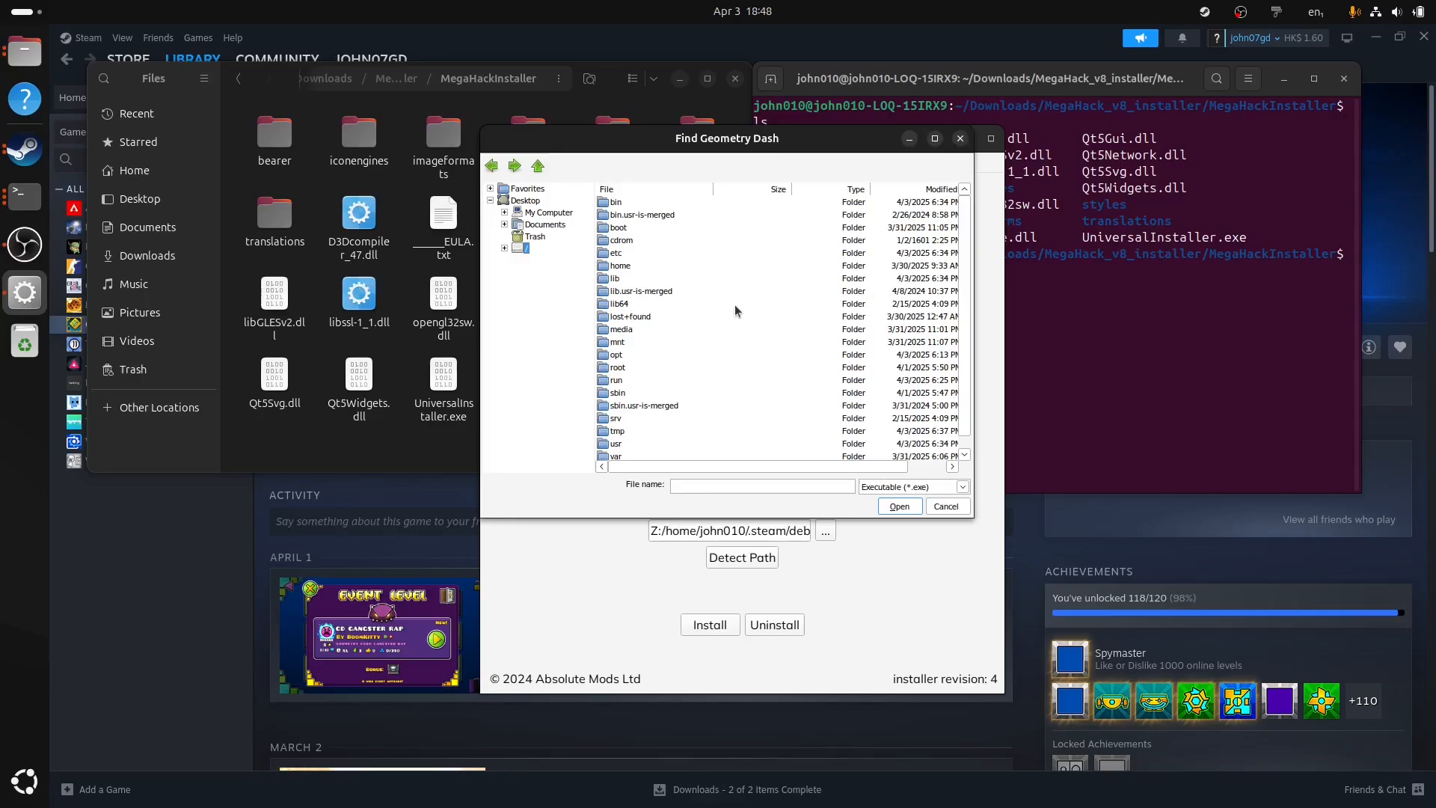
mouse_move(746, 260)
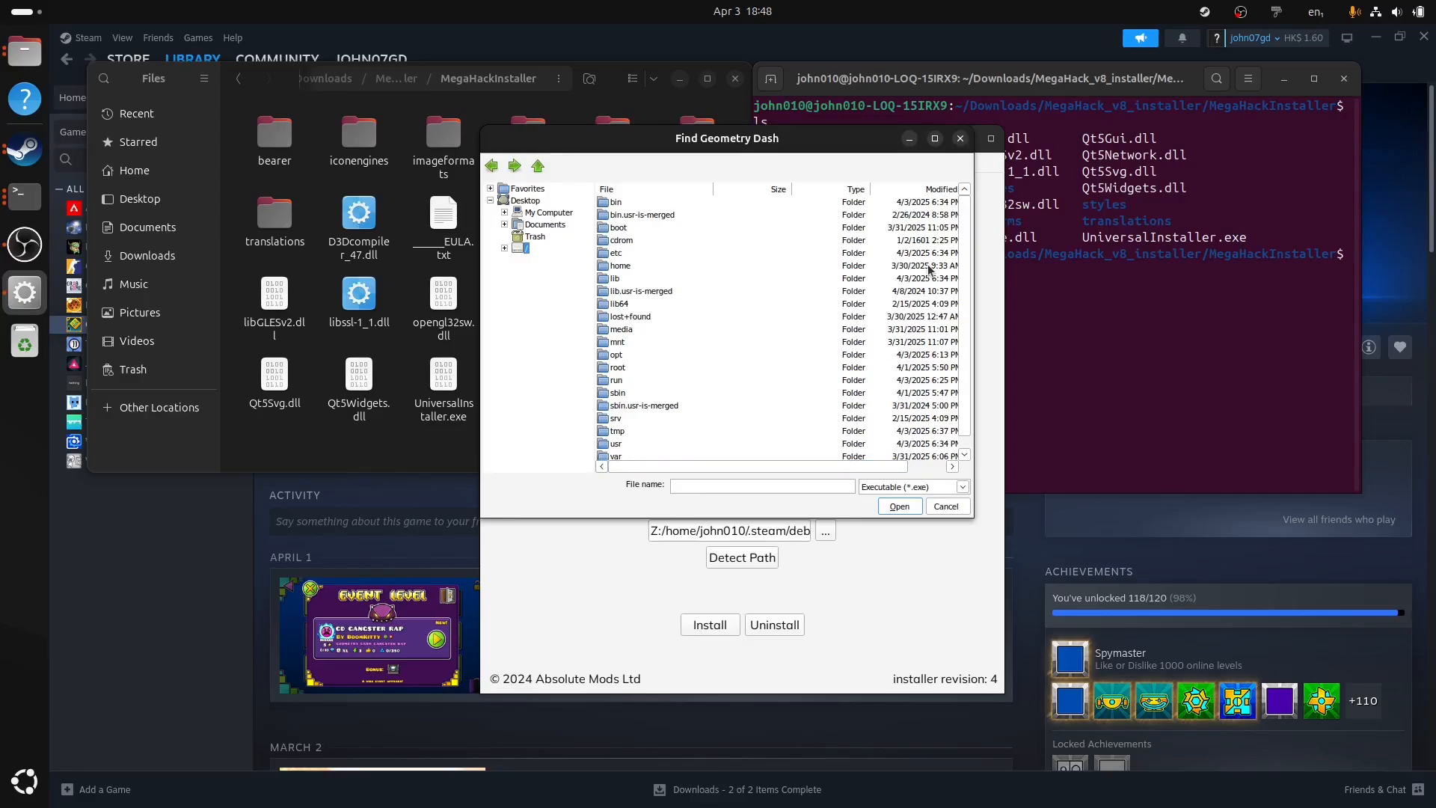
double_click(620, 265)
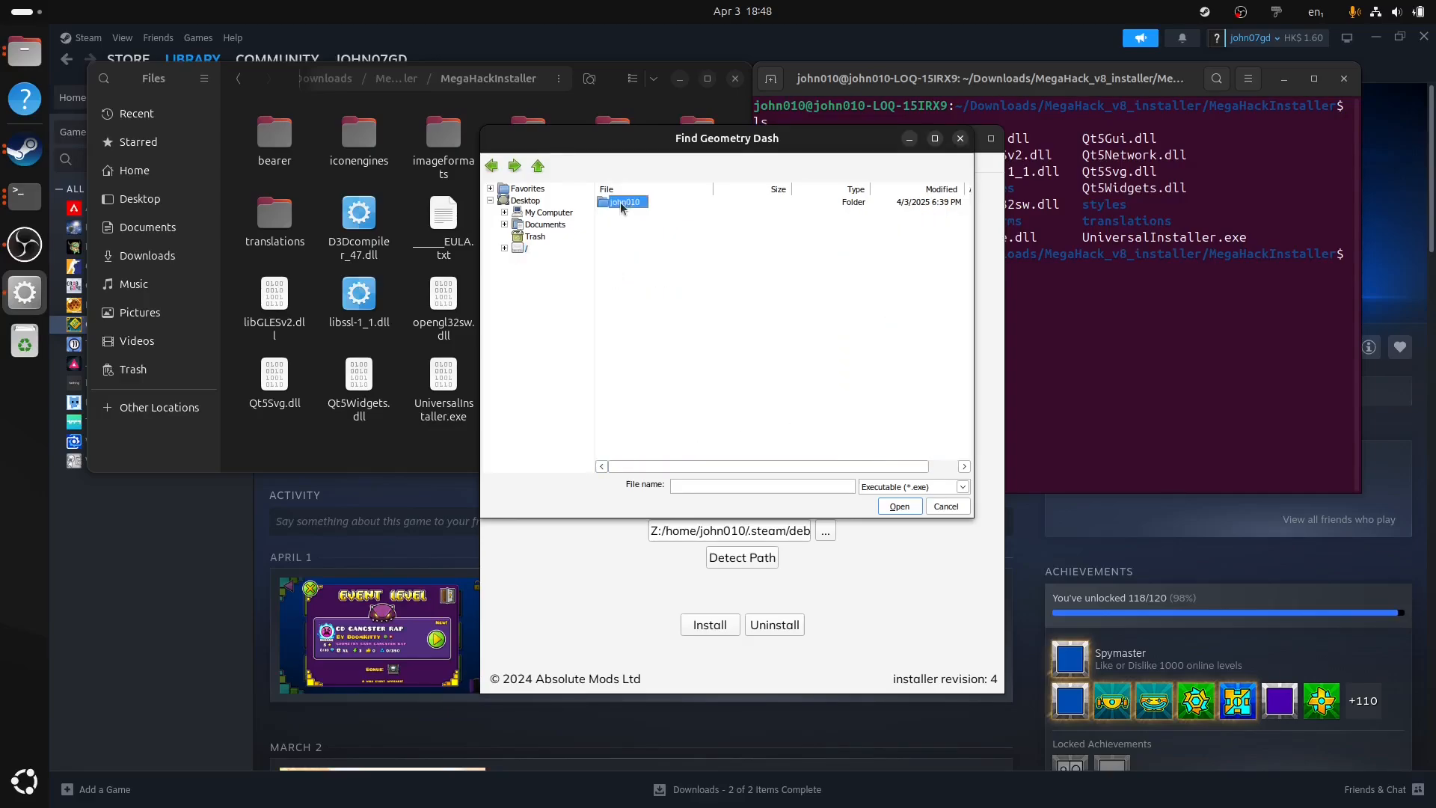
double_click(624, 201)
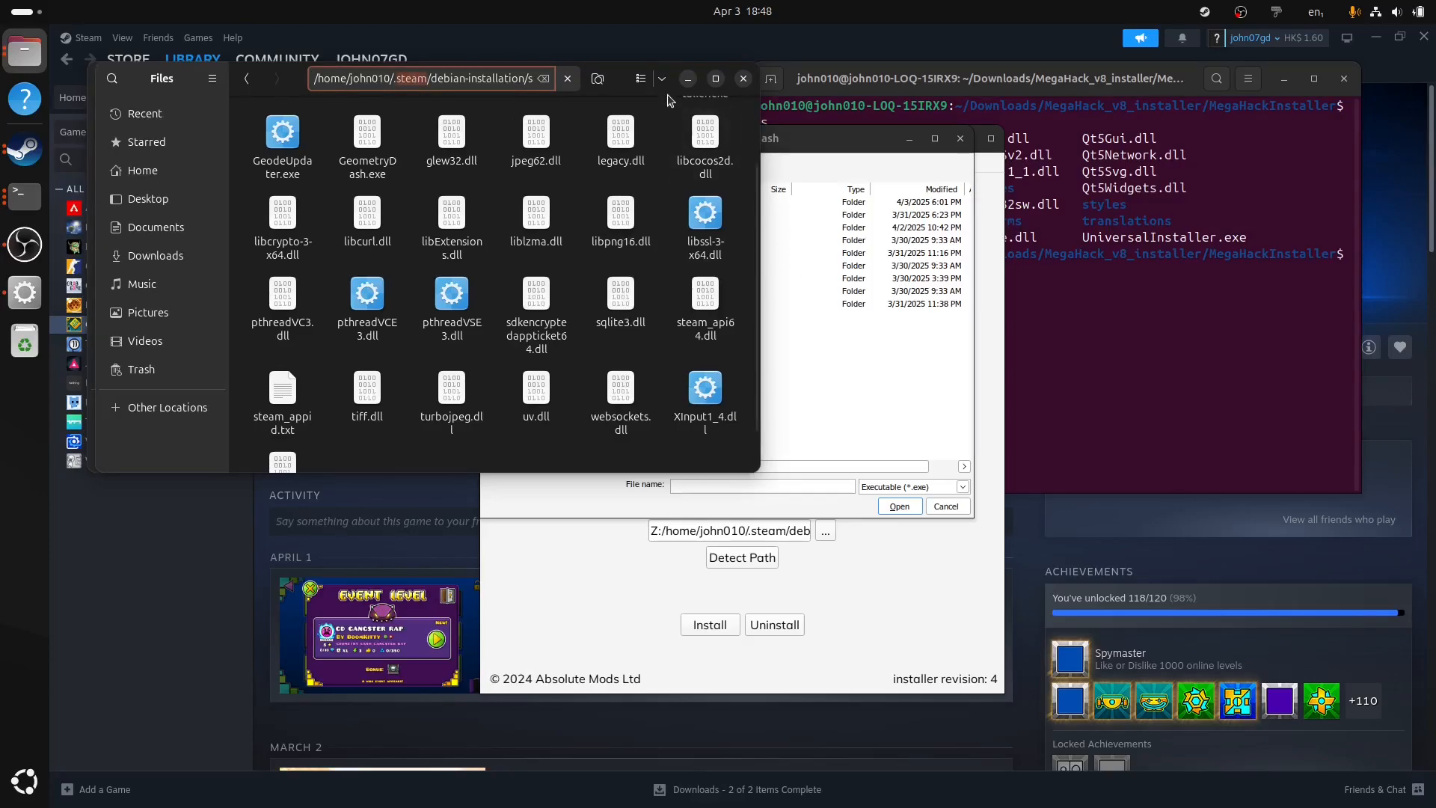
click(741, 78)
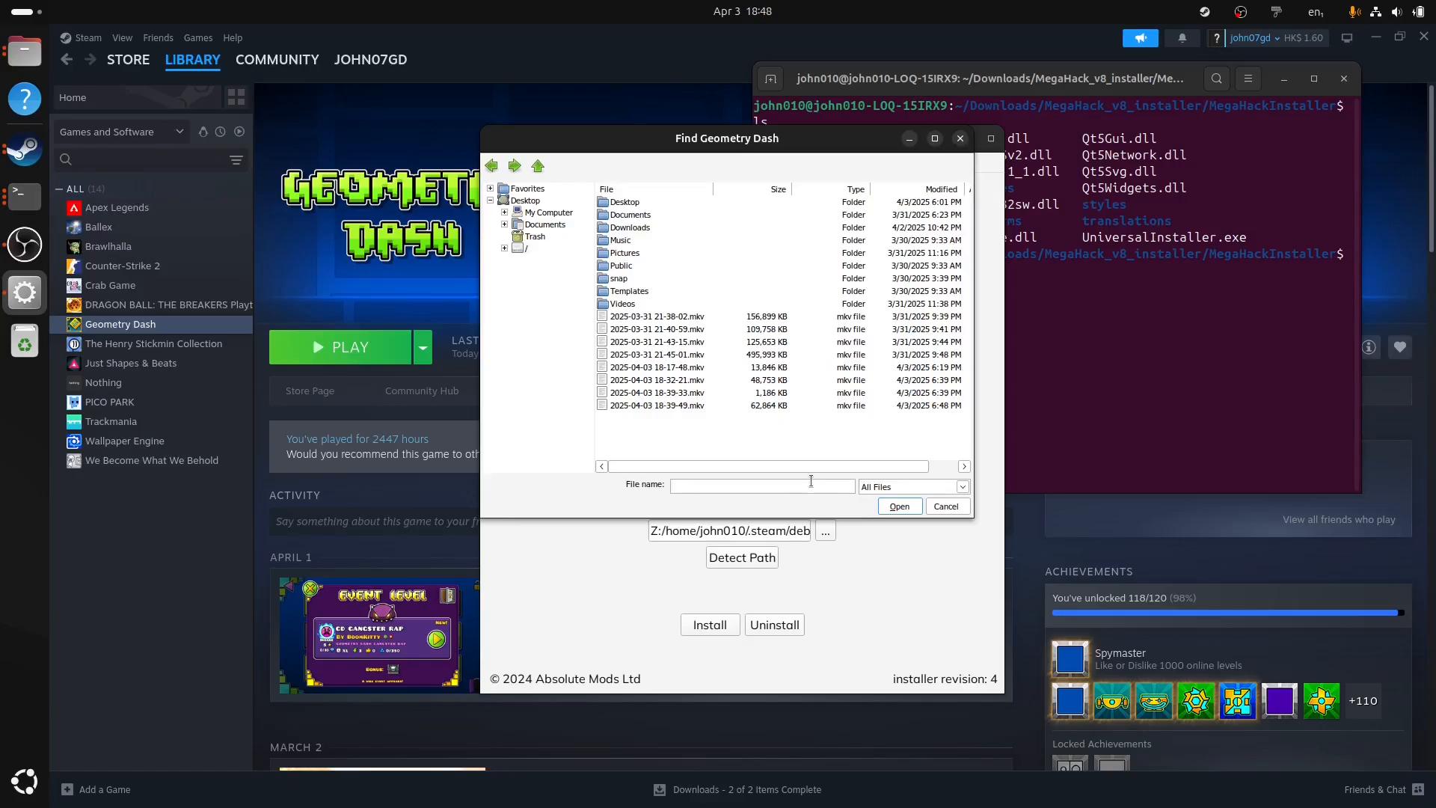
text(.steam)
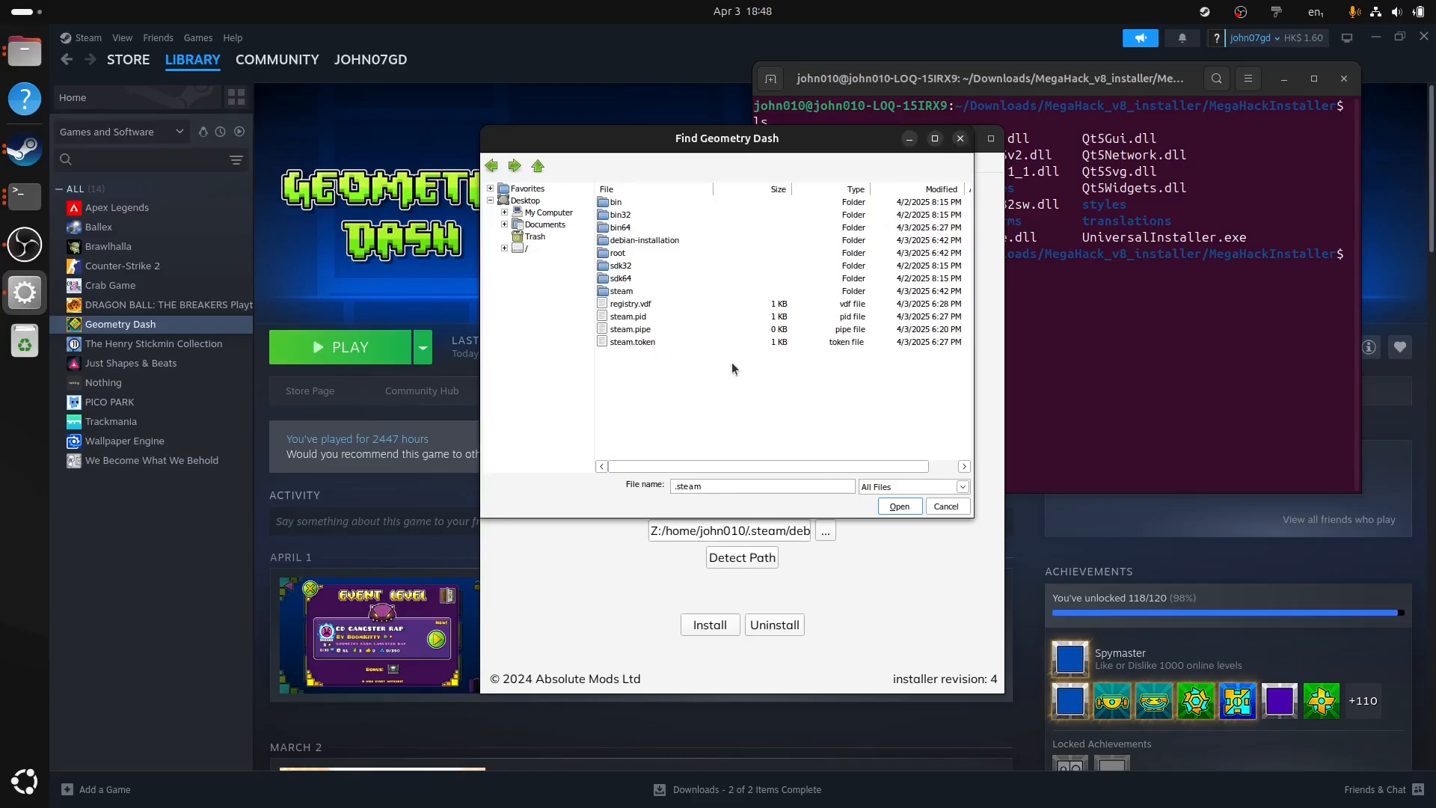
mouse_move(666, 409)
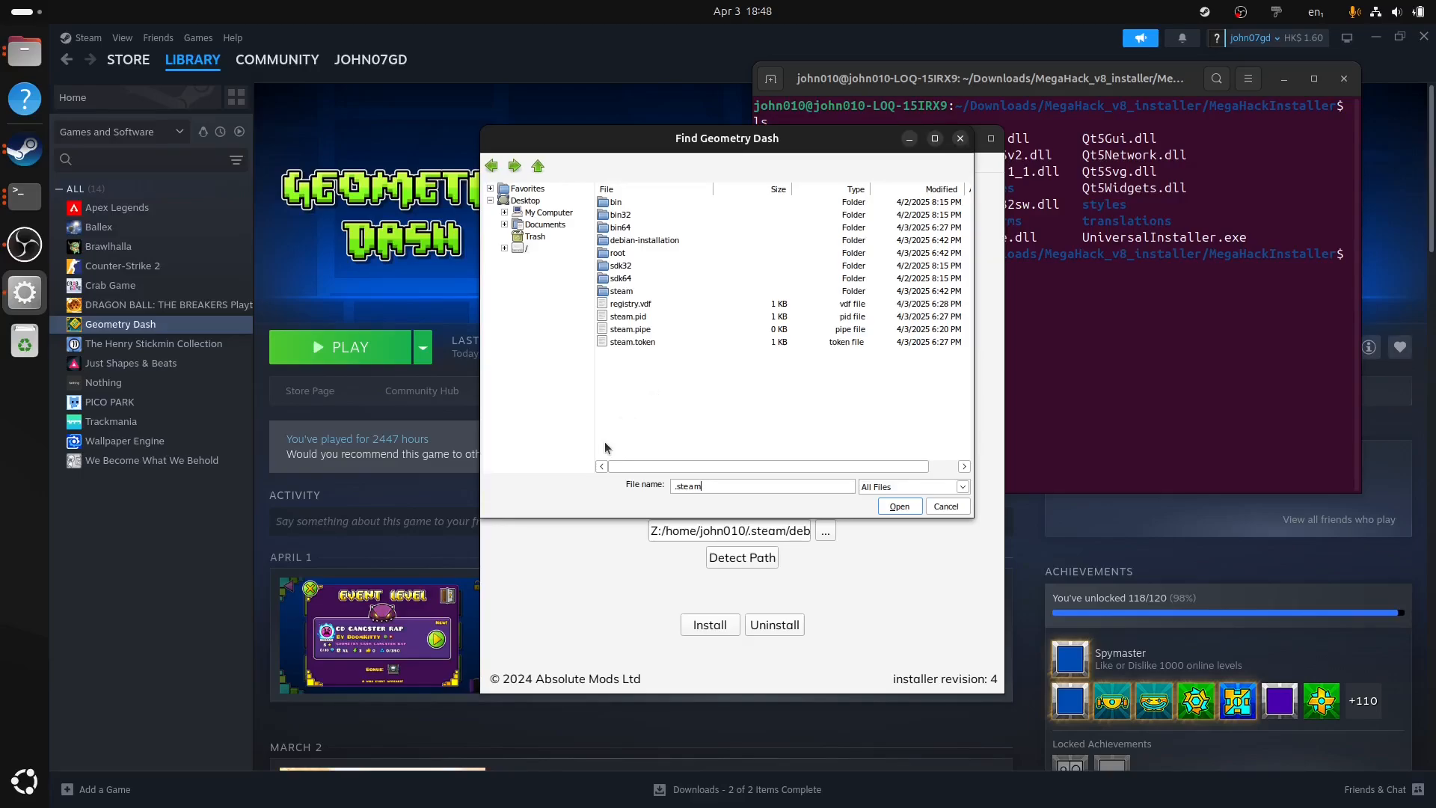
click(644, 240)
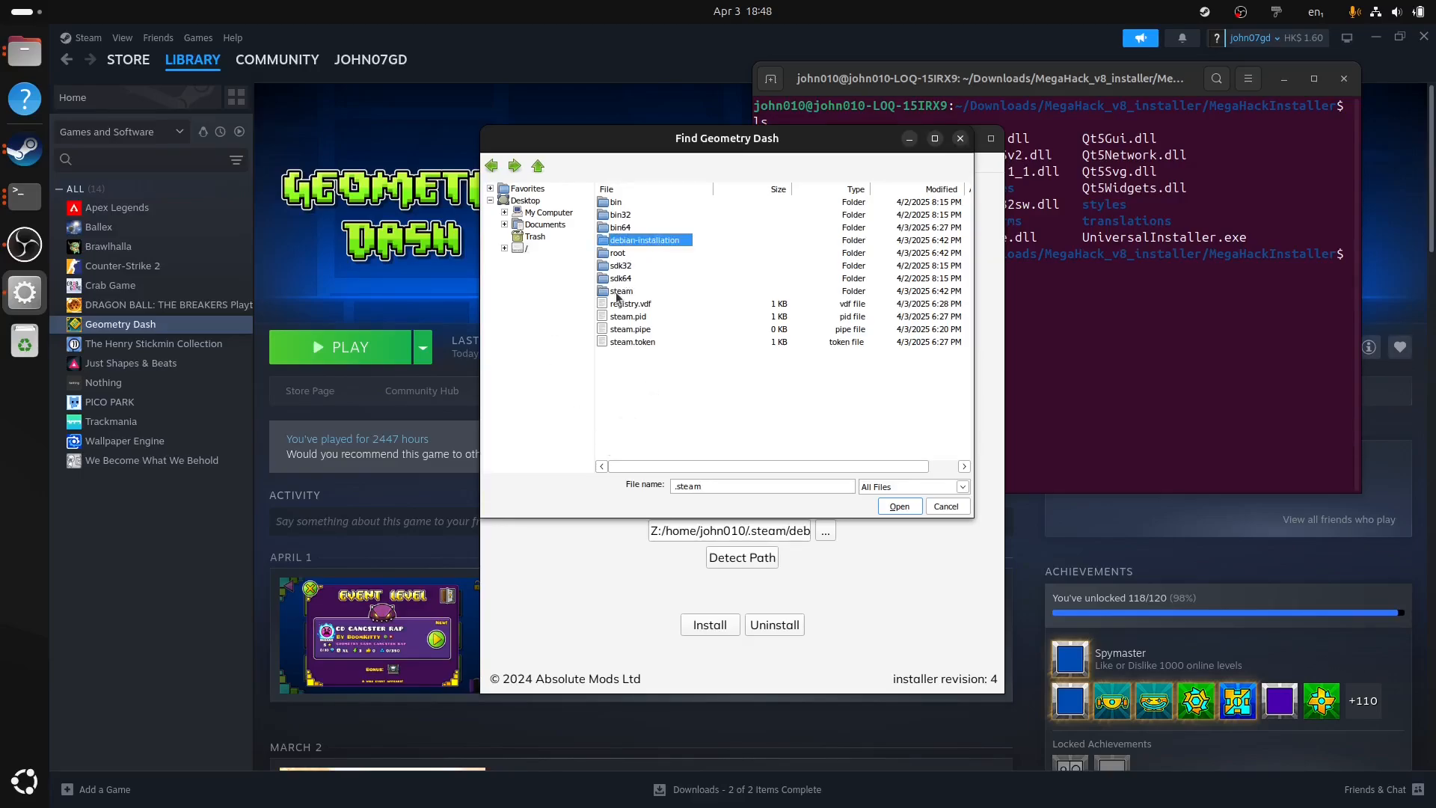
click(620, 290)
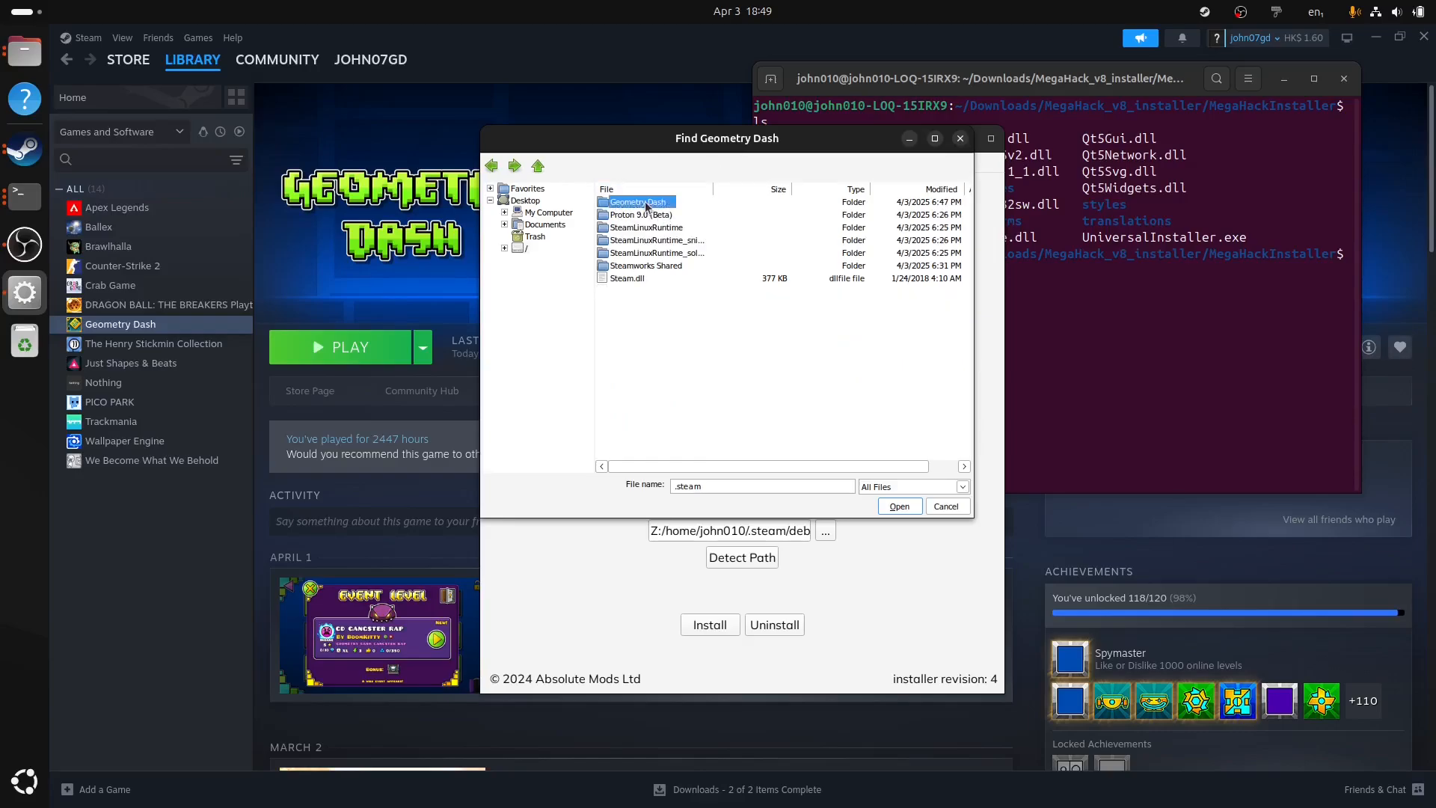
double_click(635, 201)
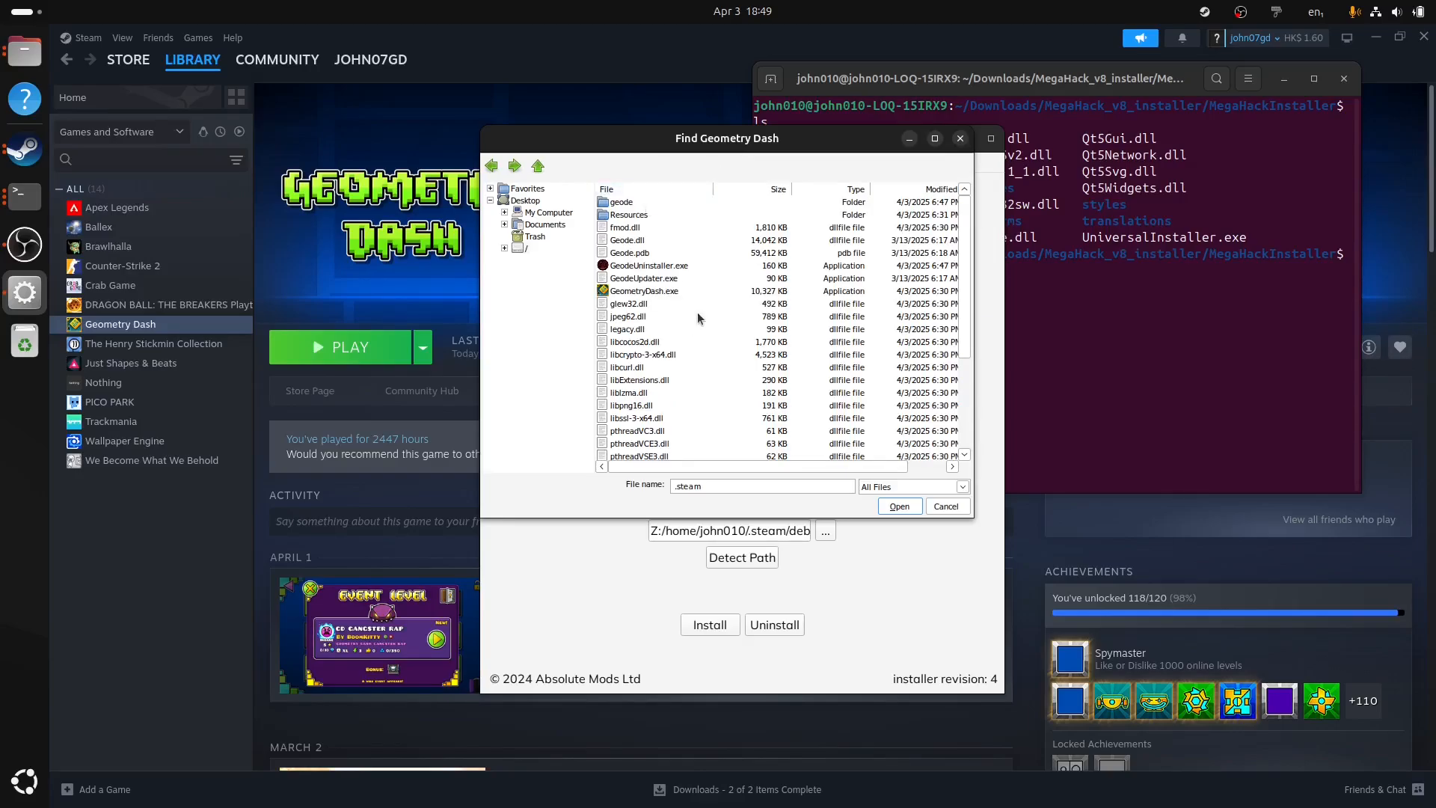
click(644, 290)
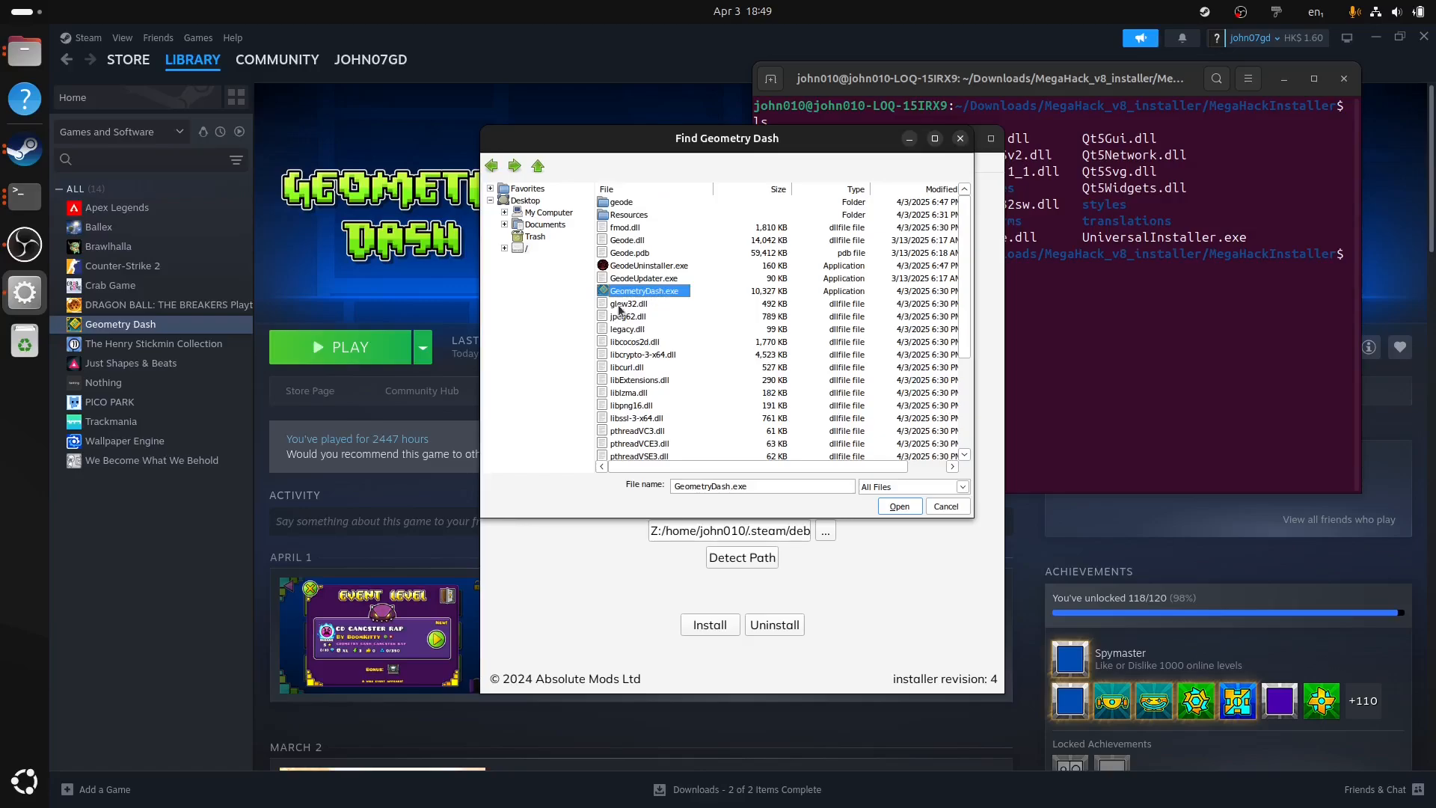
click(898, 505)
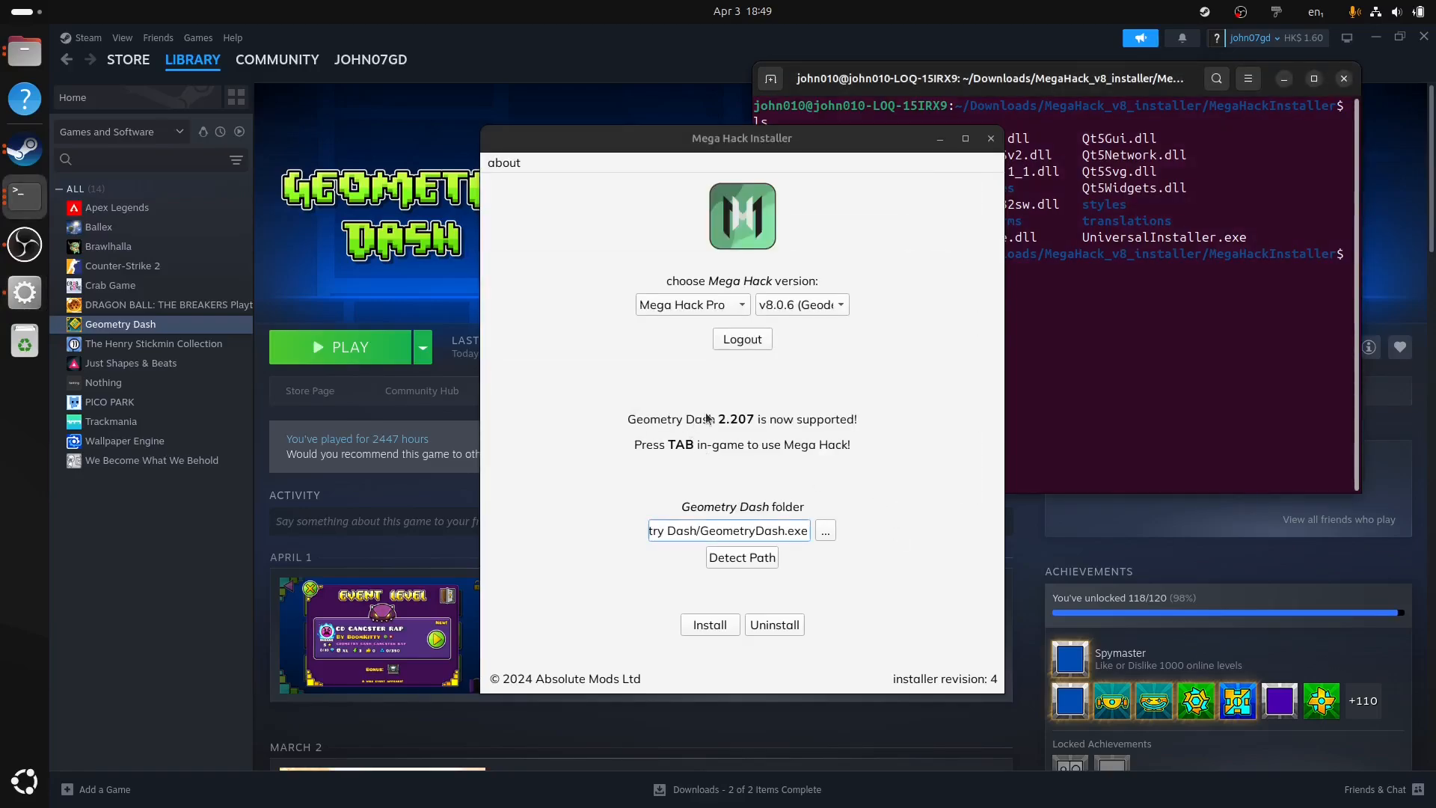
- Install Mega Hack Pro and dismiss the 'Successfully installed Mega Hack Pro.' dialog
click(709, 625)
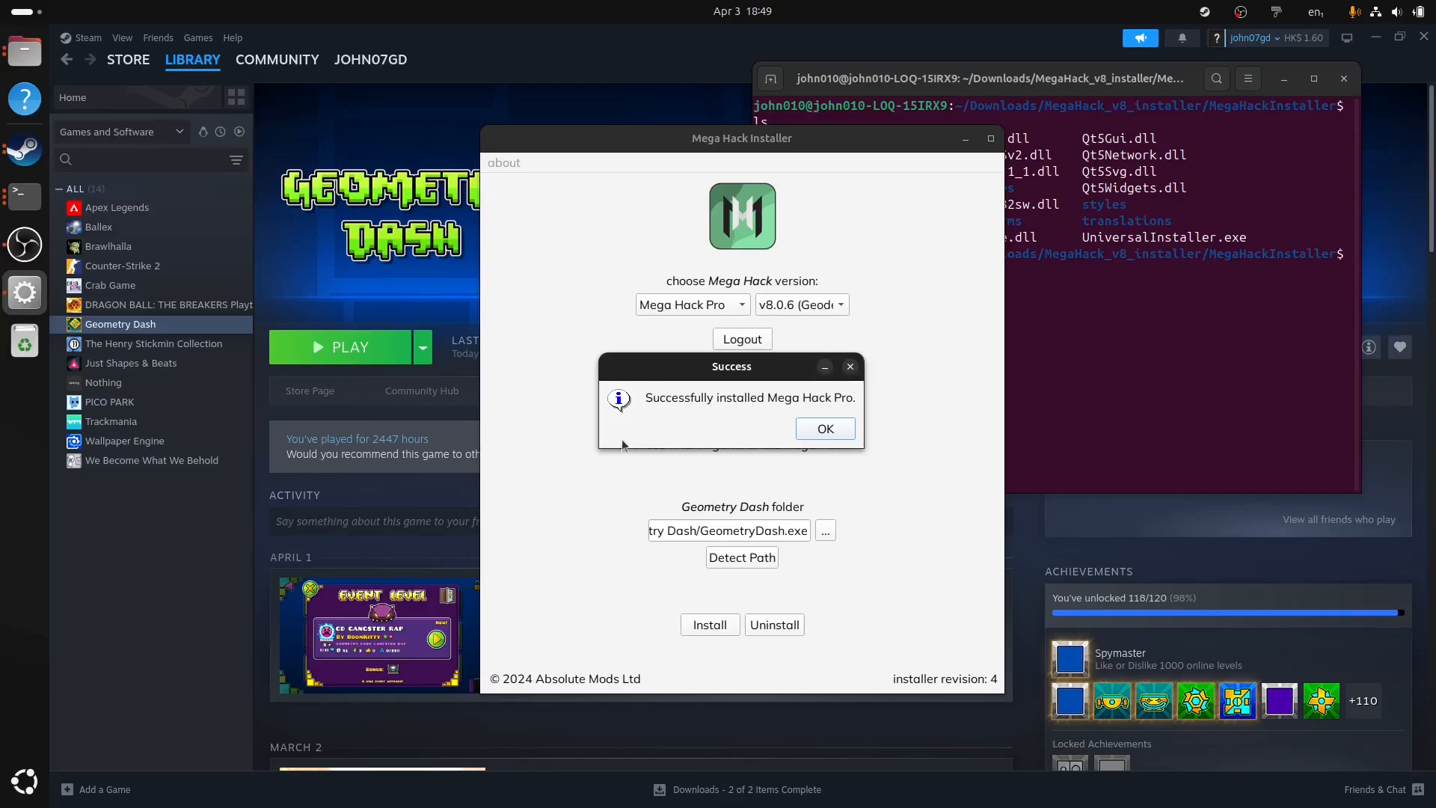
mouse_move(859, 487)
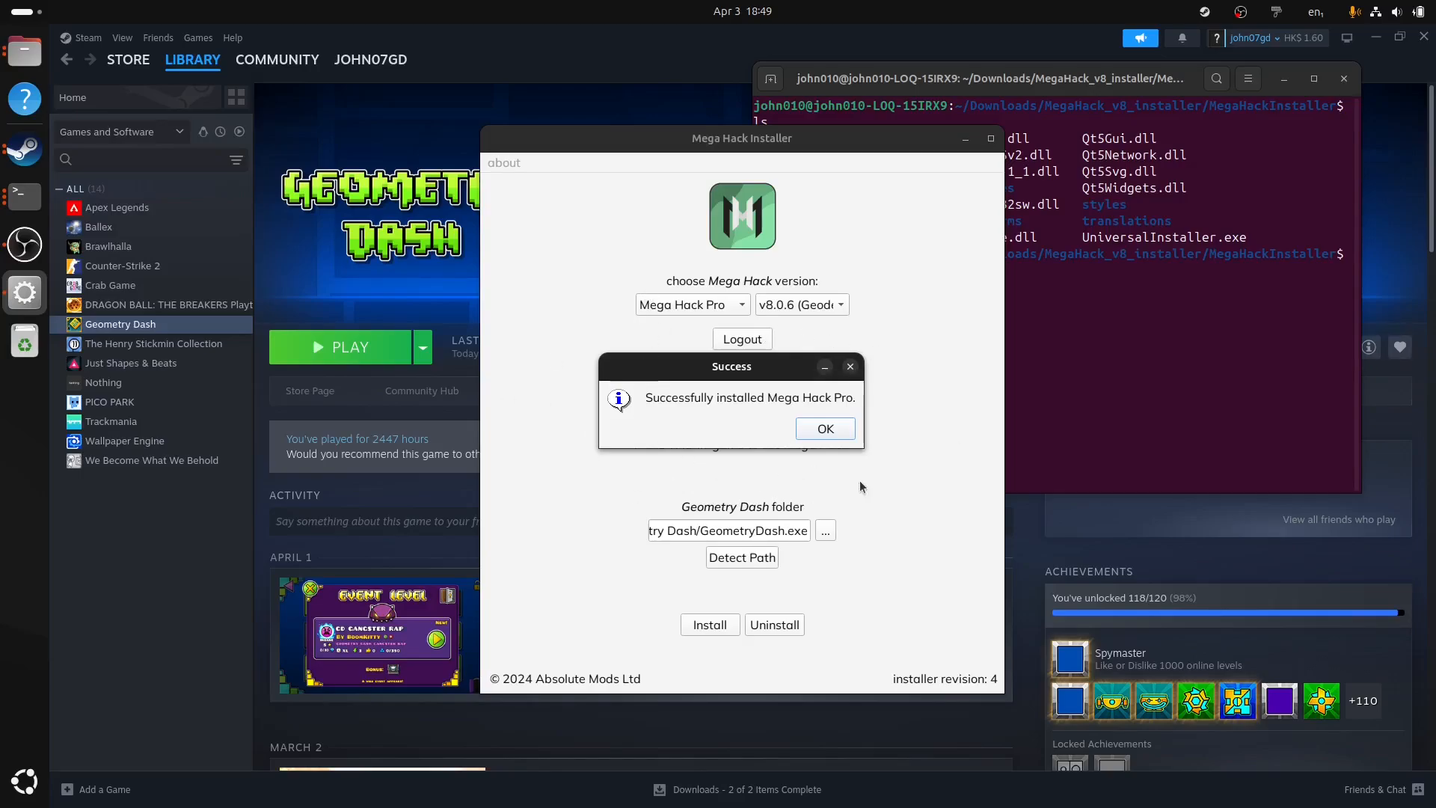
click(822, 428)
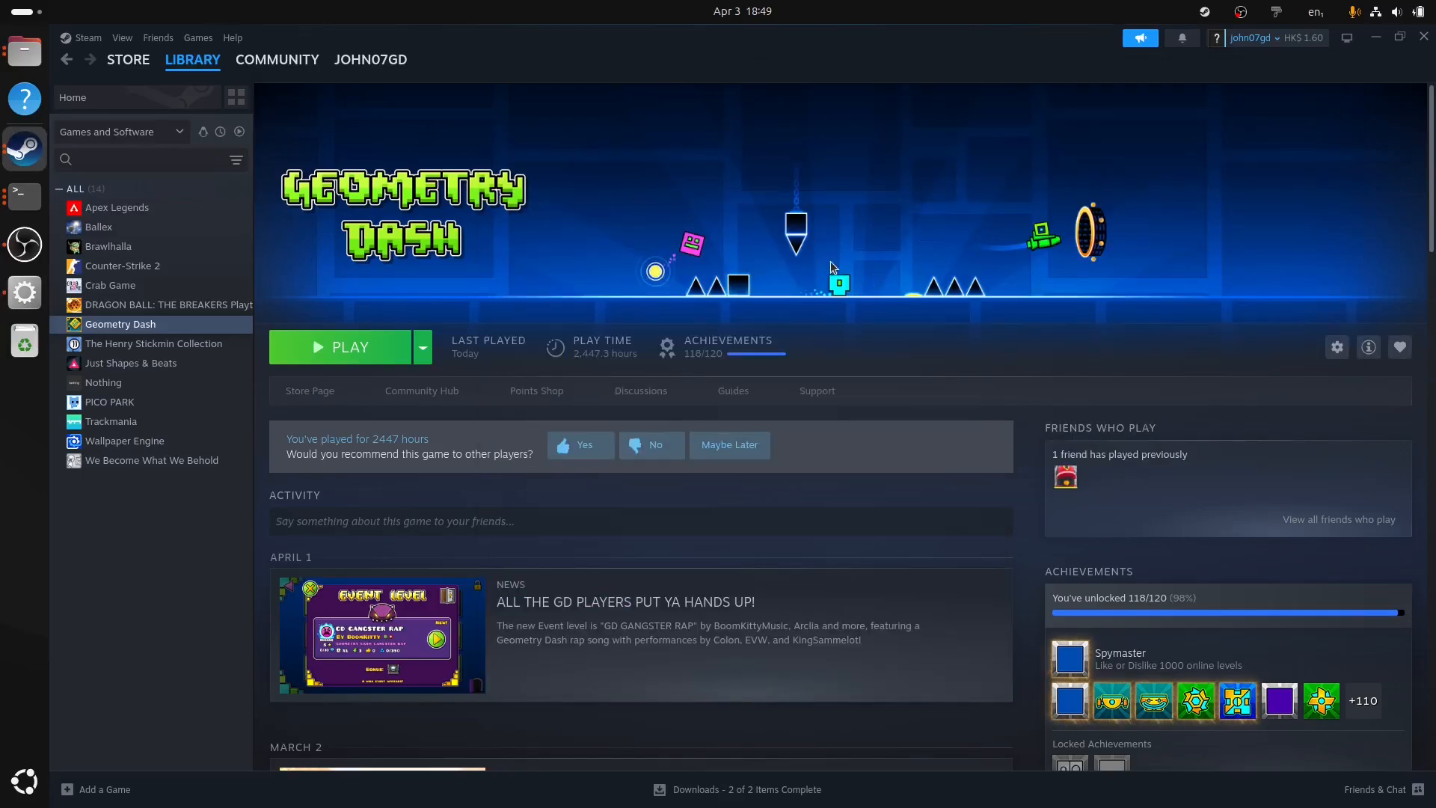
- Set Geometry Dash's Steam launch options to WINEDLLOVERRIDES="XINPUT1_4=n,b" %command%
right_click(120, 323)
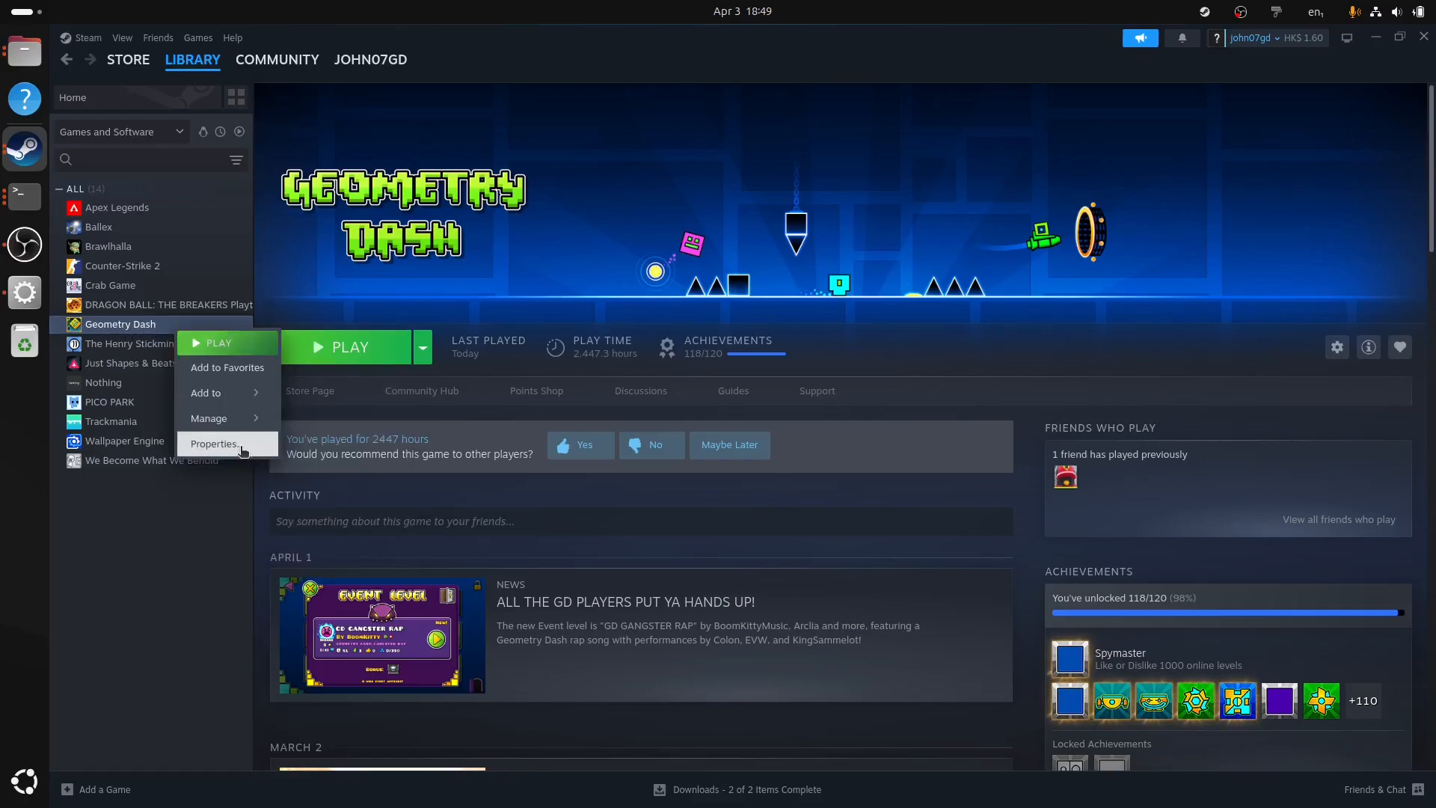
click(215, 443)
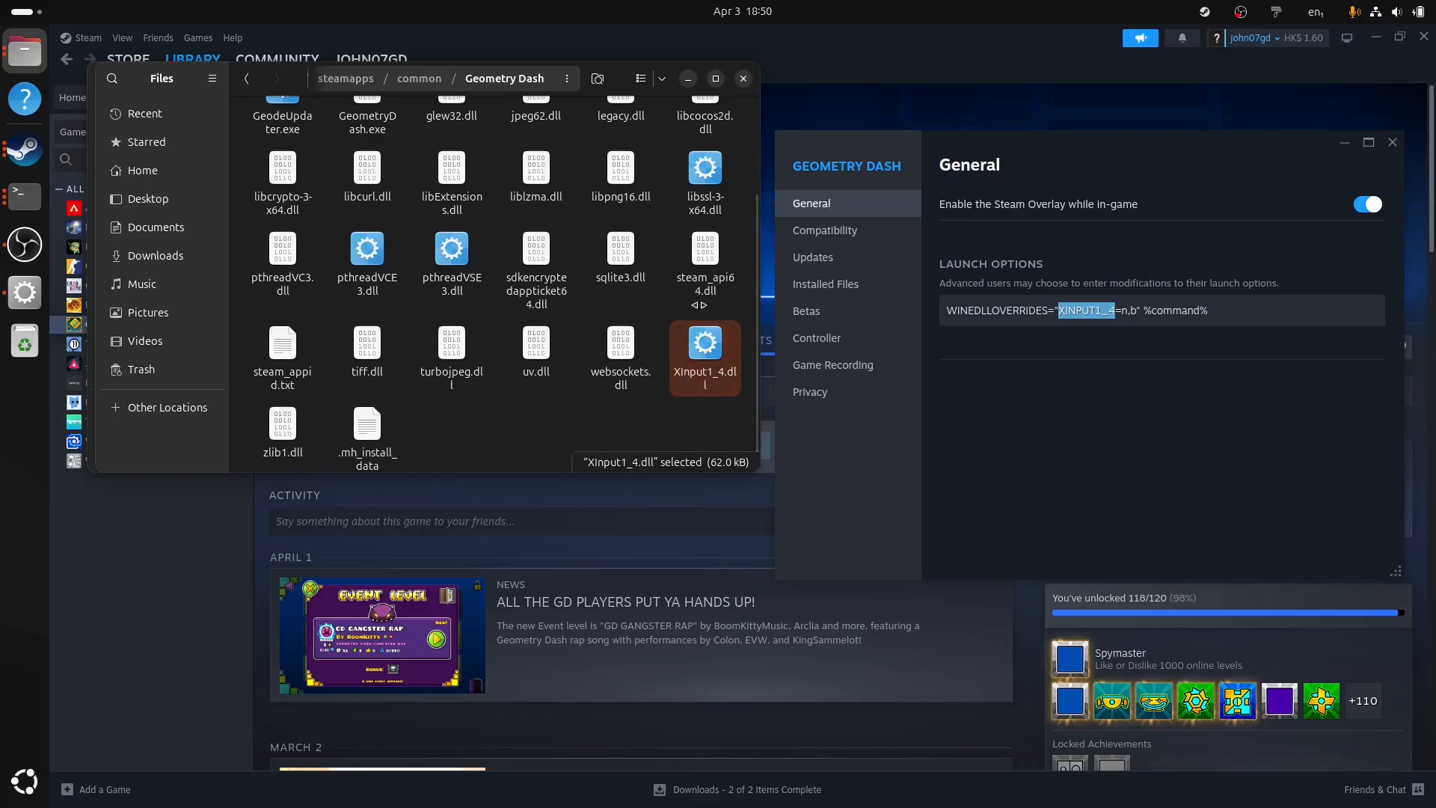
mouse_move(746, 387)
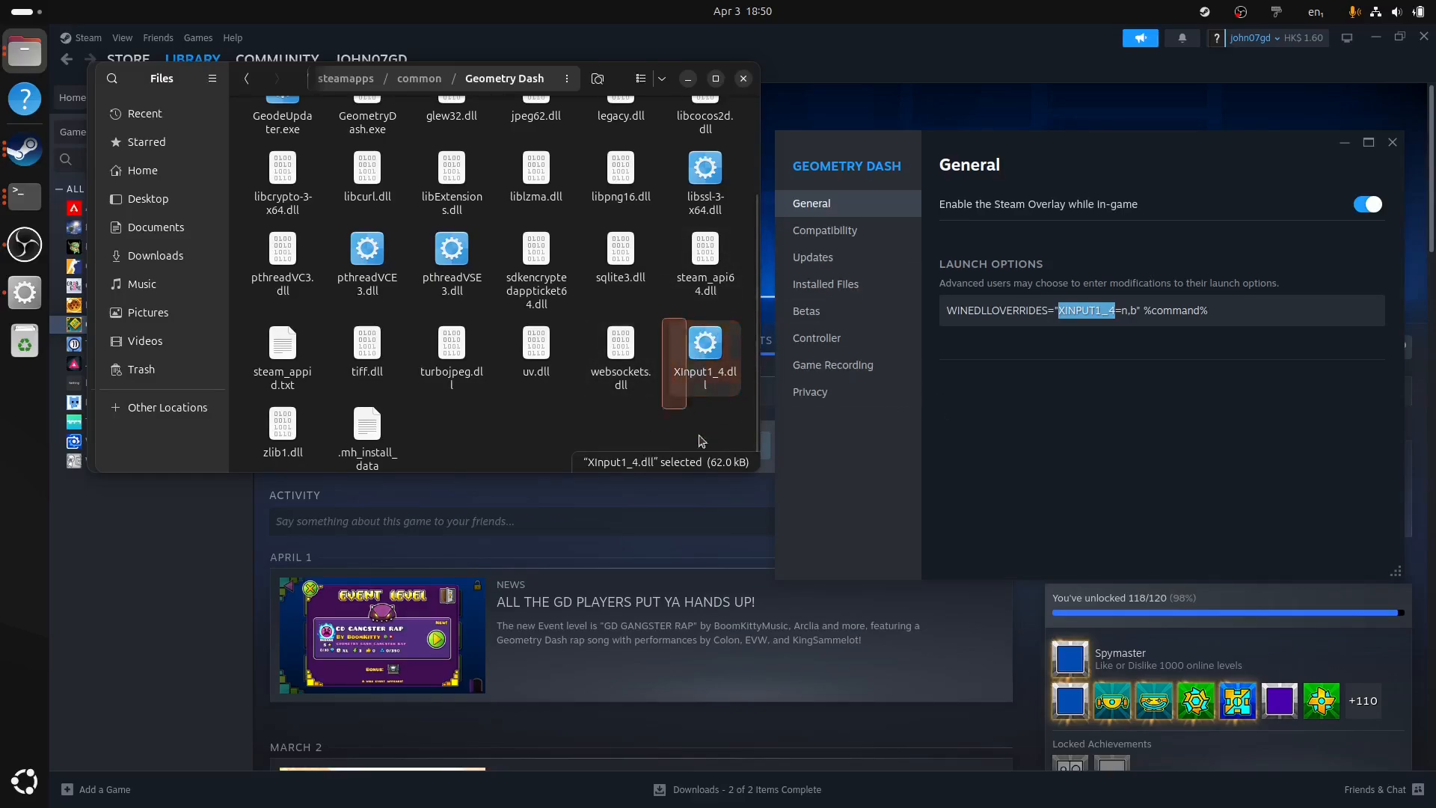
click(741, 78)
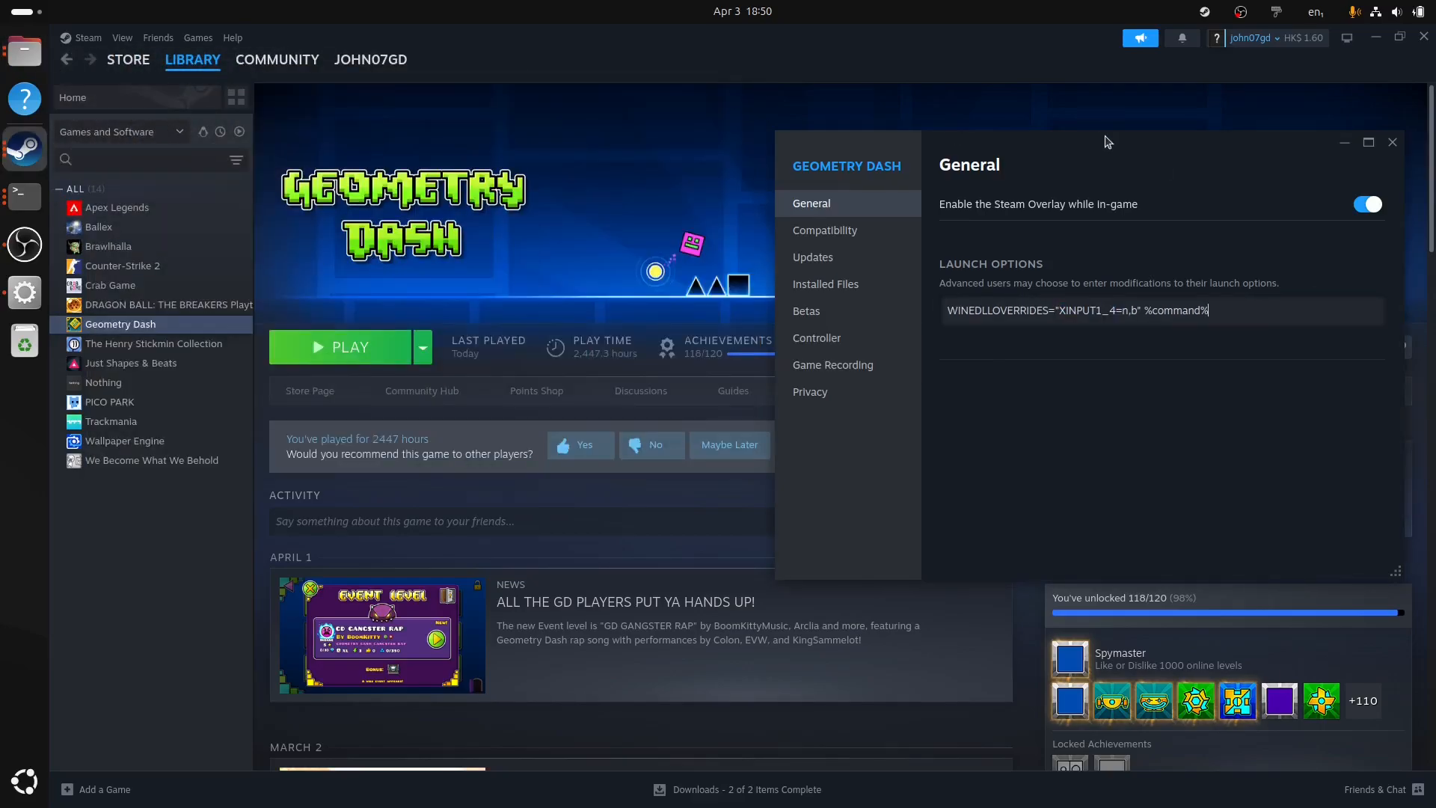
click(350, 346)
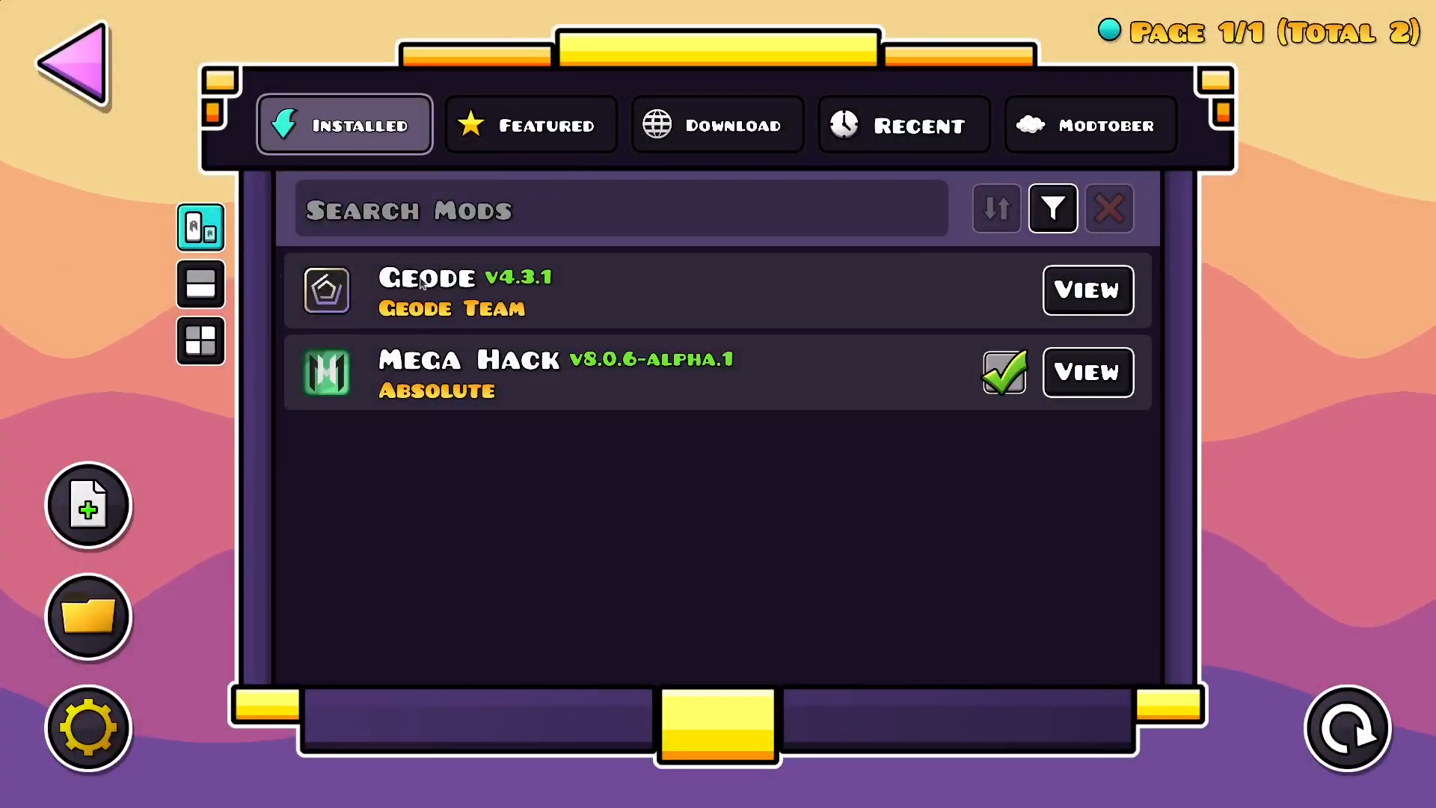
mouse_move(629, 232)
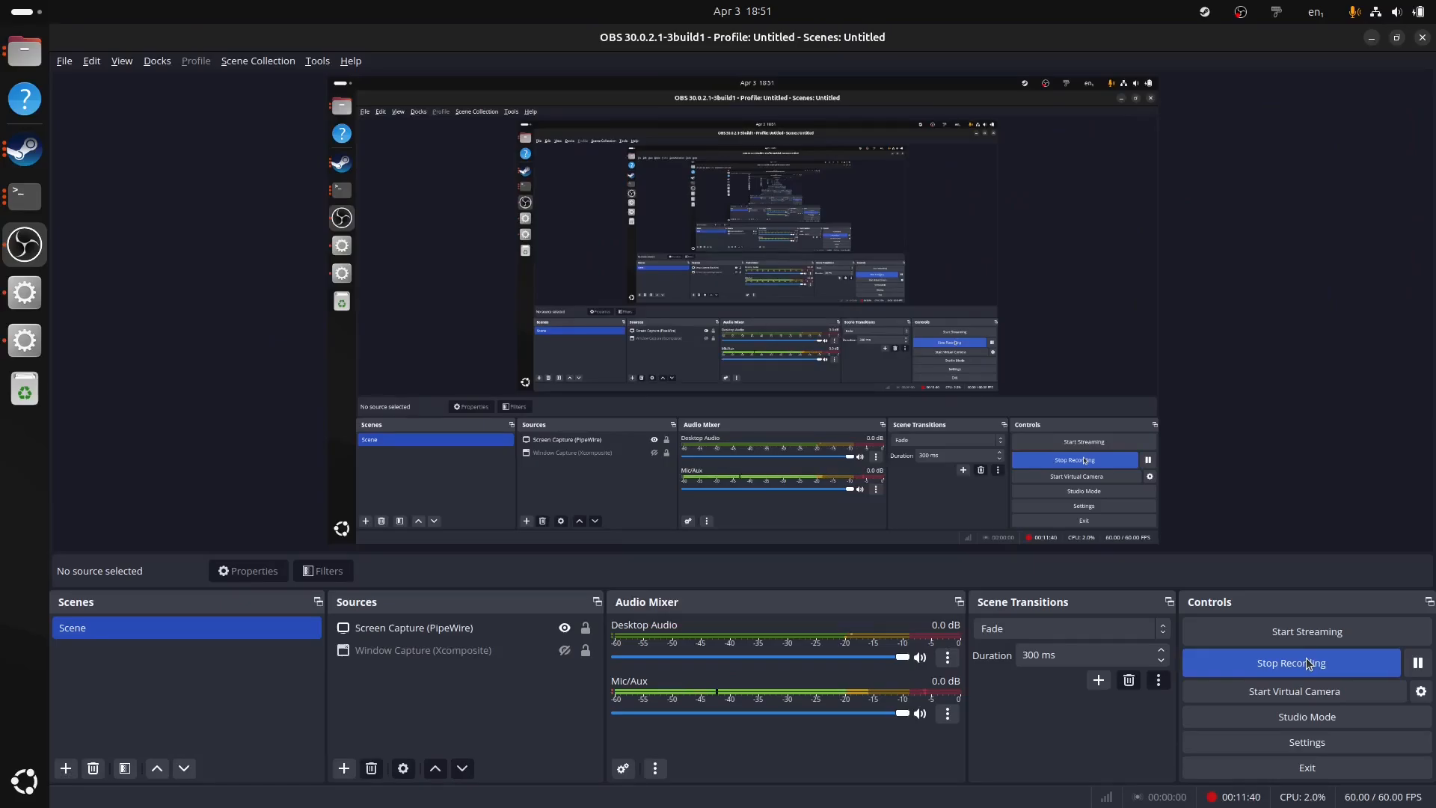
mouse_move(1308, 661)
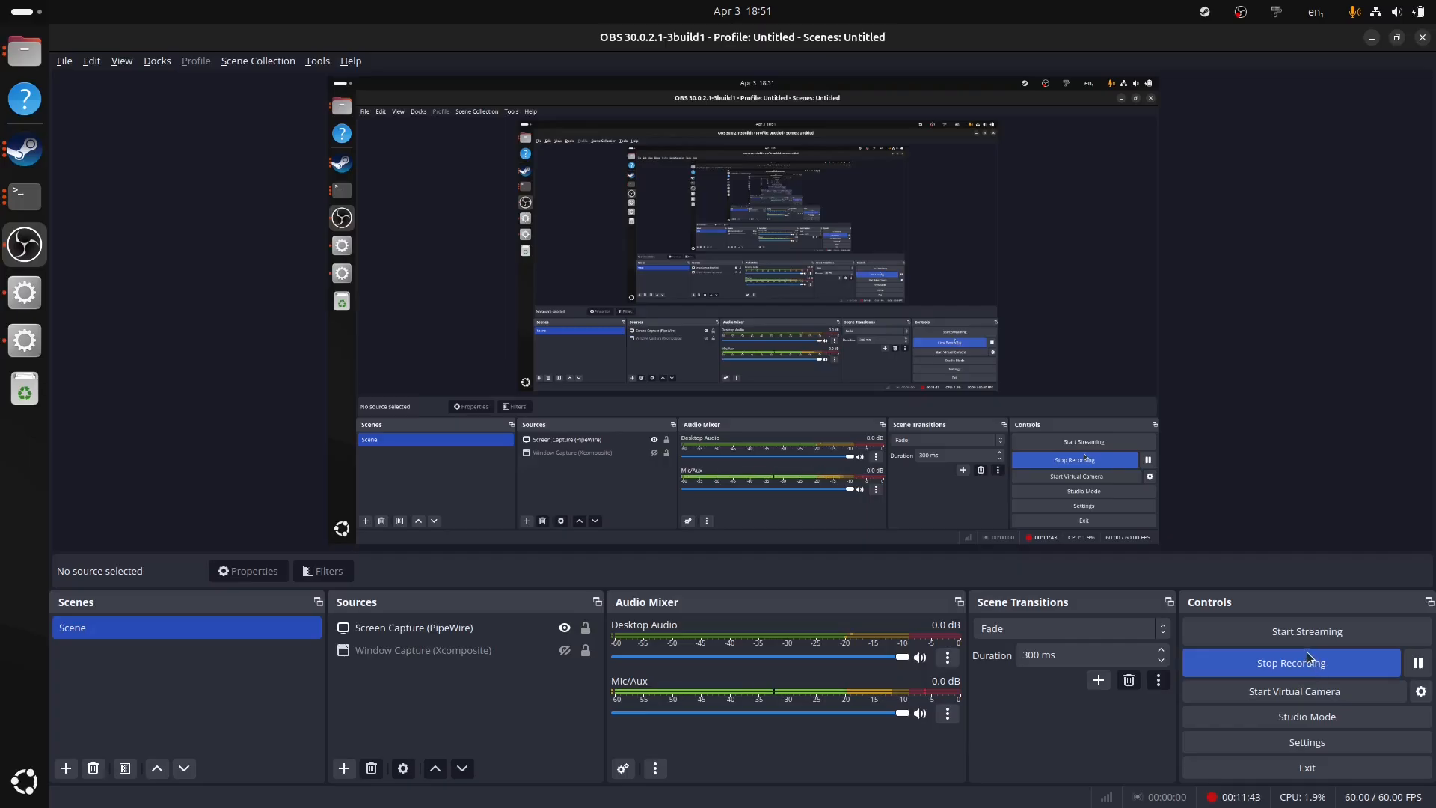